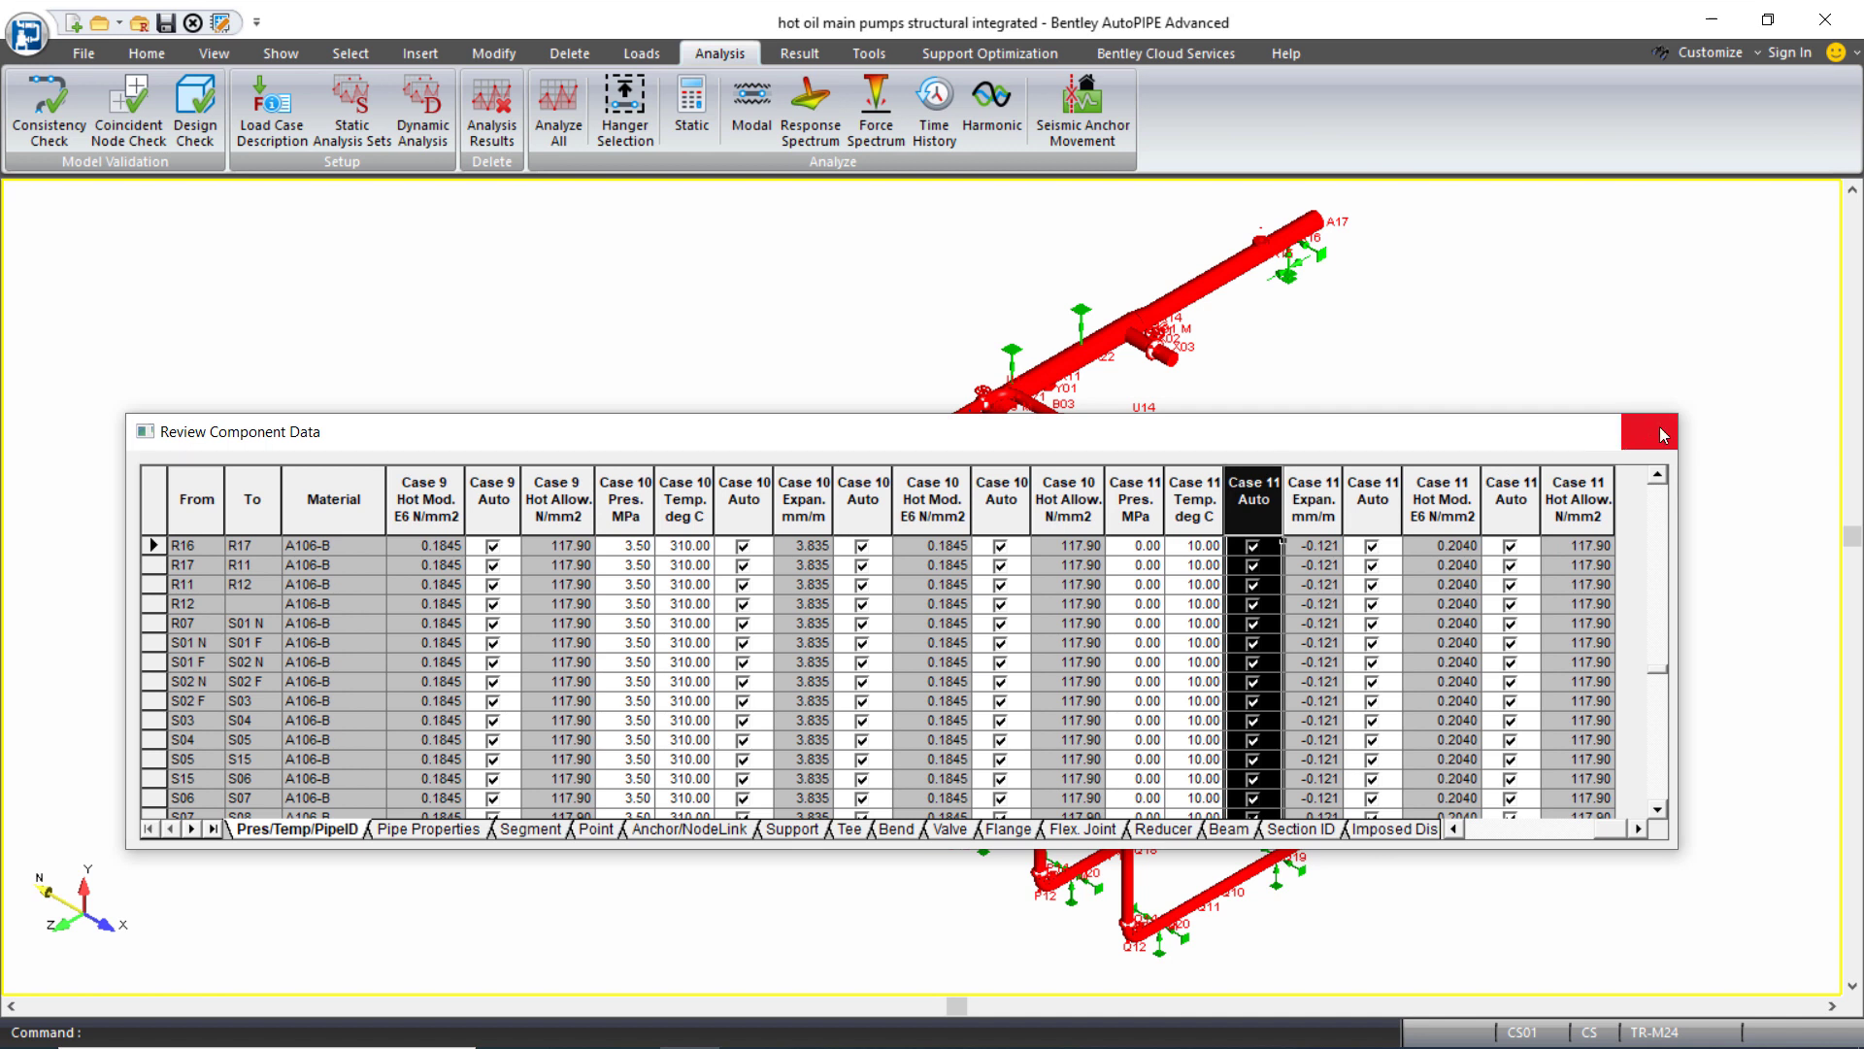
- Close Review Component Data and check the four static earthquake and four wind load cases
{"action": "left_click", "coordinate": [1662, 431]}
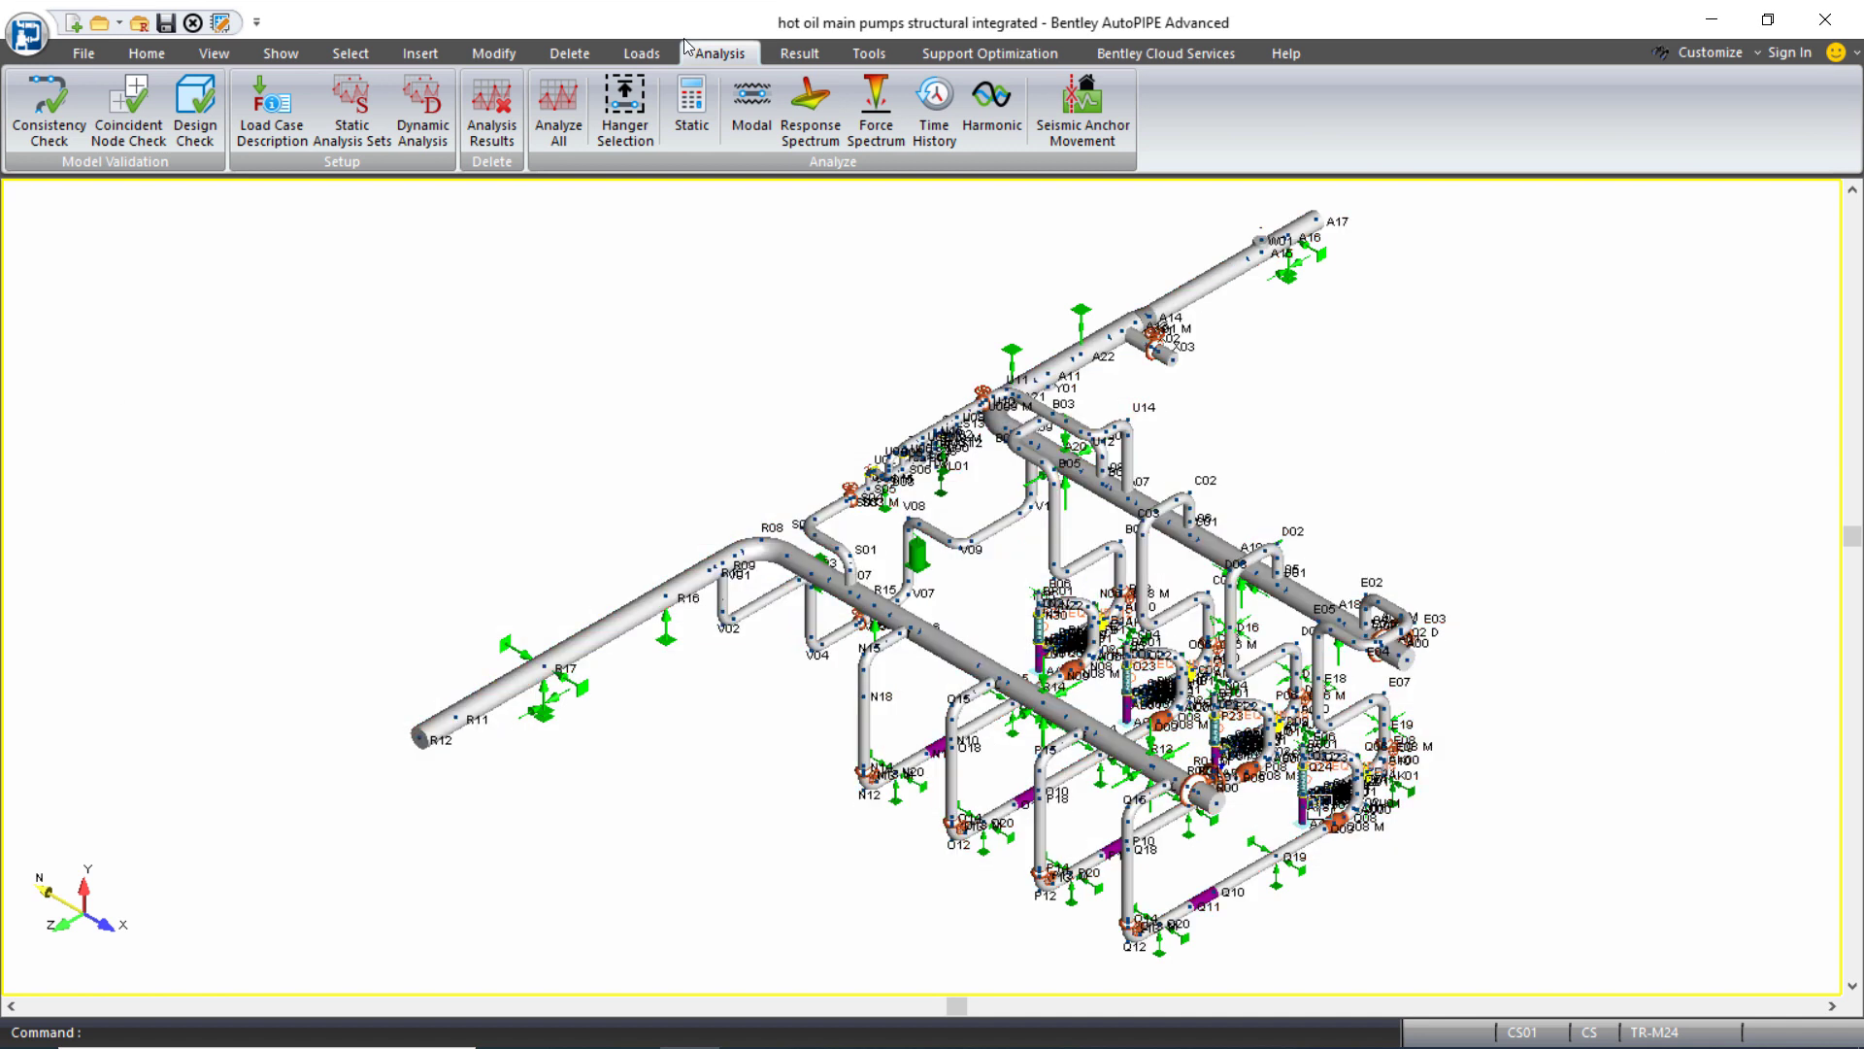
{"action": "left_click", "coordinate": [640, 52]}
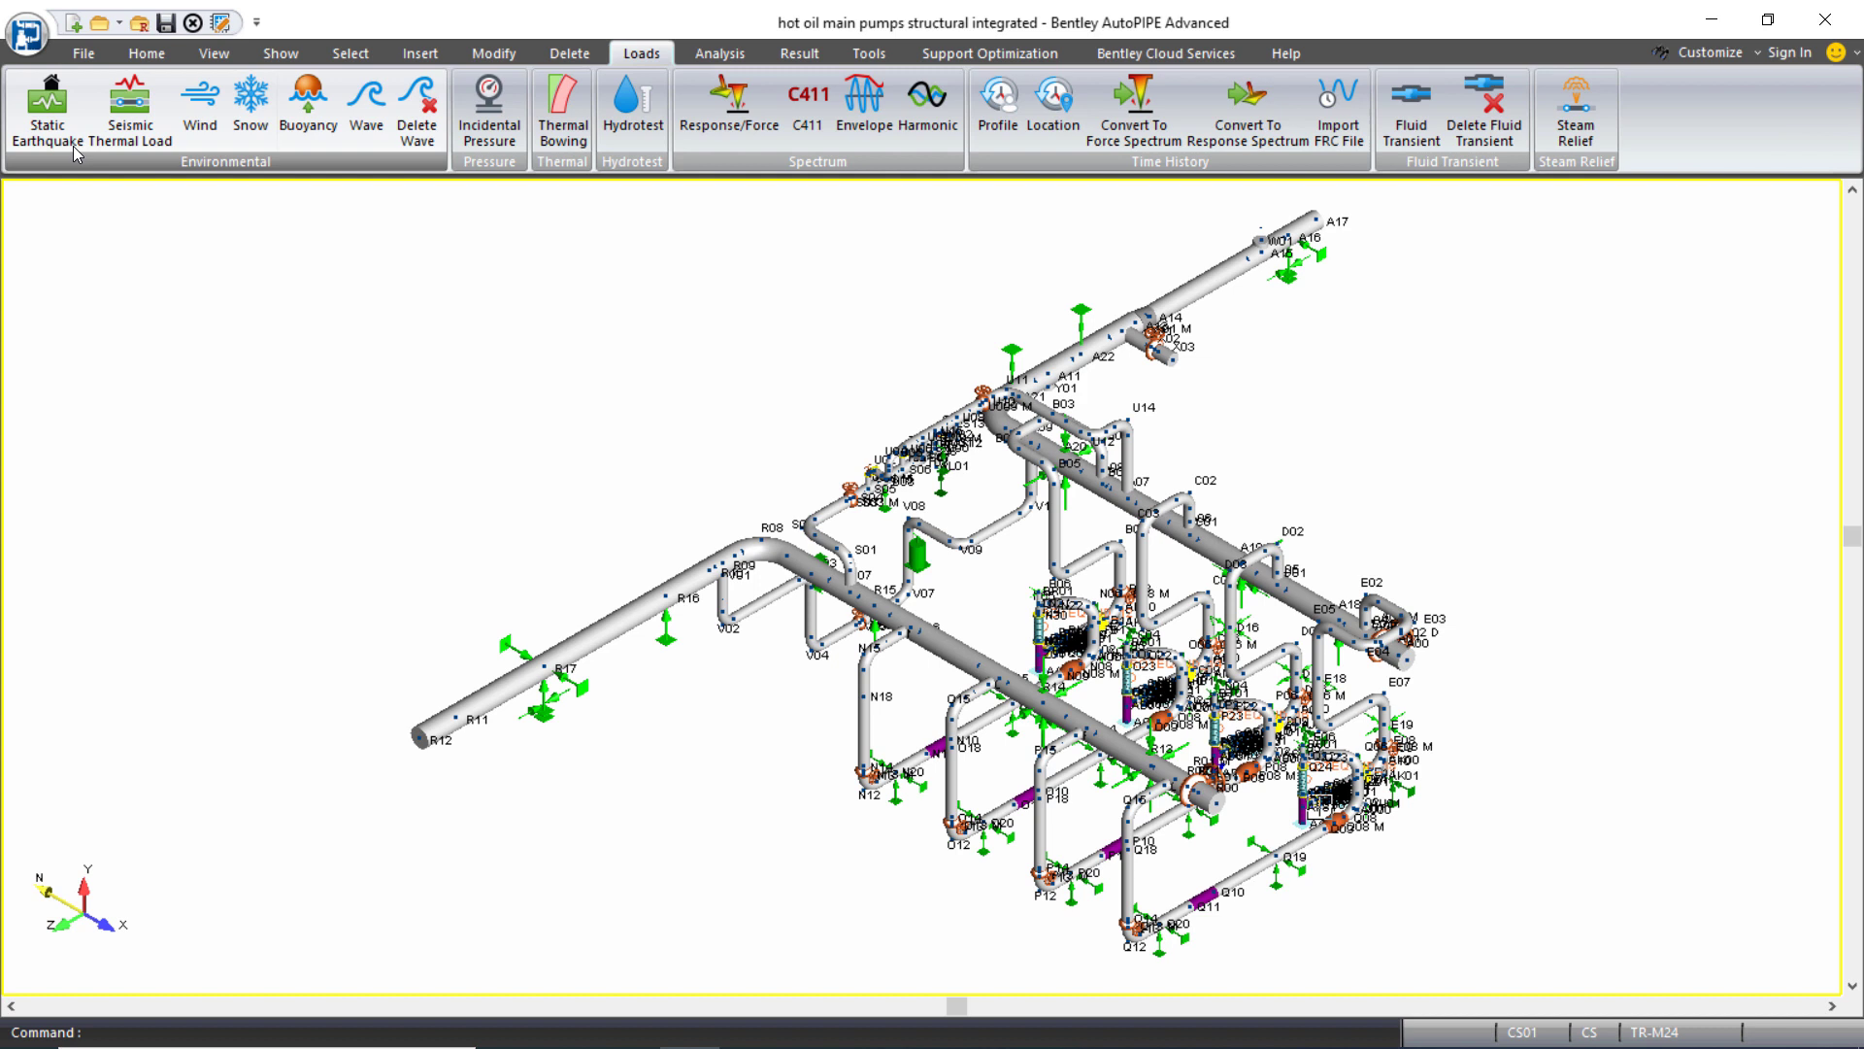
{"action": "left_click", "coordinate": [47, 110]}
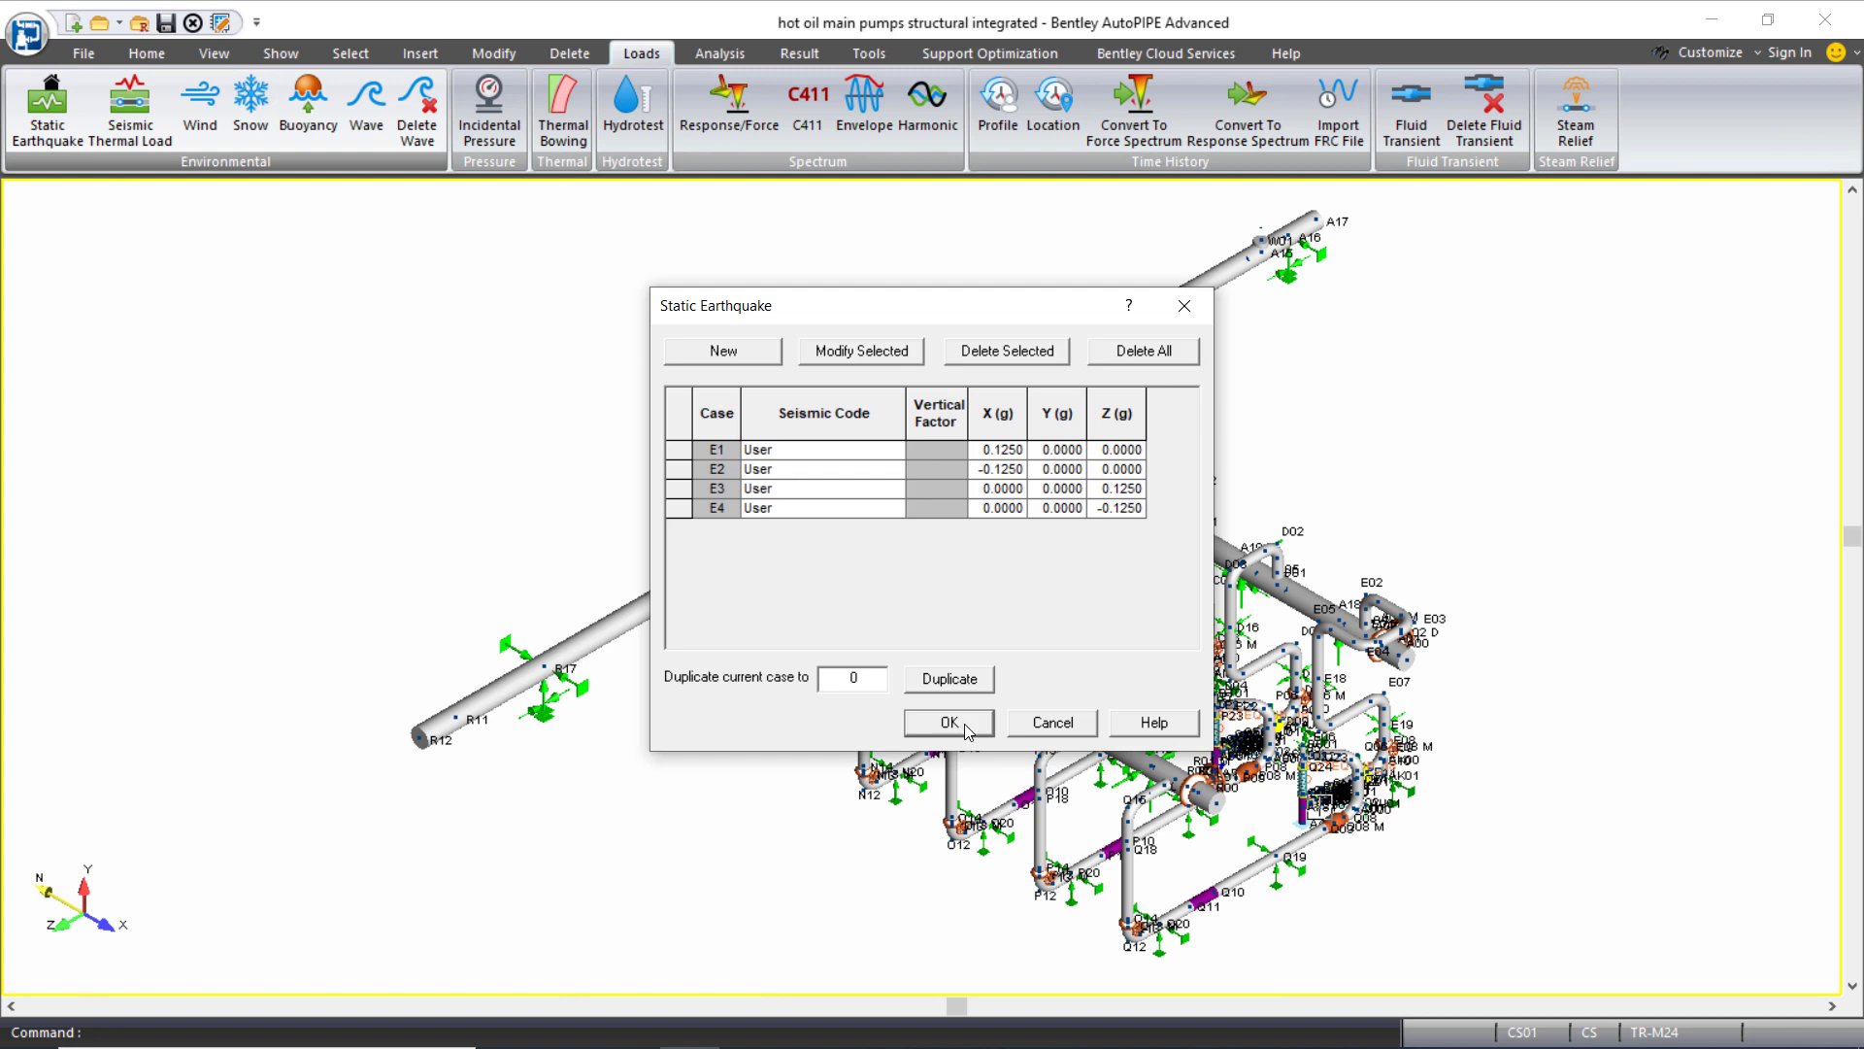
{"action": "left_click", "coordinate": [948, 721]}
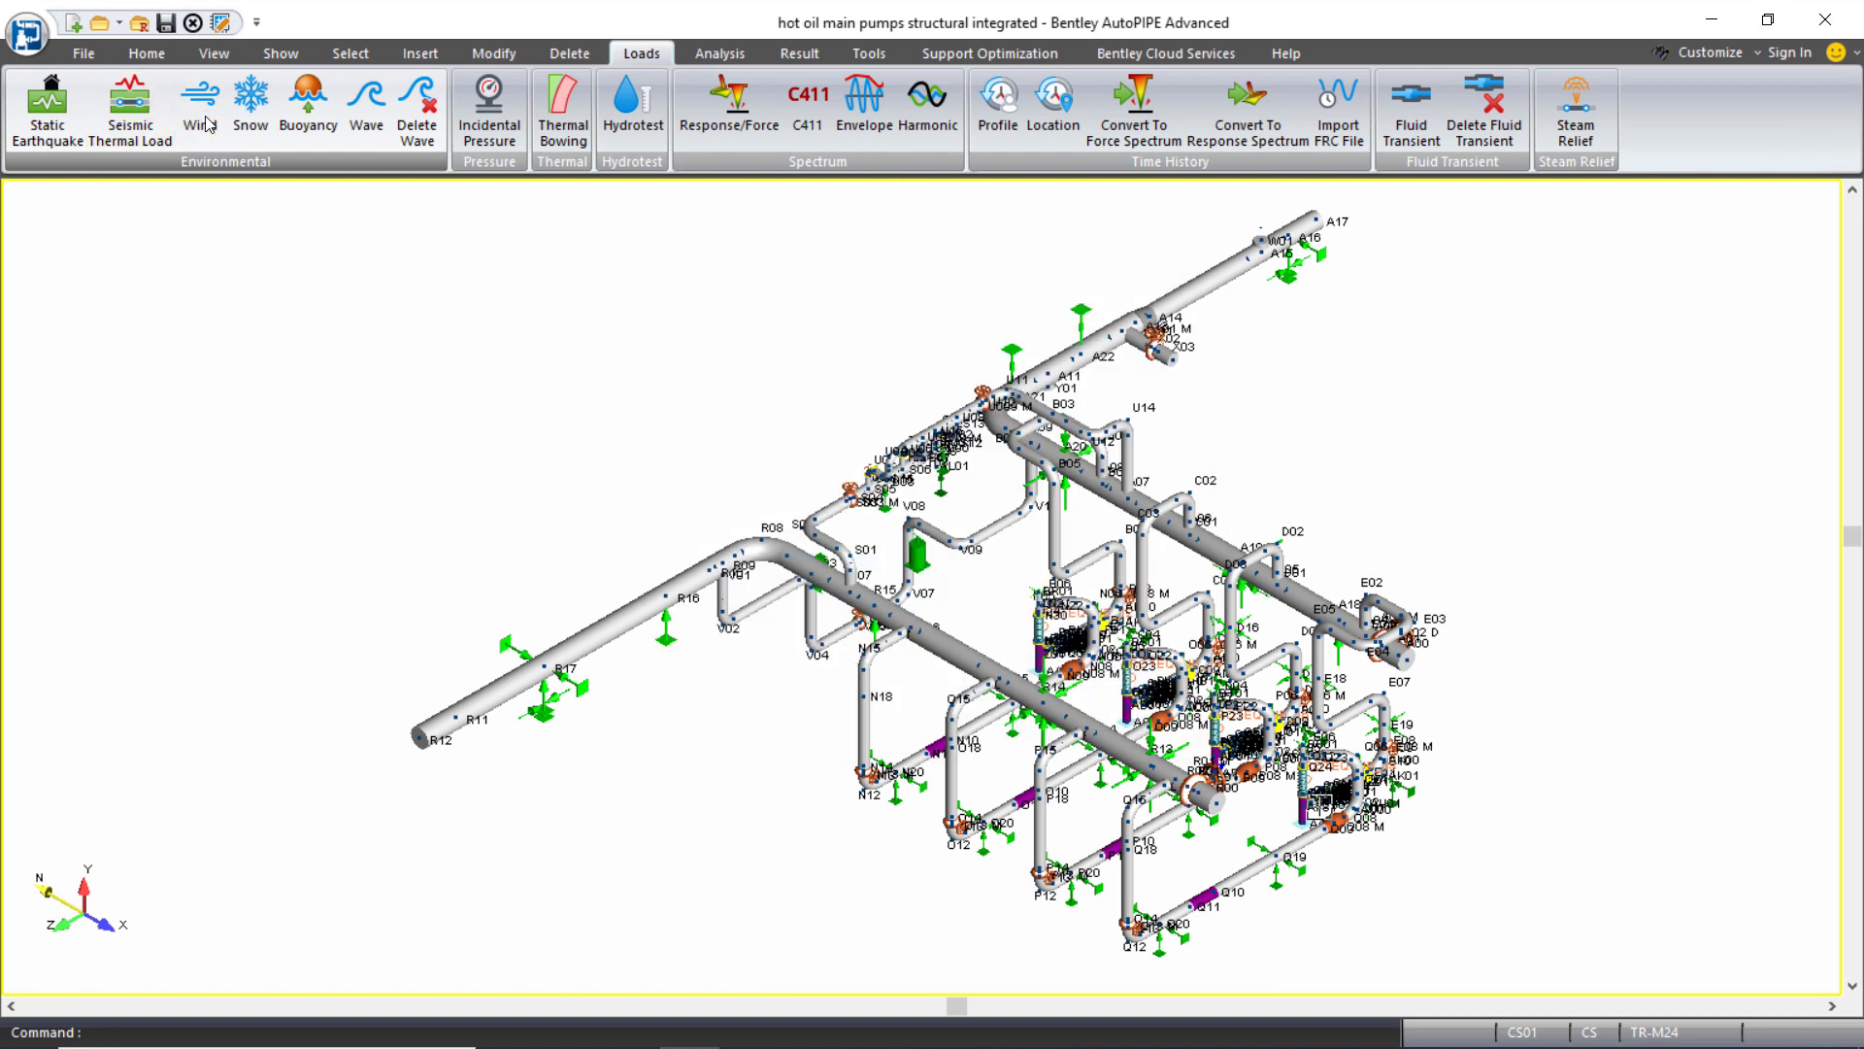
{"action": "left_click", "coordinate": [200, 101]}
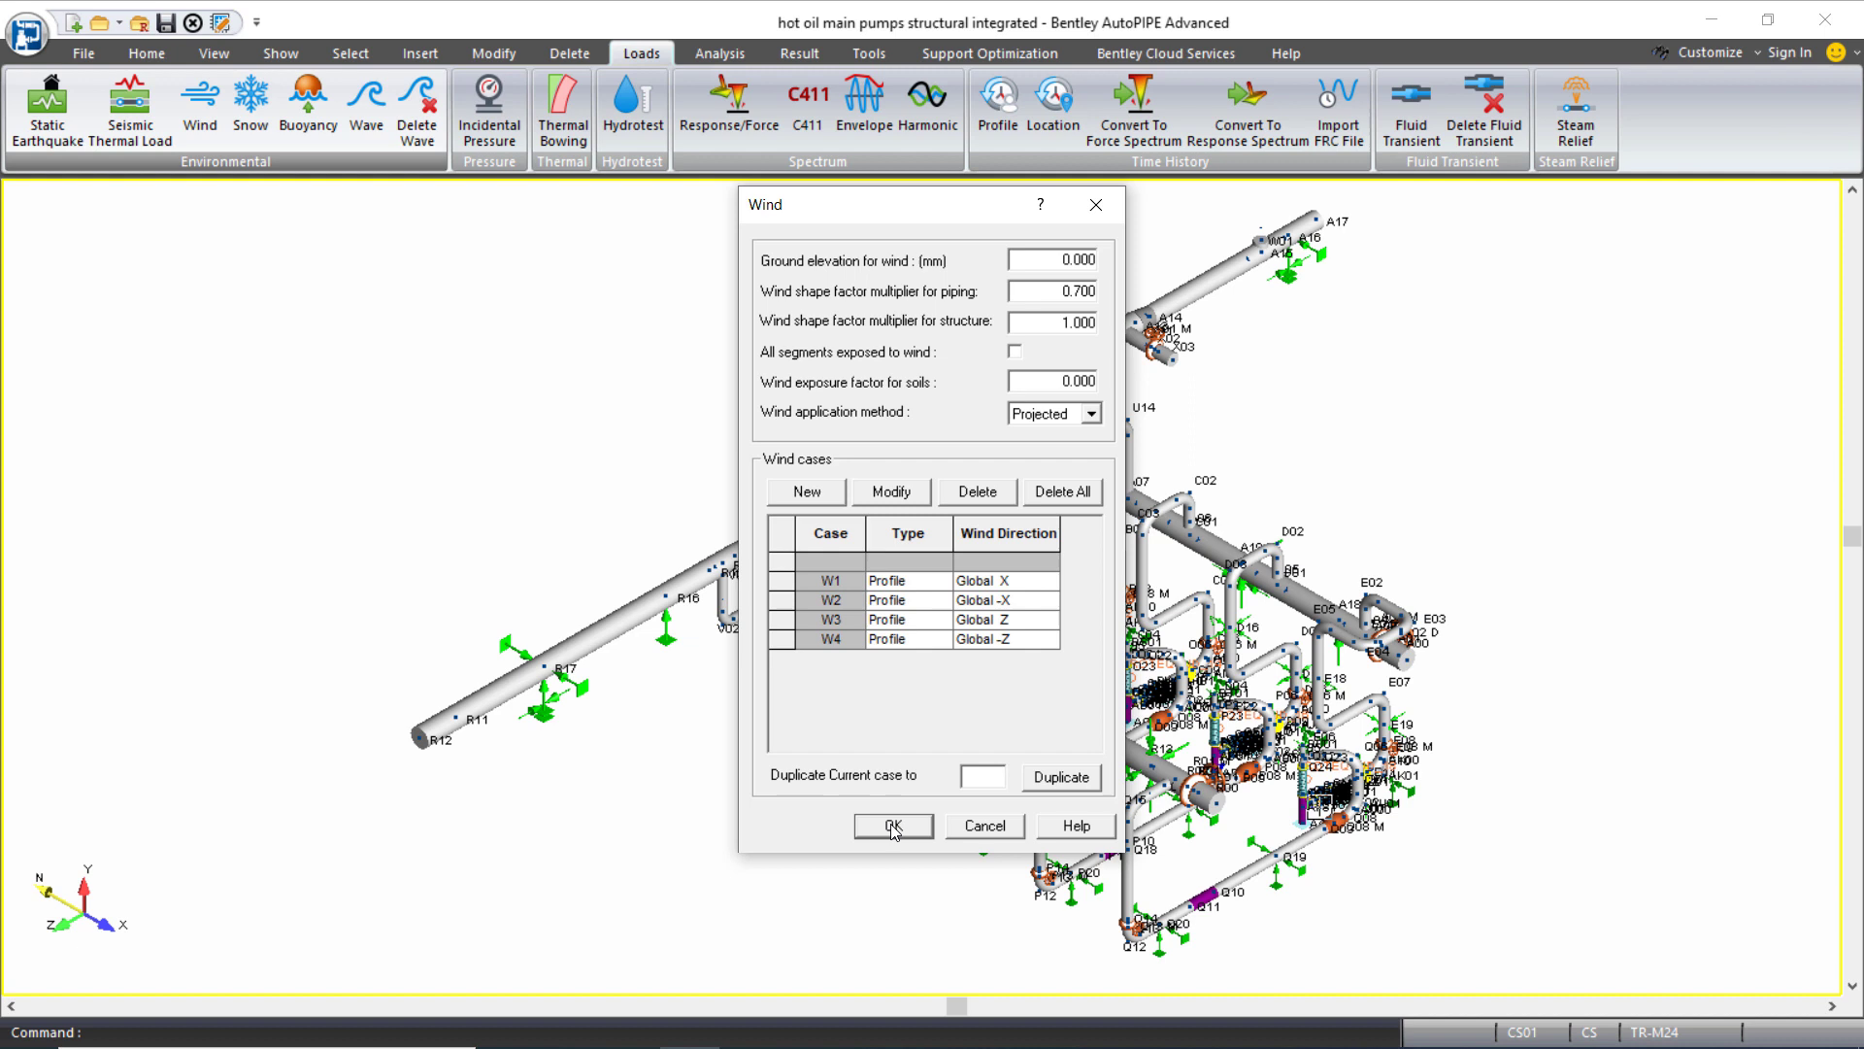
{"action": "left_click", "coordinate": [892, 825]}
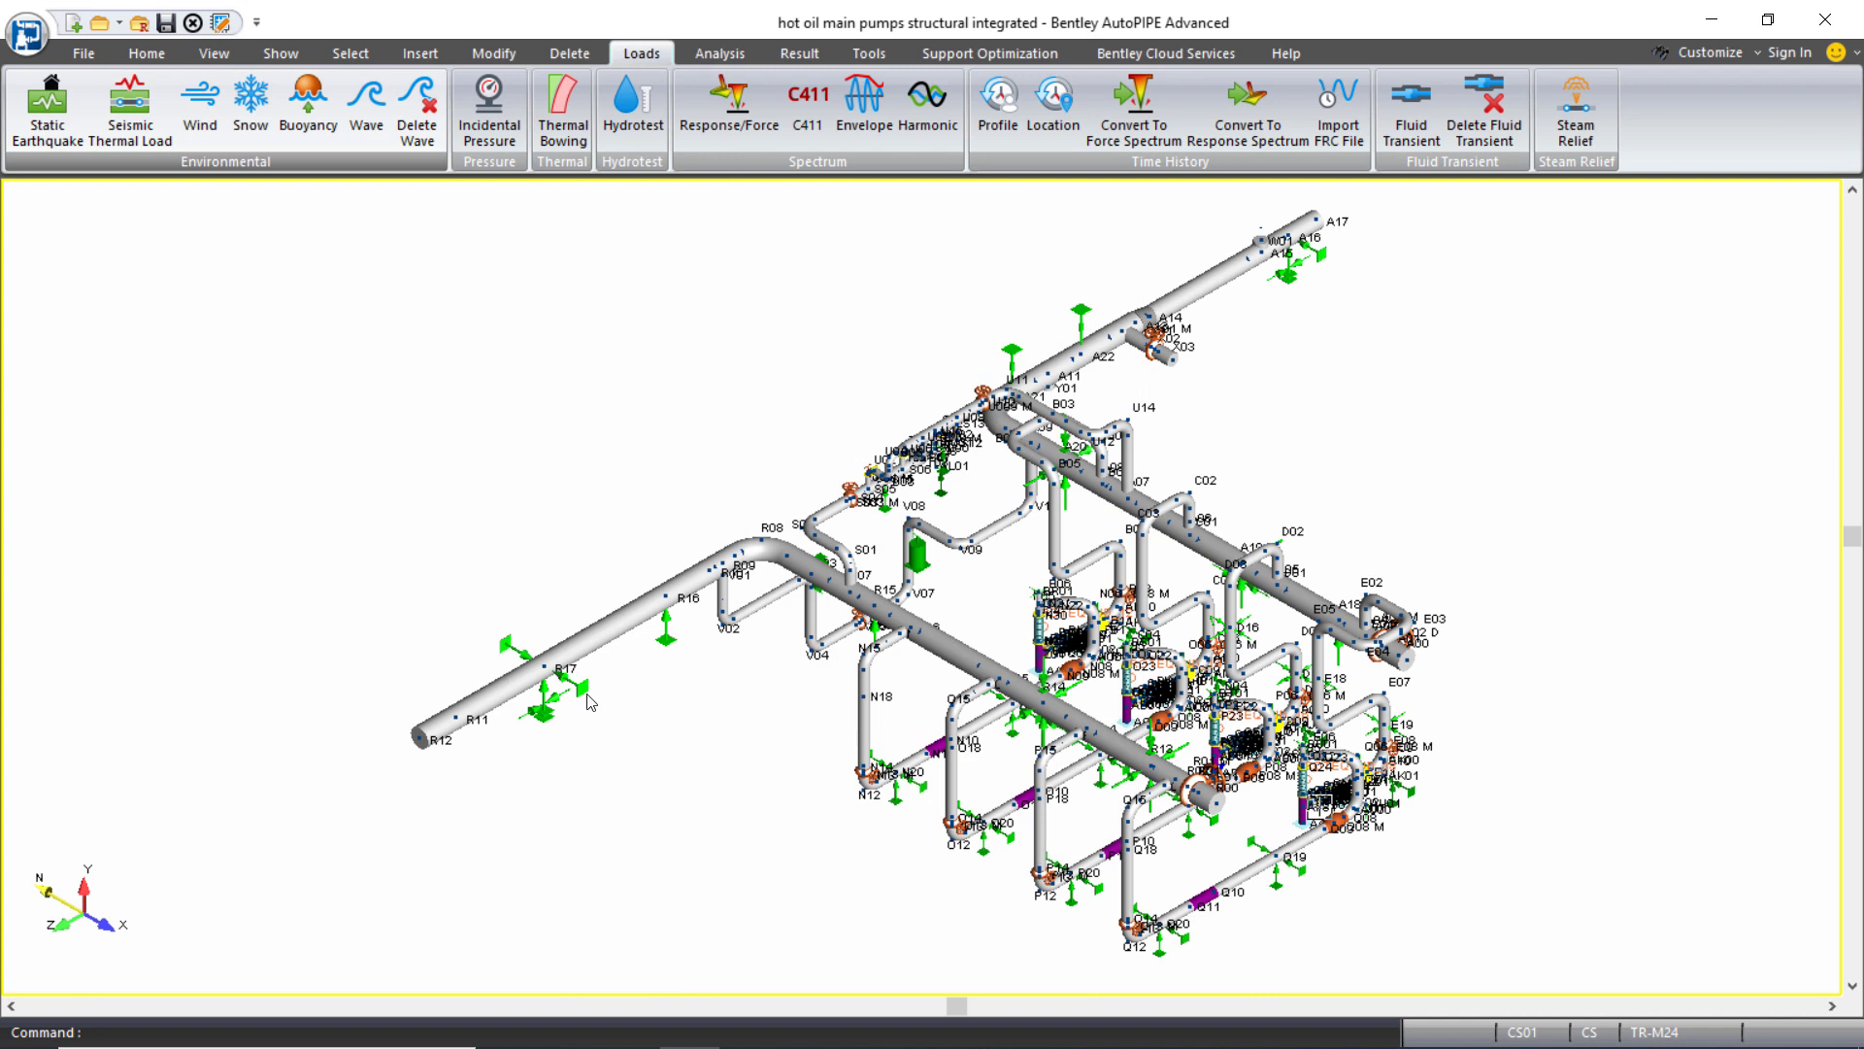
{"action": "double_click", "coordinate": [545, 666]}
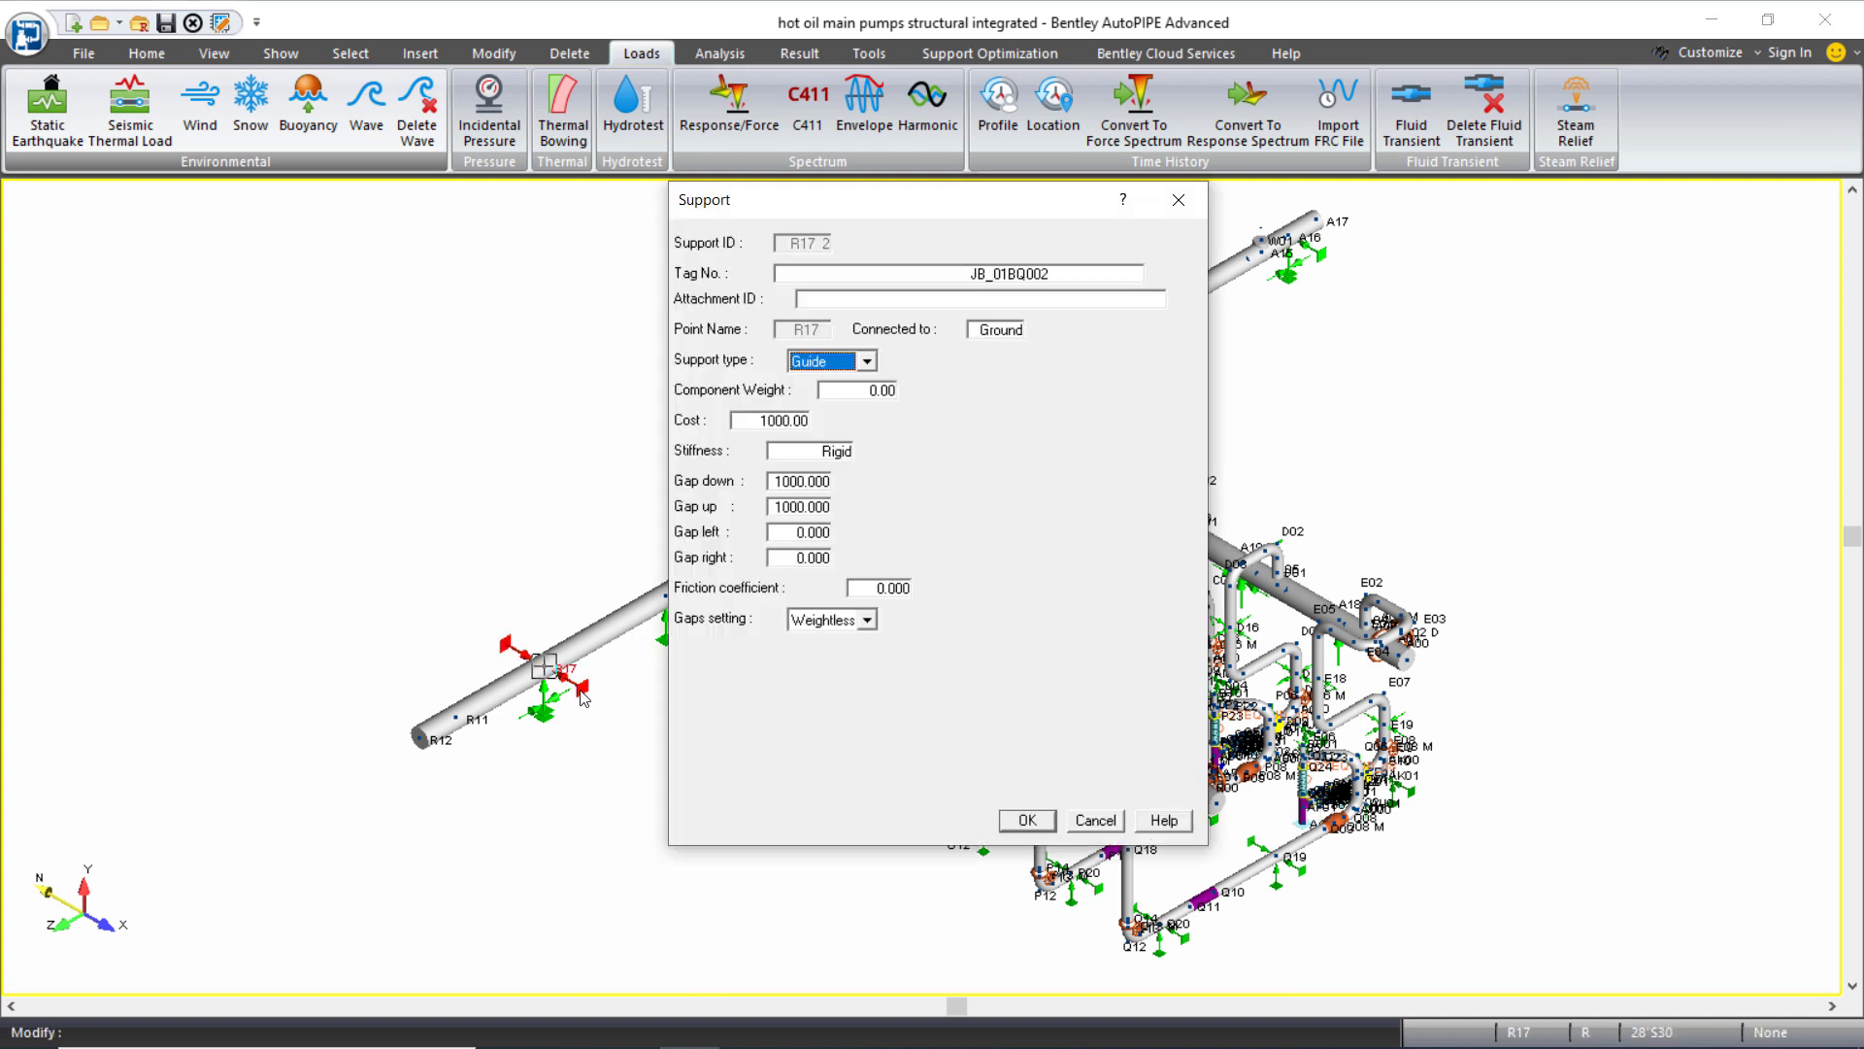
{"action": "mouse_move", "coordinate": [683, 642]}
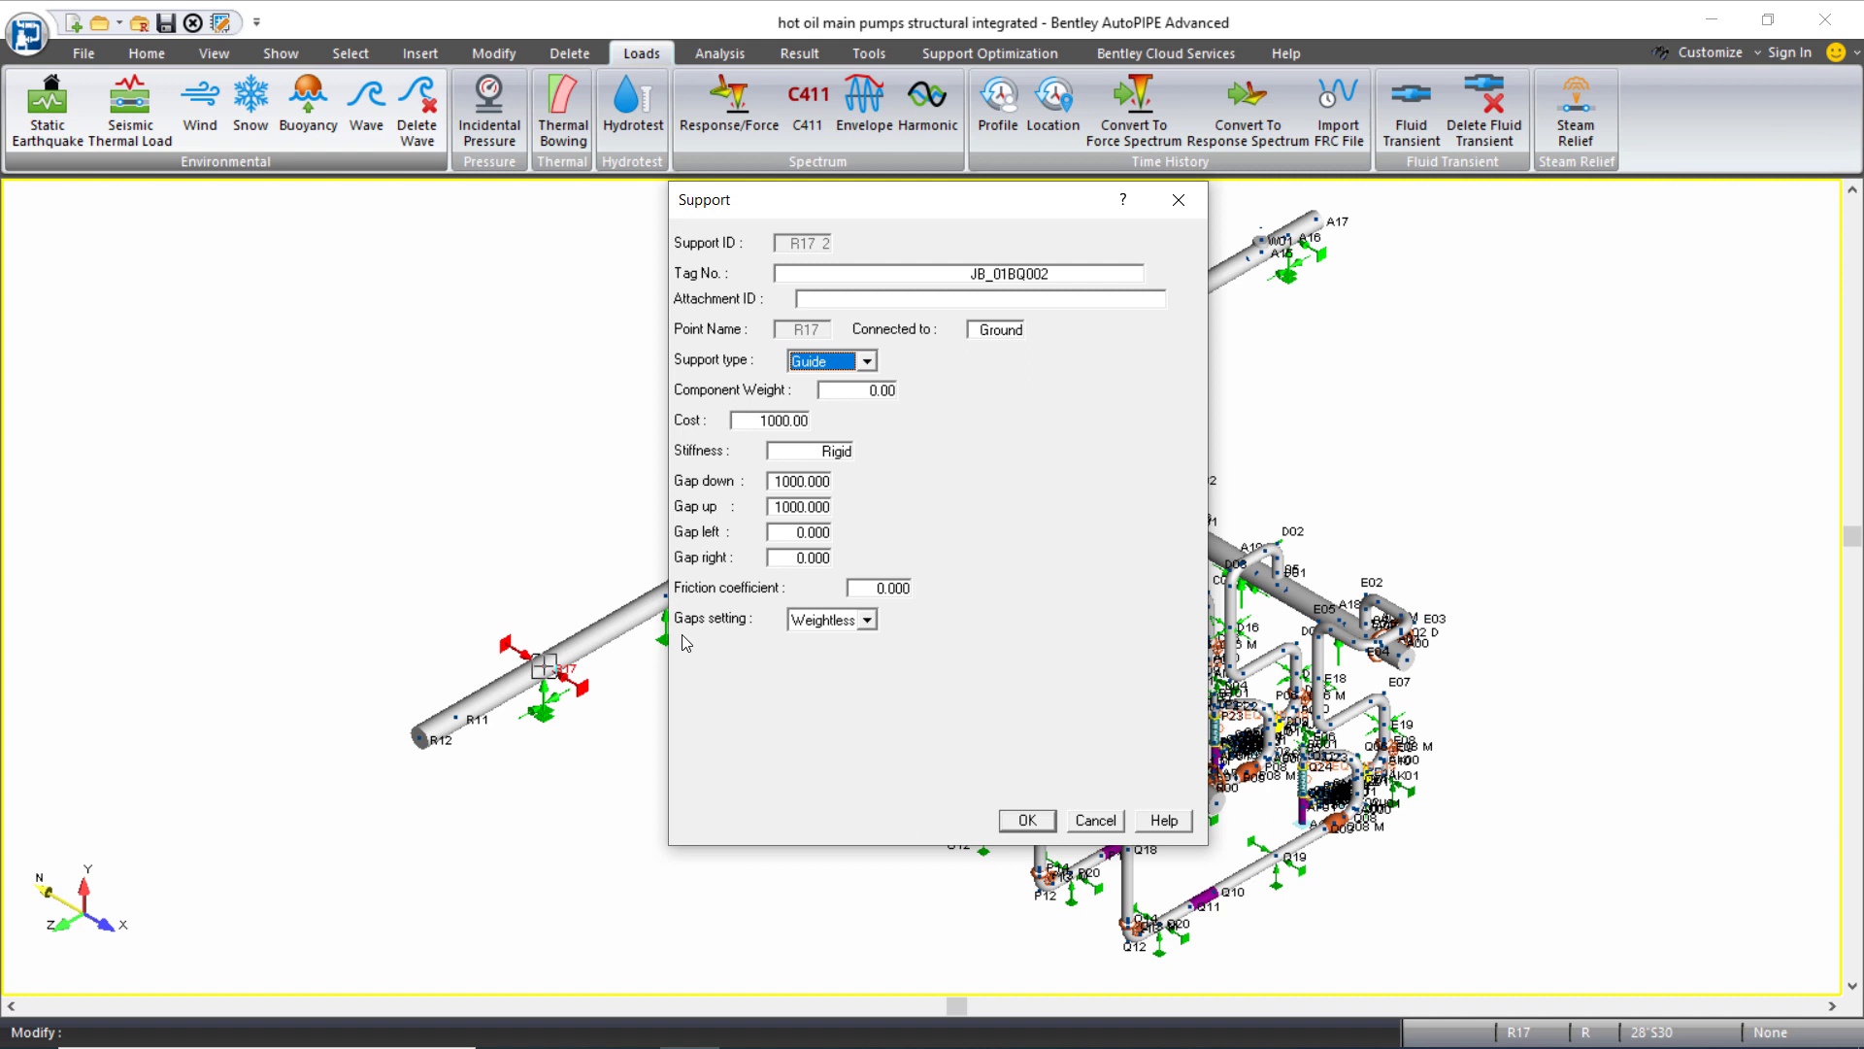
{"action": "mouse_move", "coordinate": [912, 806]}
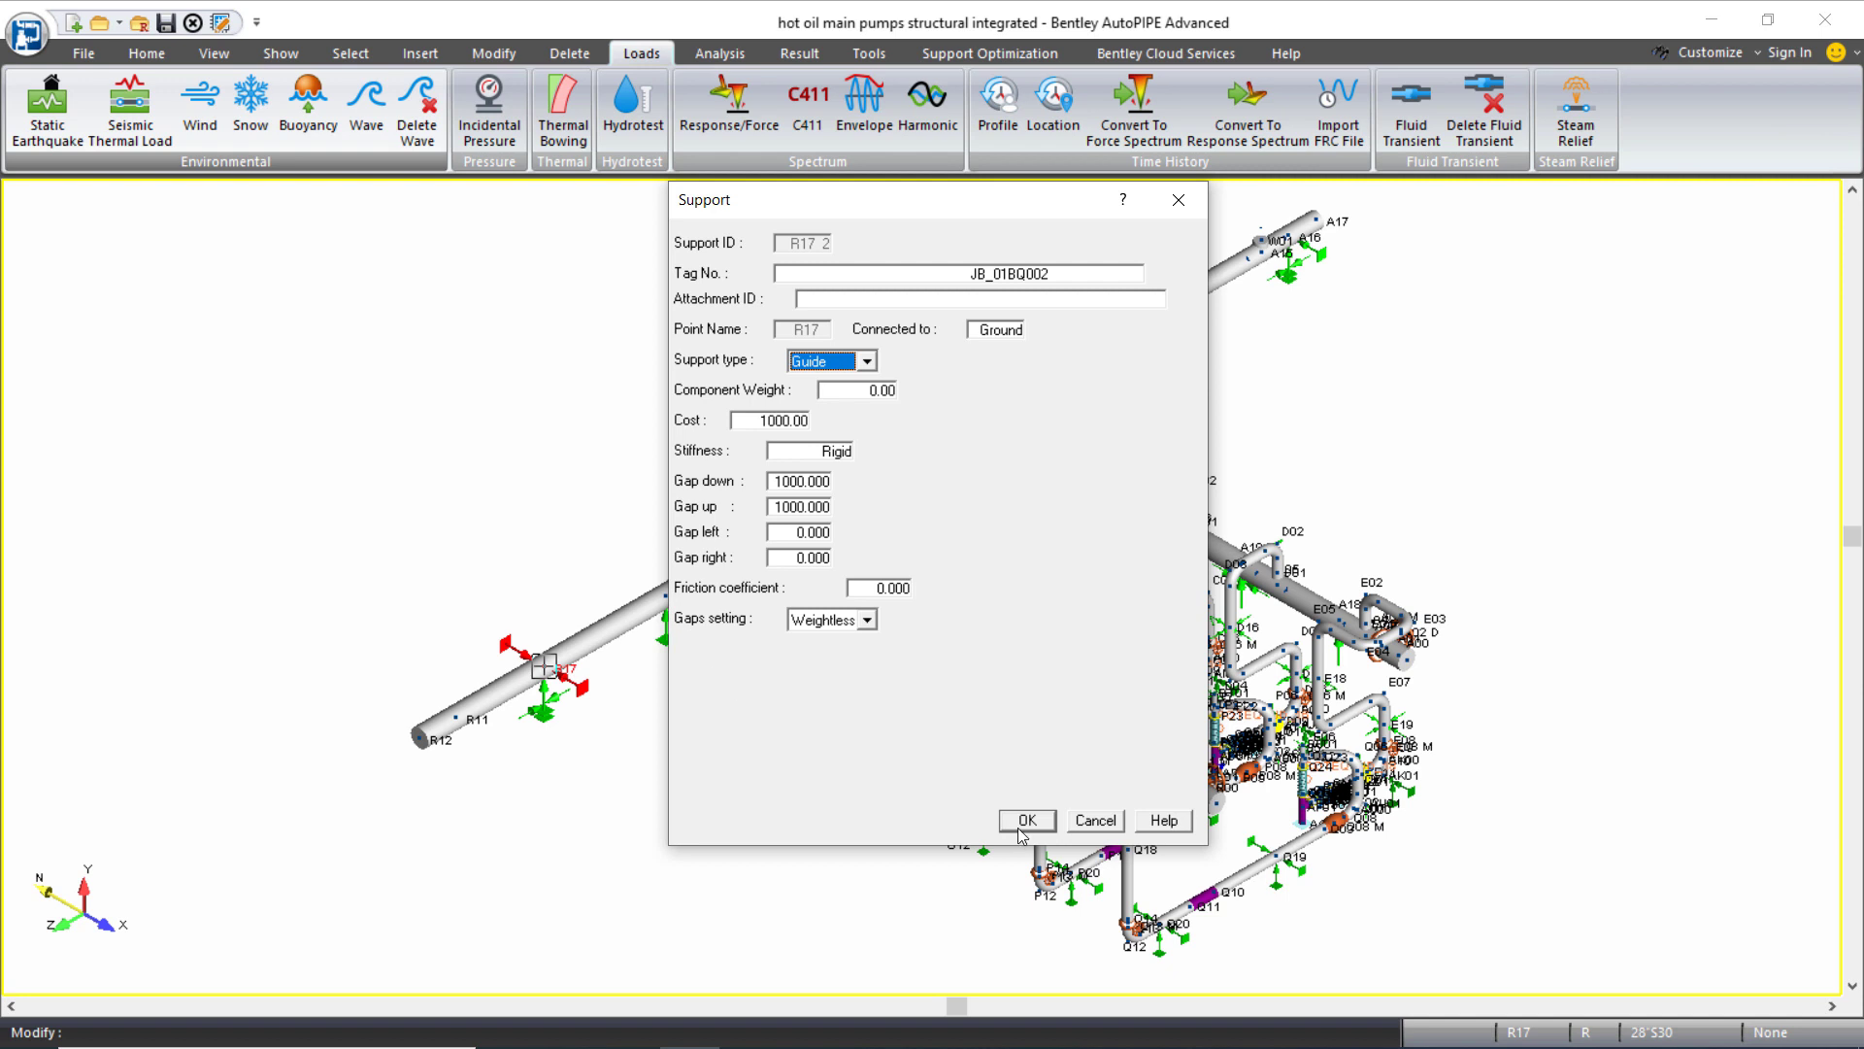
{"action": "left_click", "coordinate": [1026, 821]}
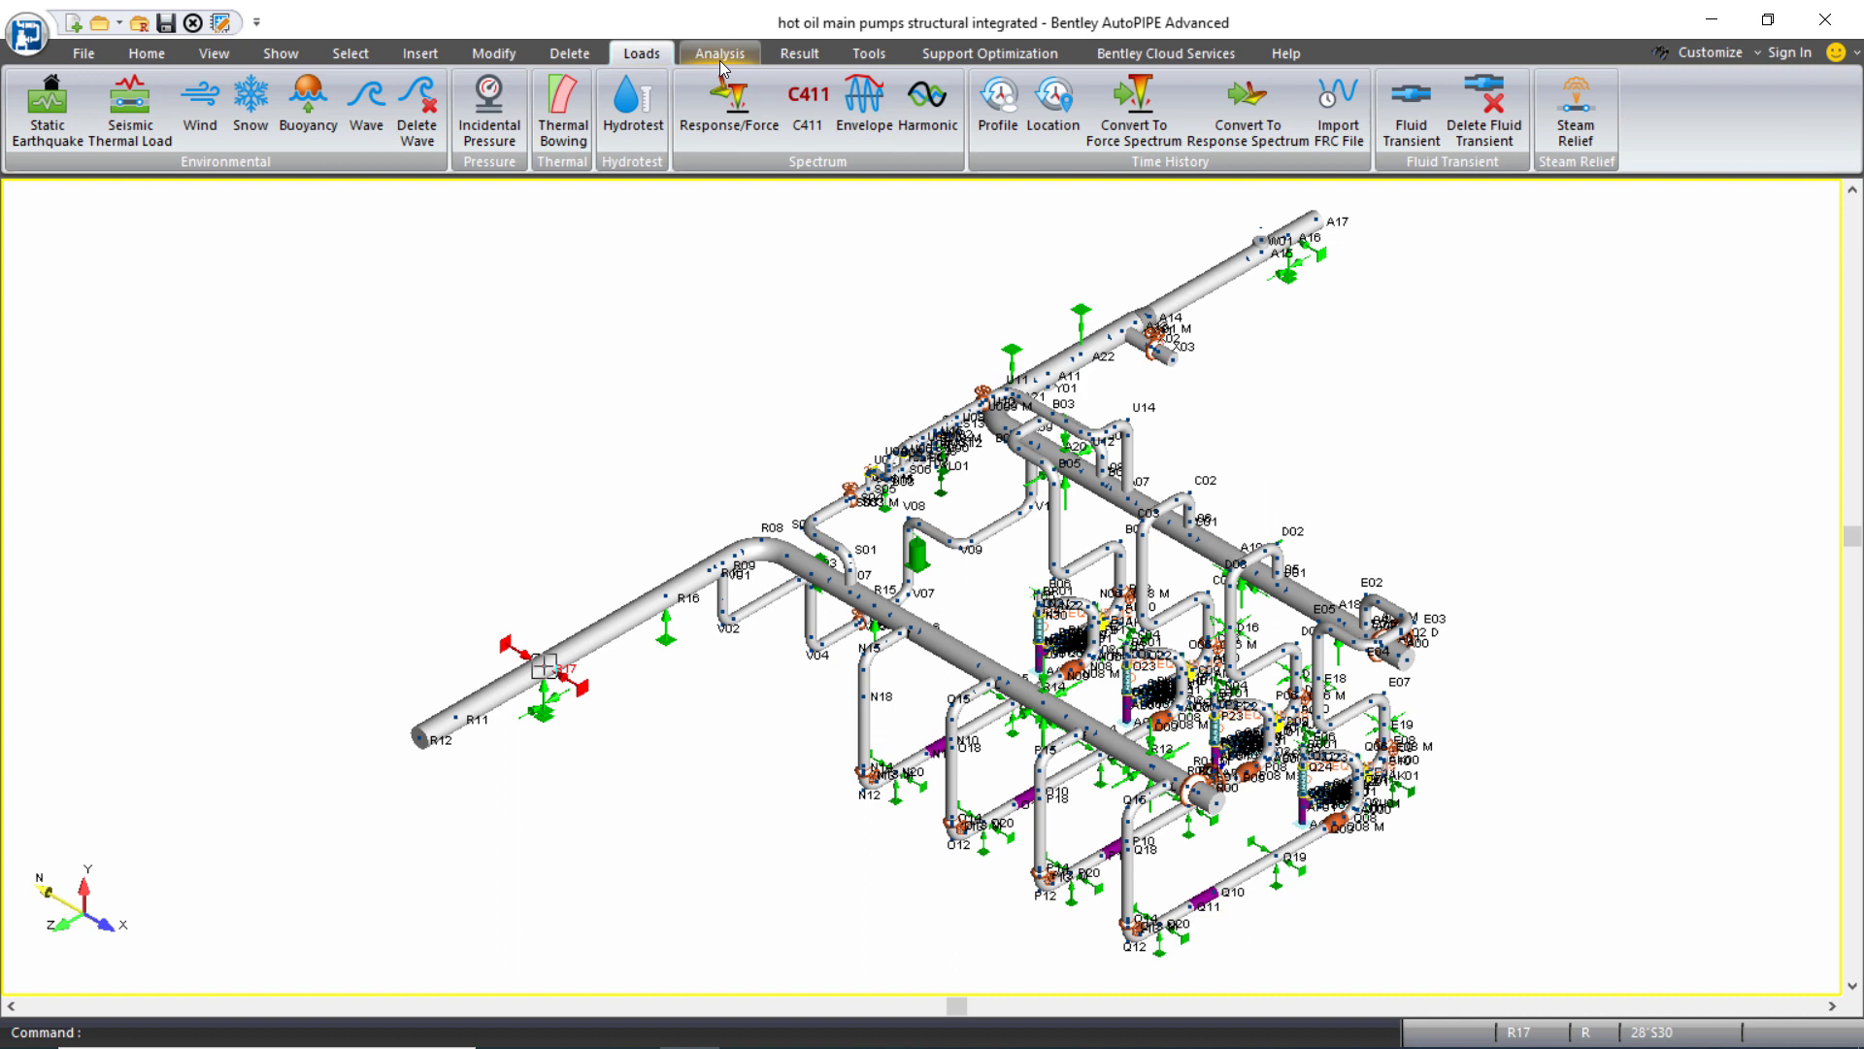
- Open the Static Analysis Sets list from the Analysis commands, showing no sets yet
{"action": "left_click", "coordinate": [719, 53]}
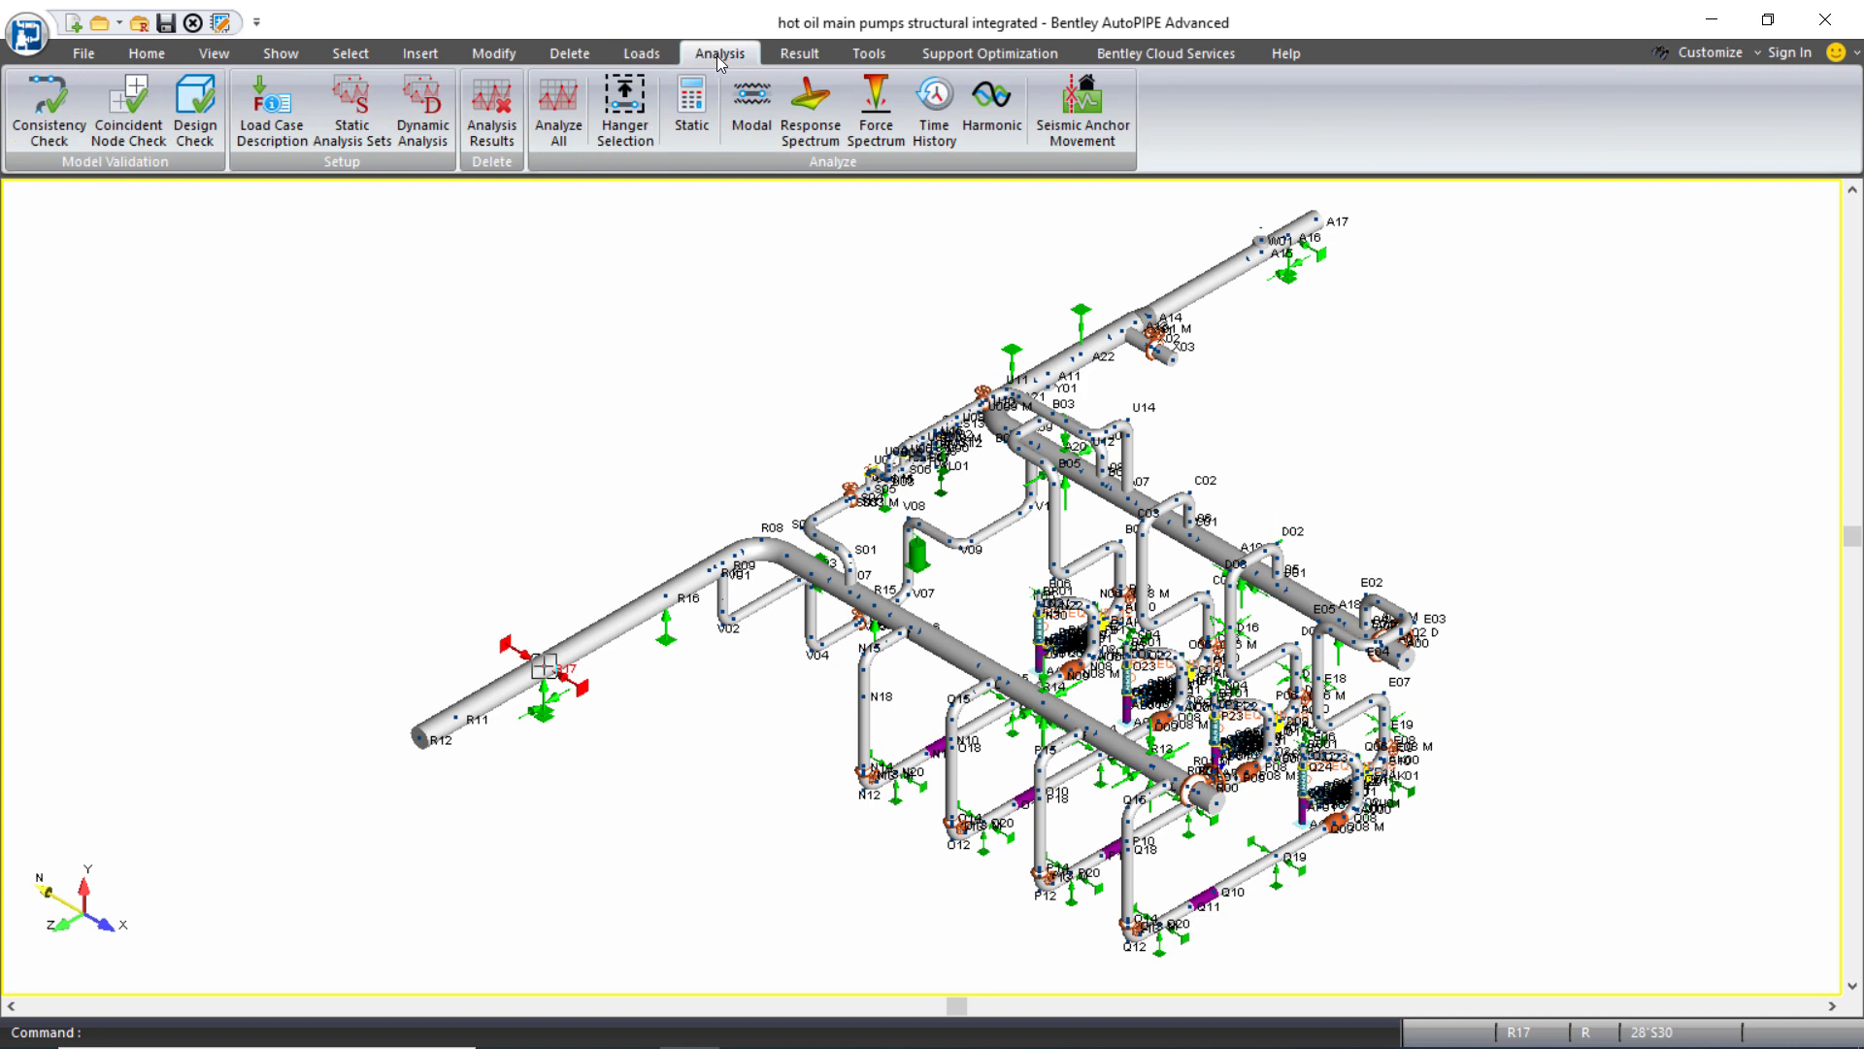
{"action": "mouse_move", "coordinate": [352, 107]}
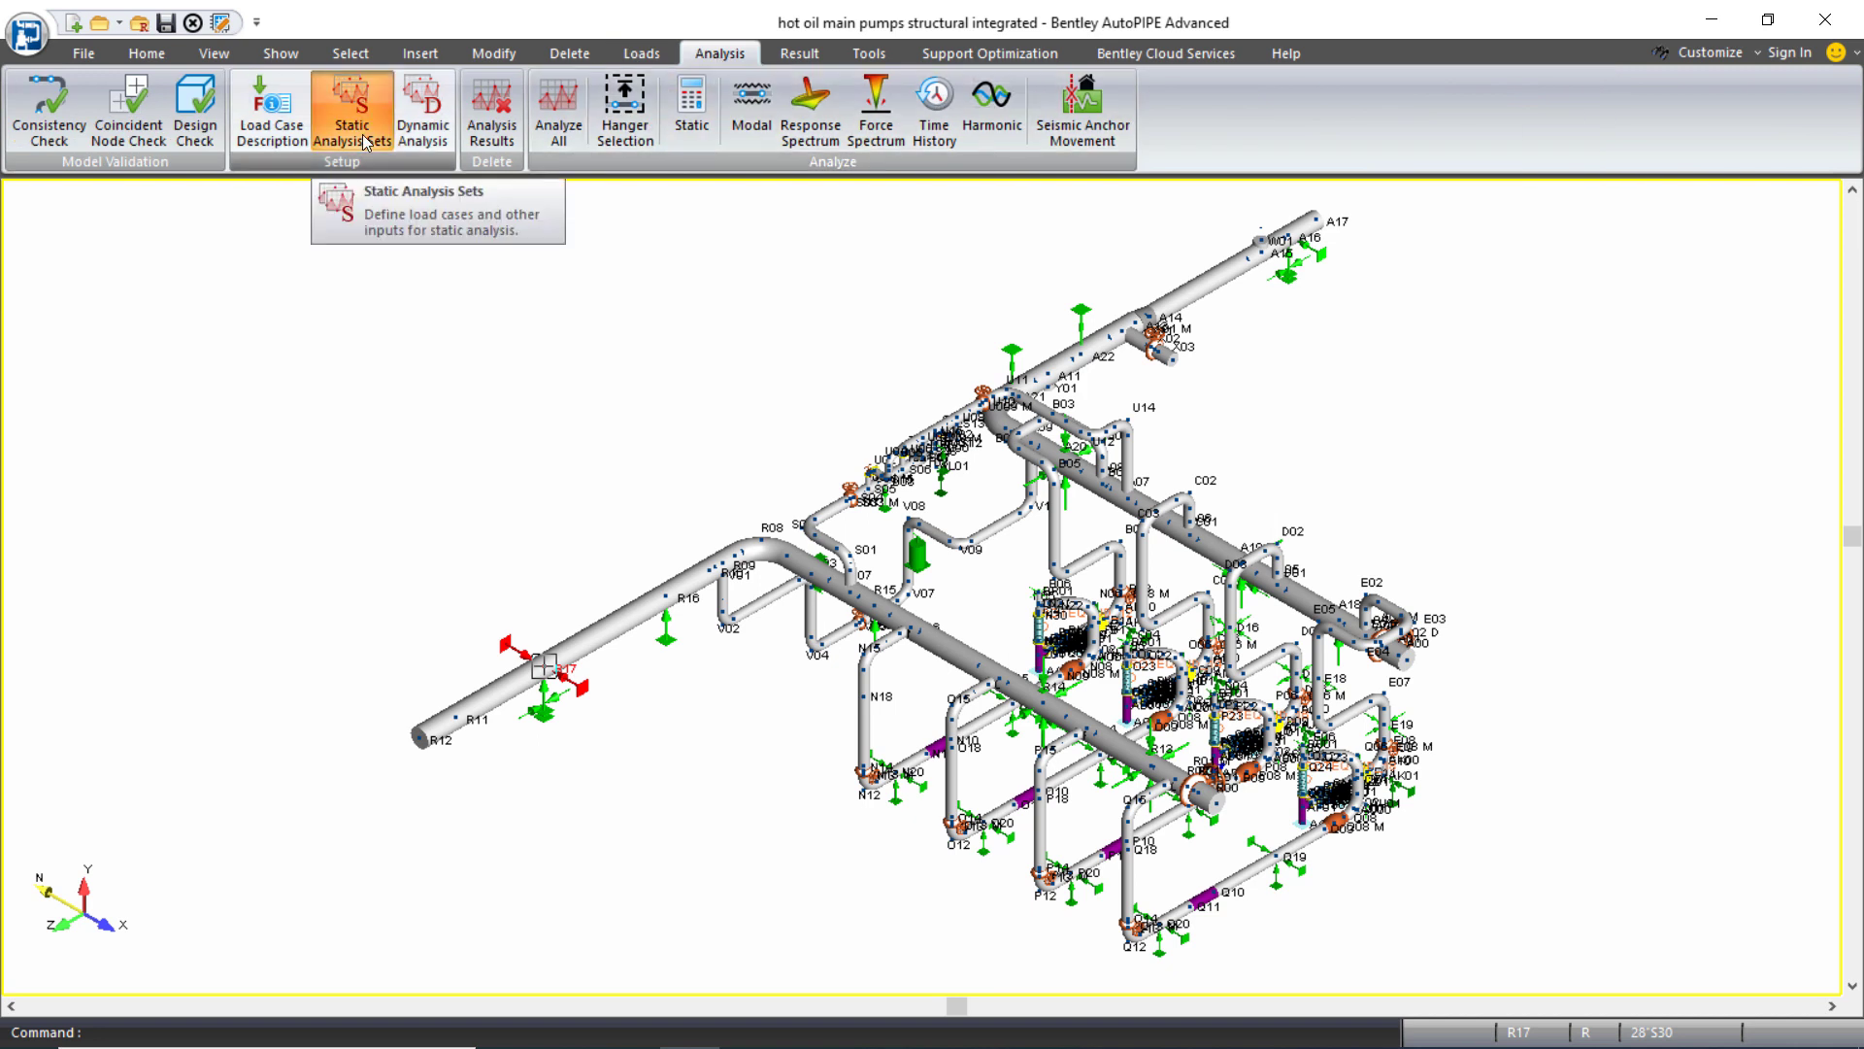
{"action": "left_click", "coordinate": [351, 107]}
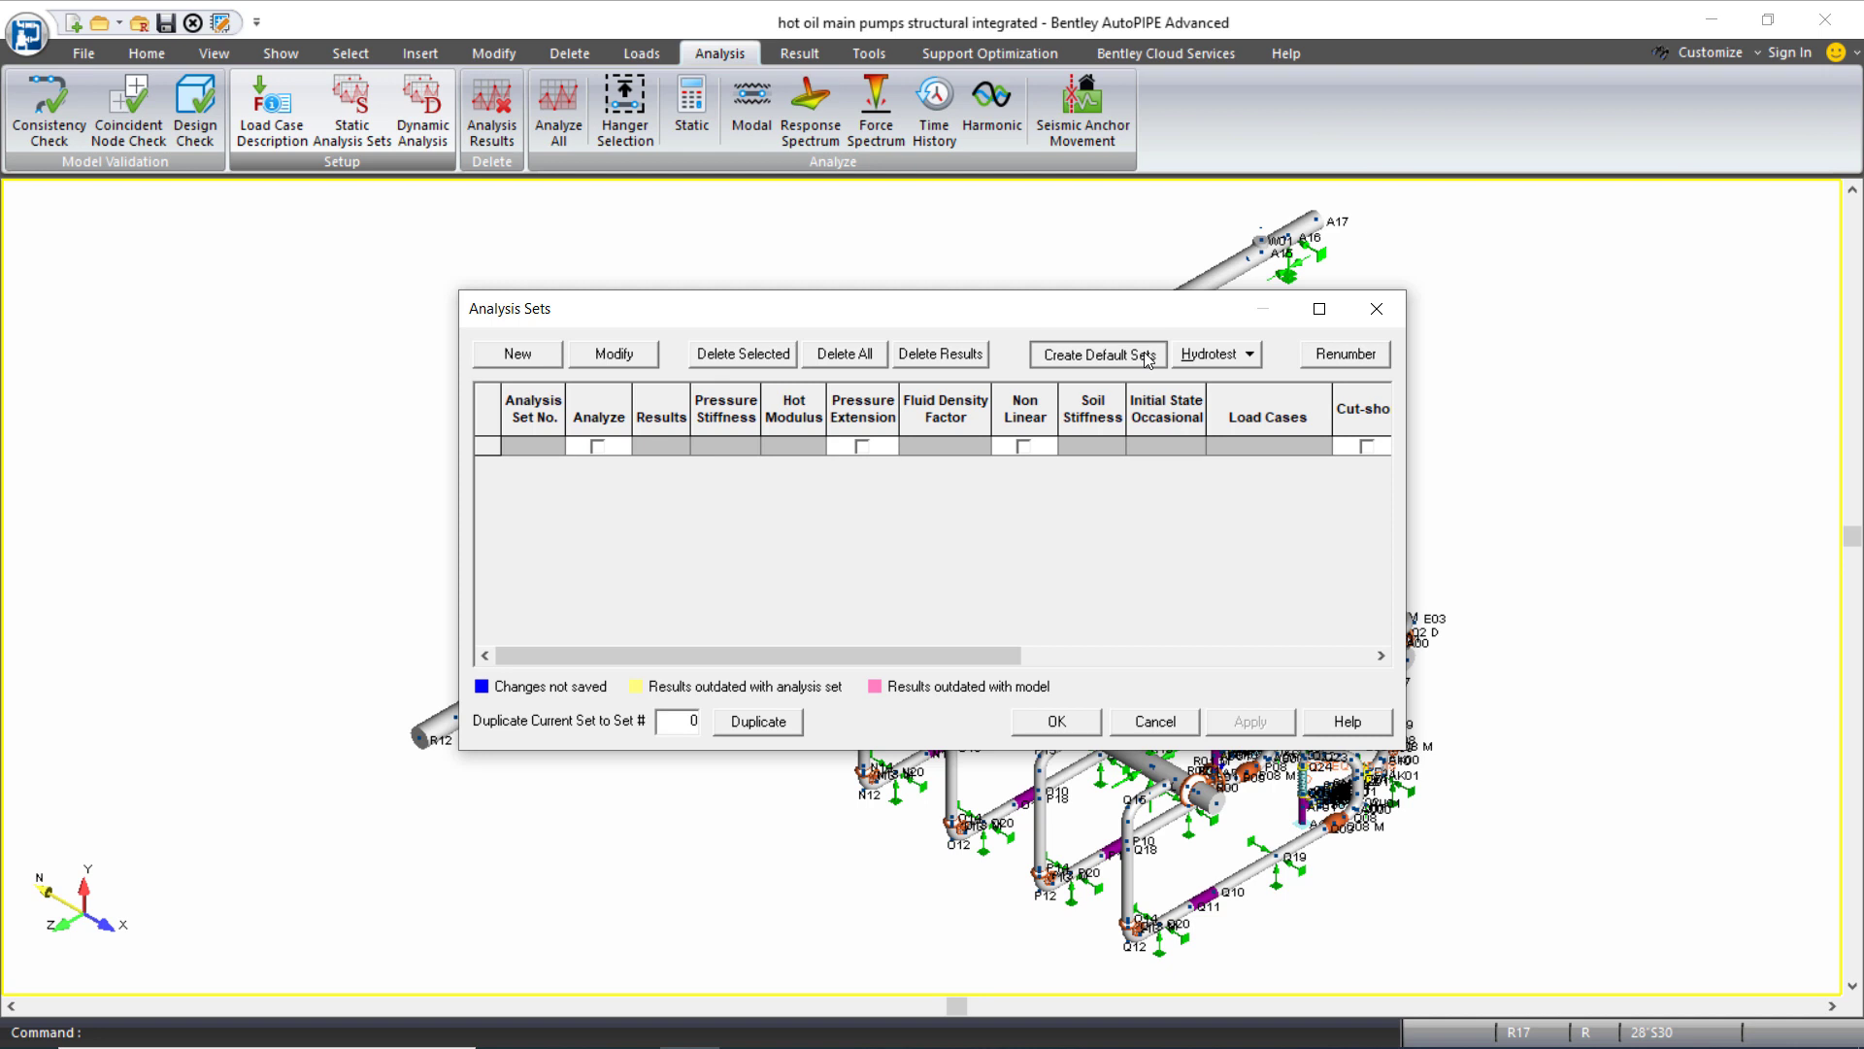
- Configure set creation: Multiple, gravity Add as First, occasional loads, non-linear, Consistent states
{"action": "left_click", "coordinate": [1096, 354]}
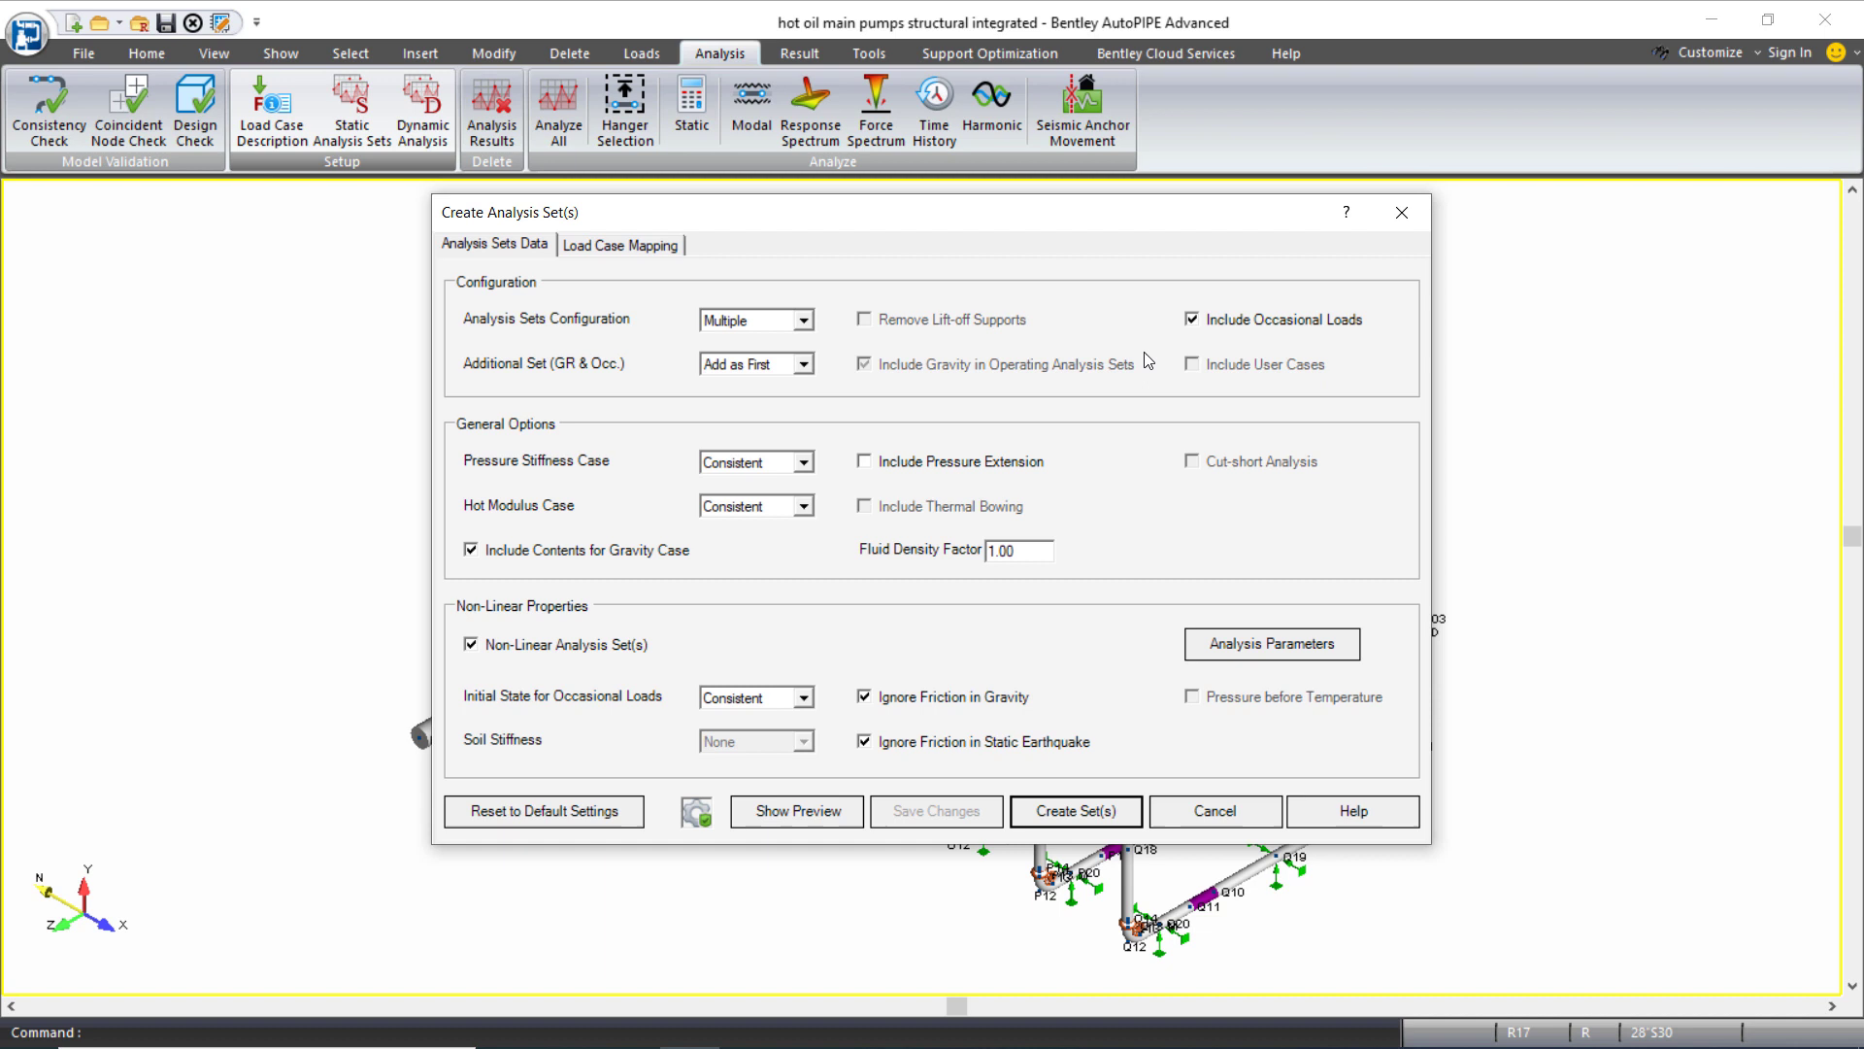
{"action": "mouse_move", "coordinate": [874, 134]}
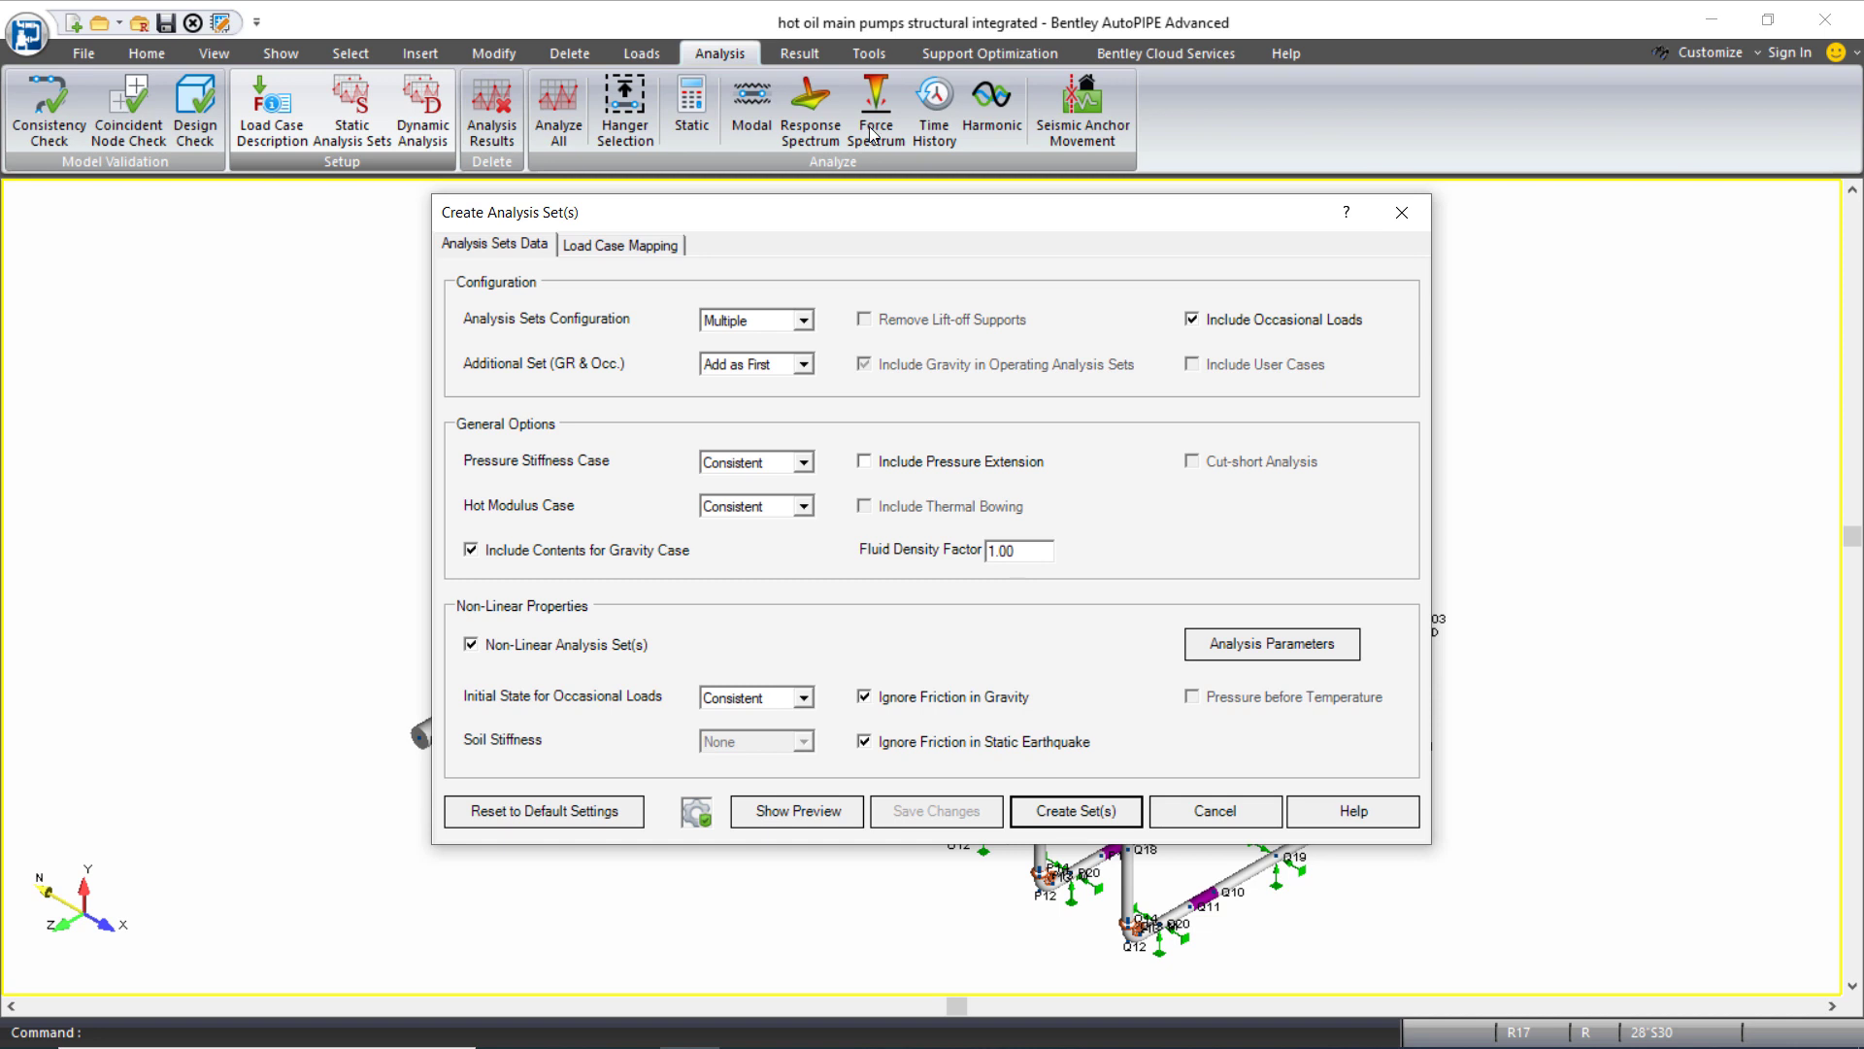
{"action": "left_click", "coordinate": [804, 319]}
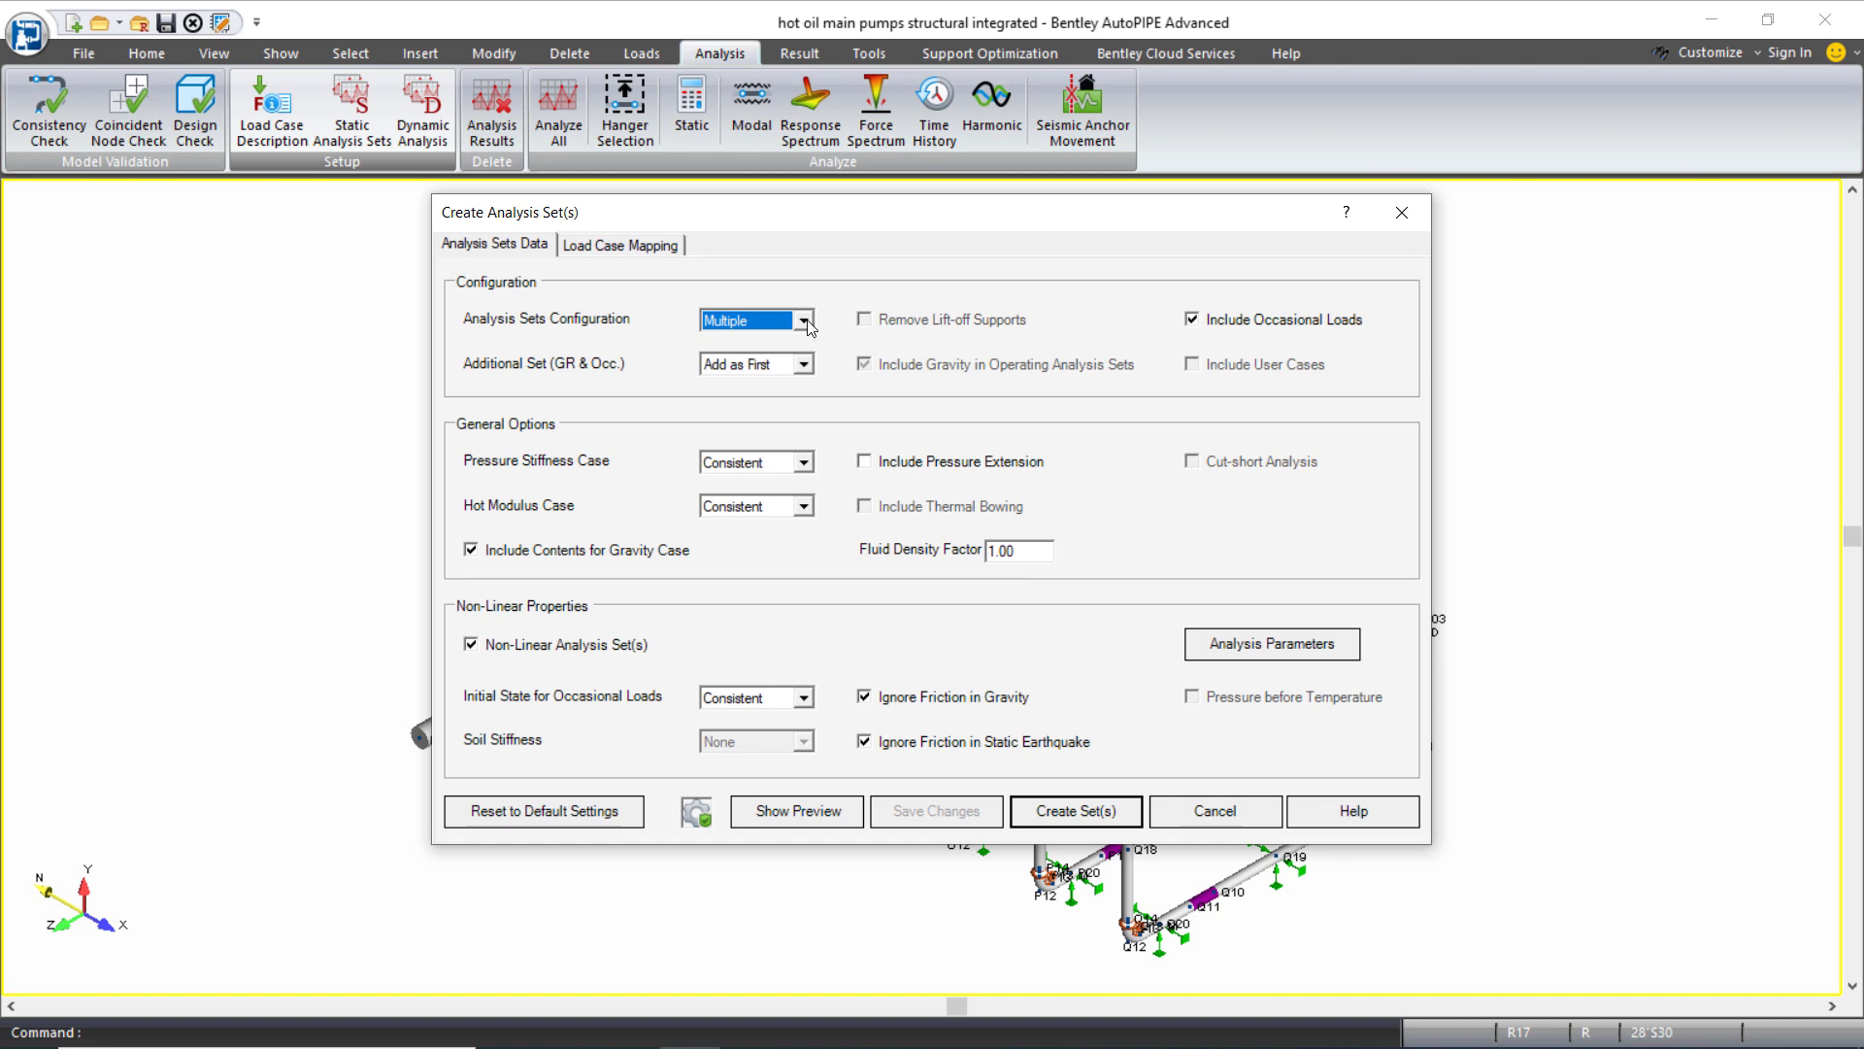
{"action": "mouse_move", "coordinate": [806, 375]}
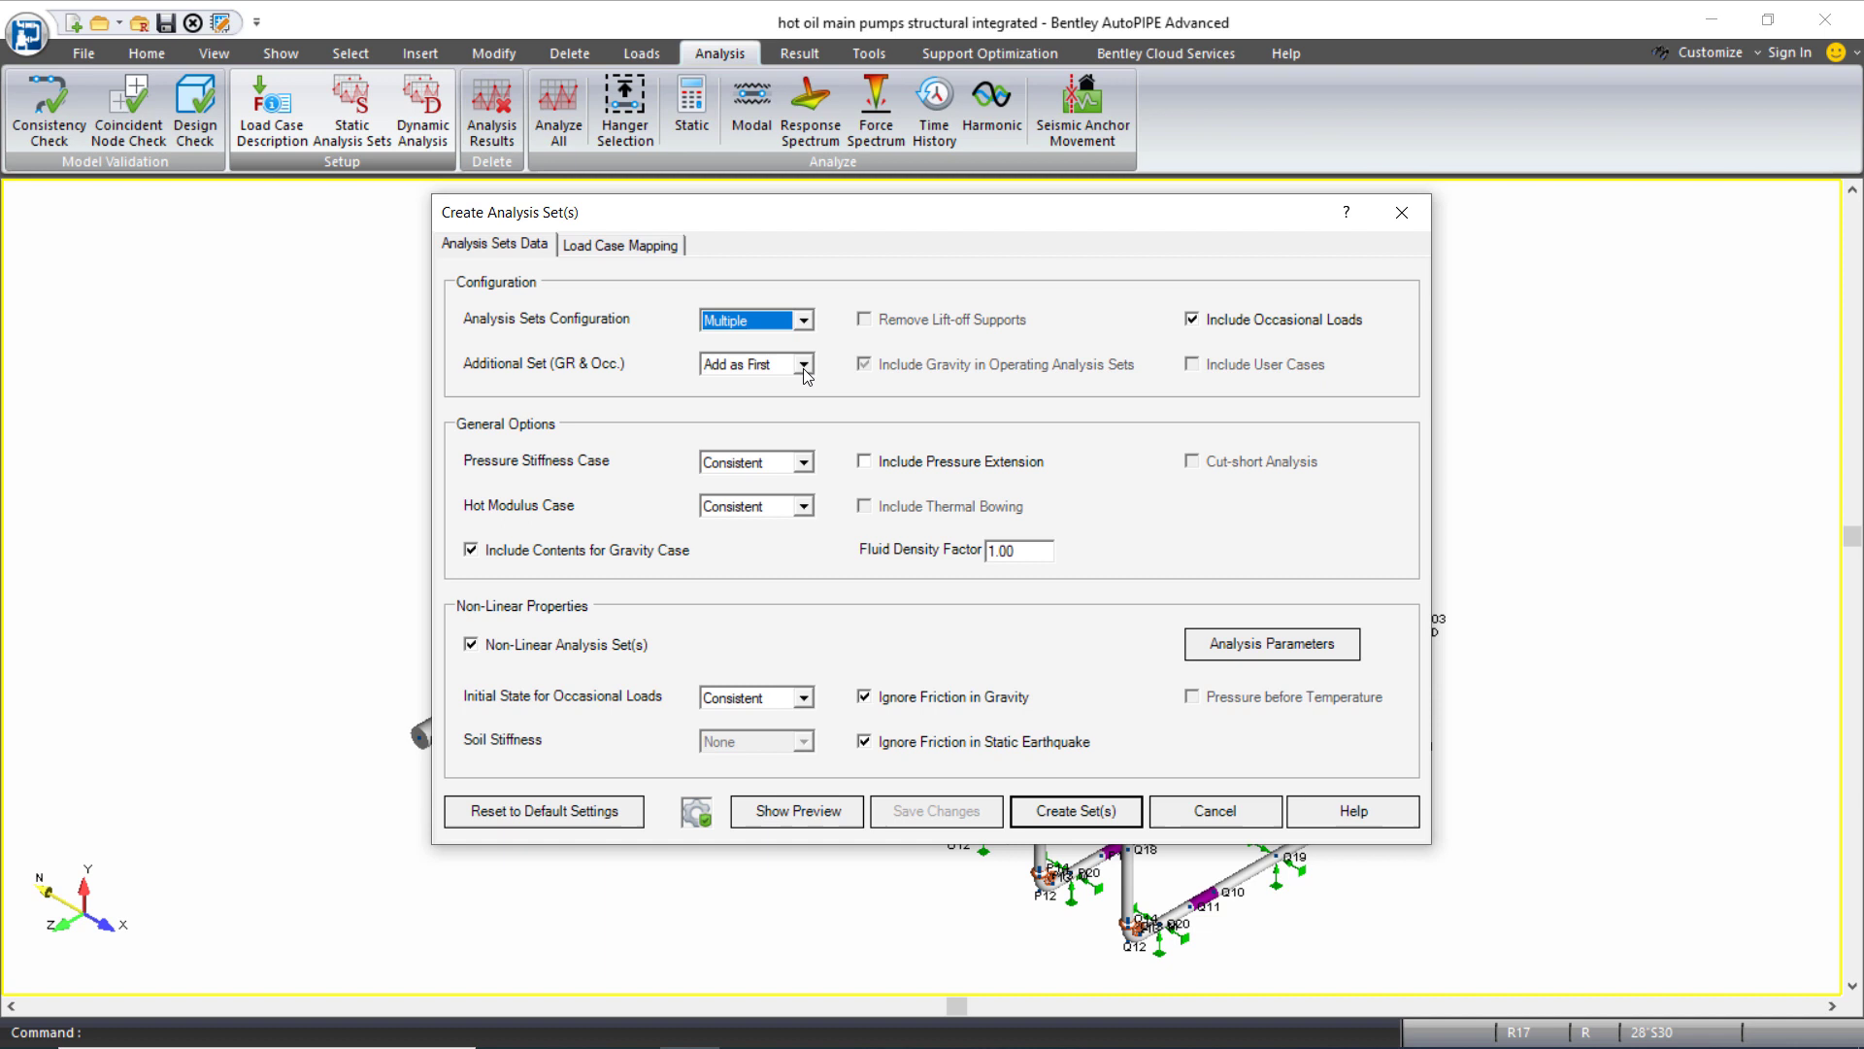
{"action": "left_click", "coordinate": [803, 364]}
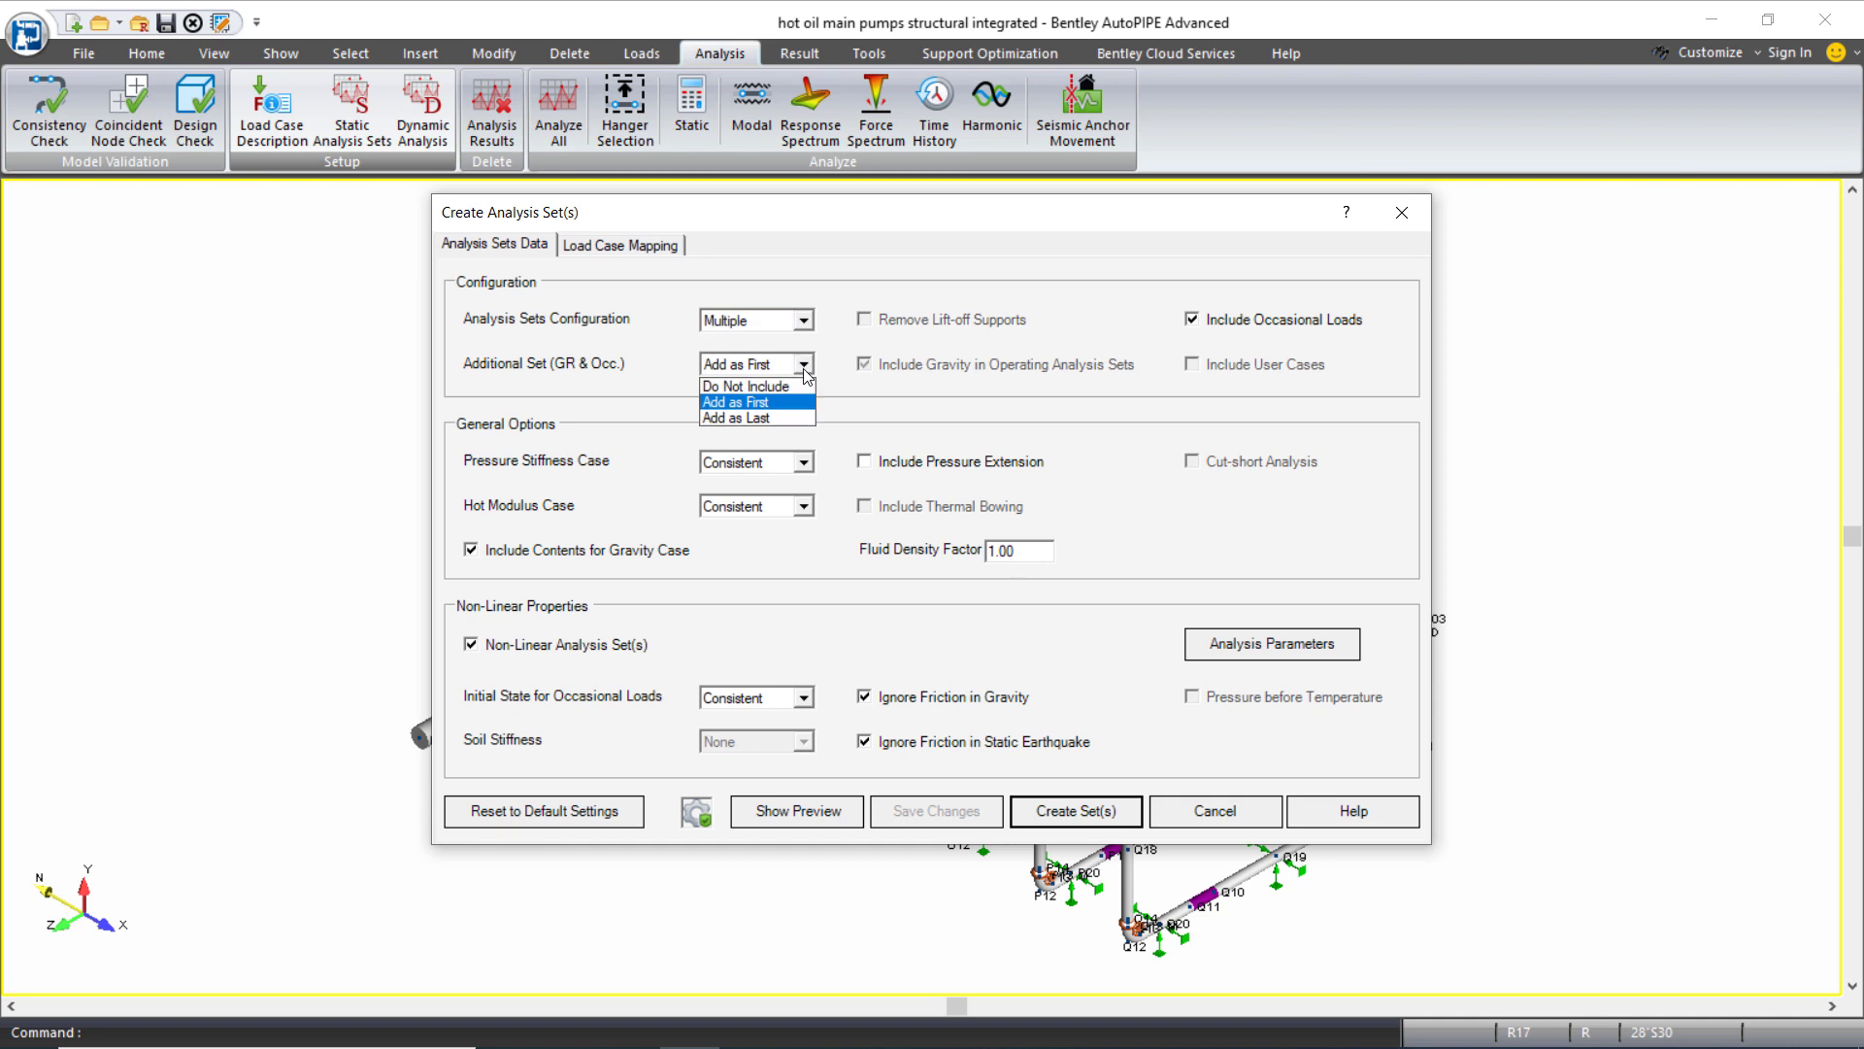
{"action": "left_click", "coordinate": [737, 401]}
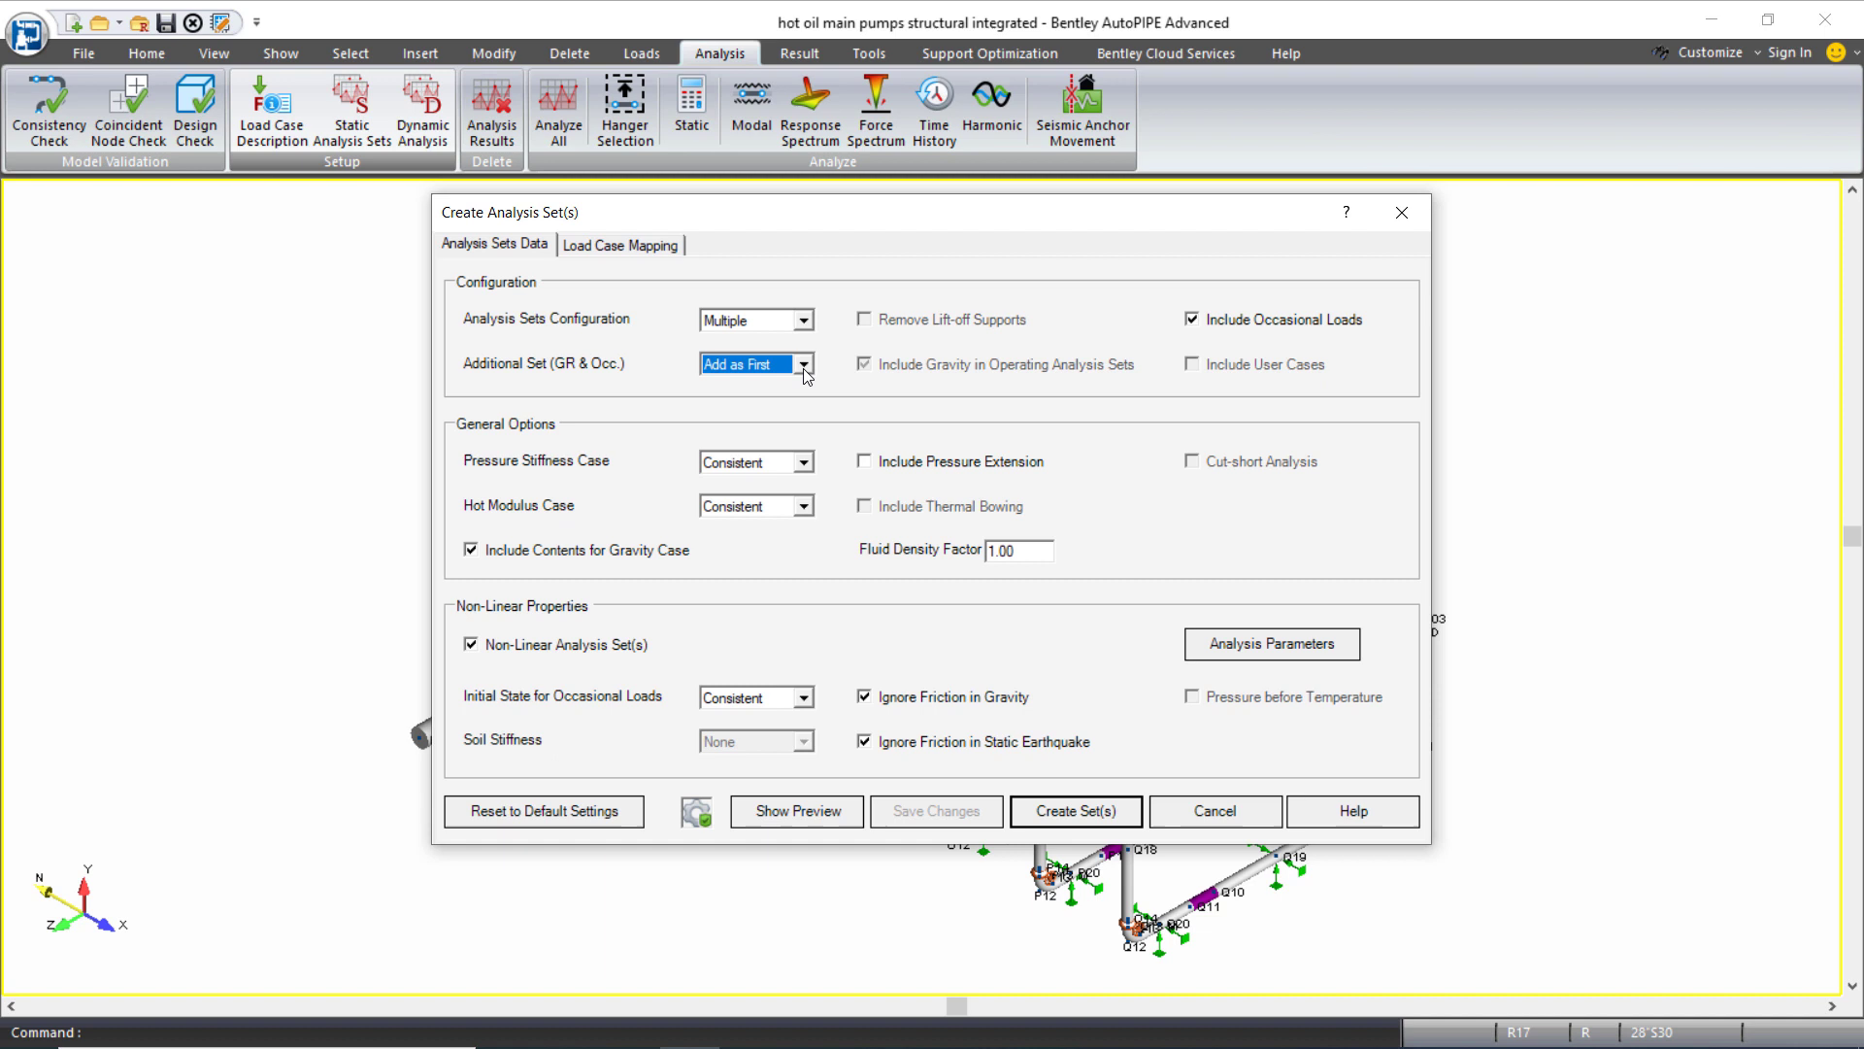
{"action": "mouse_move", "coordinate": [907, 375]}
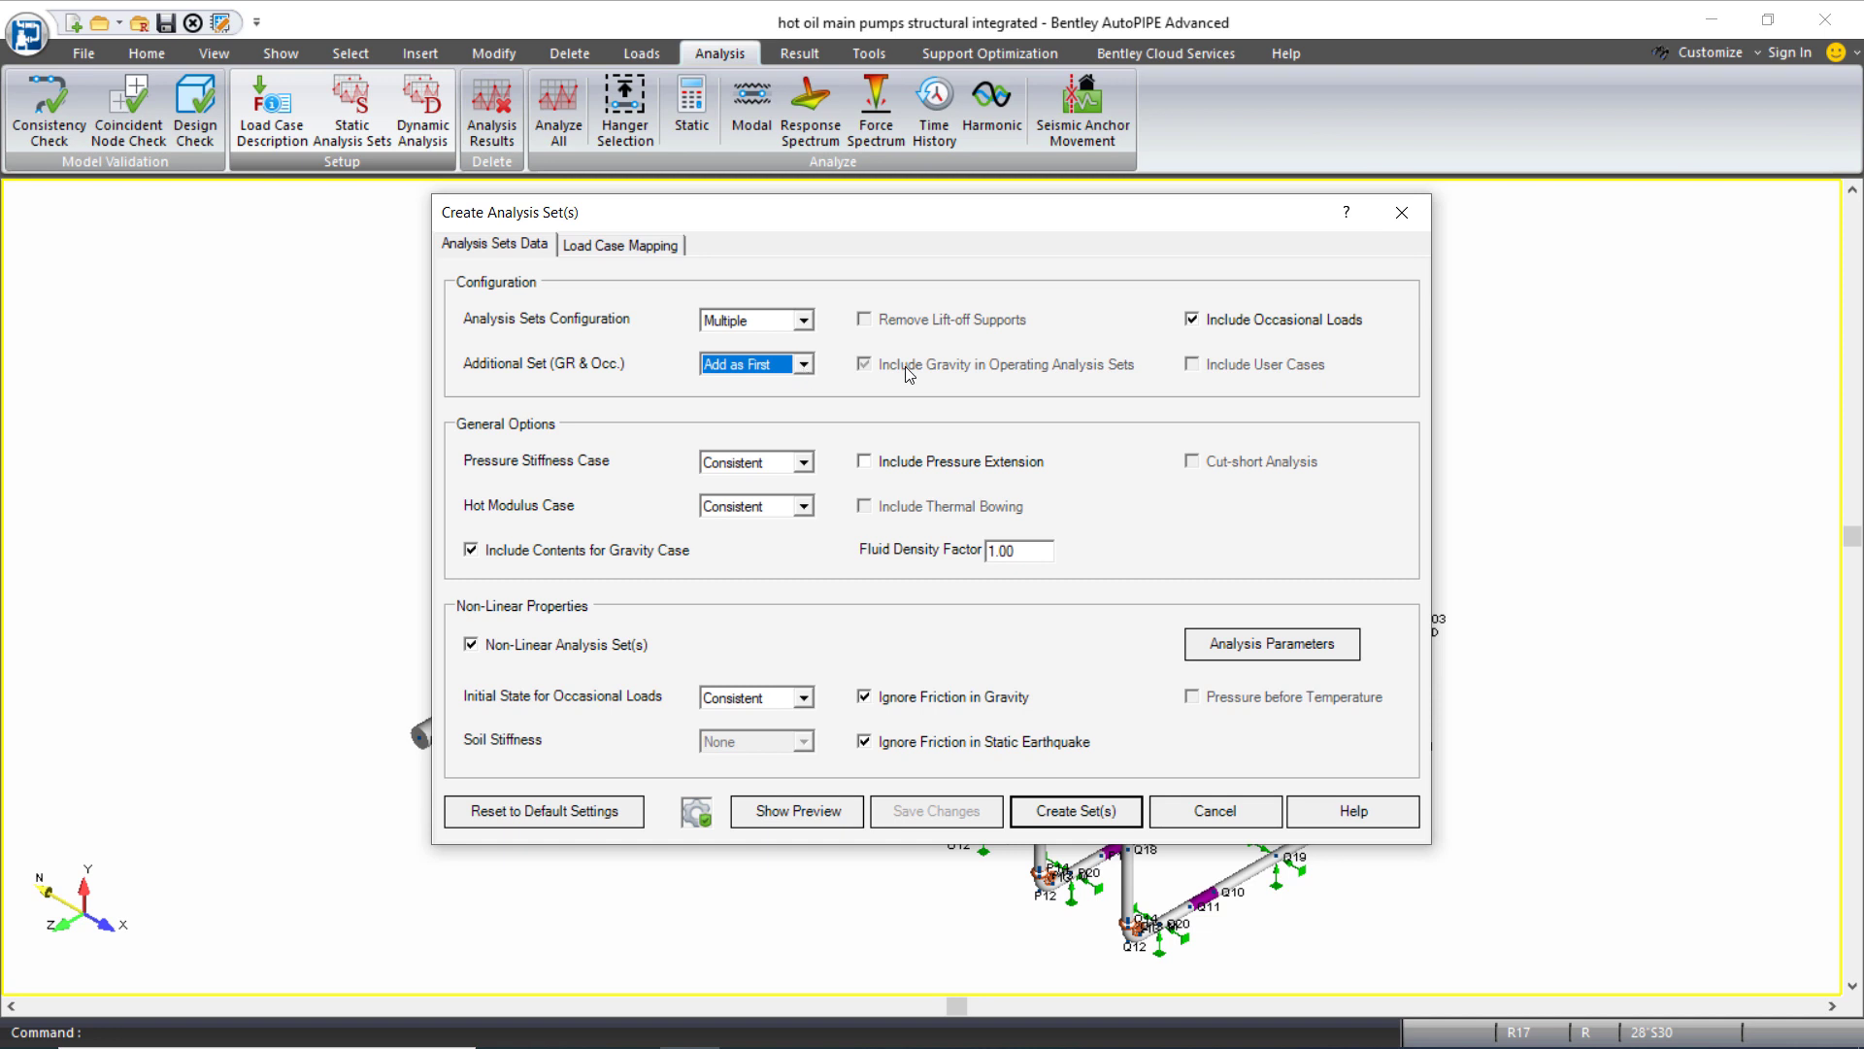
{"action": "mouse_move", "coordinate": [1254, 333]}
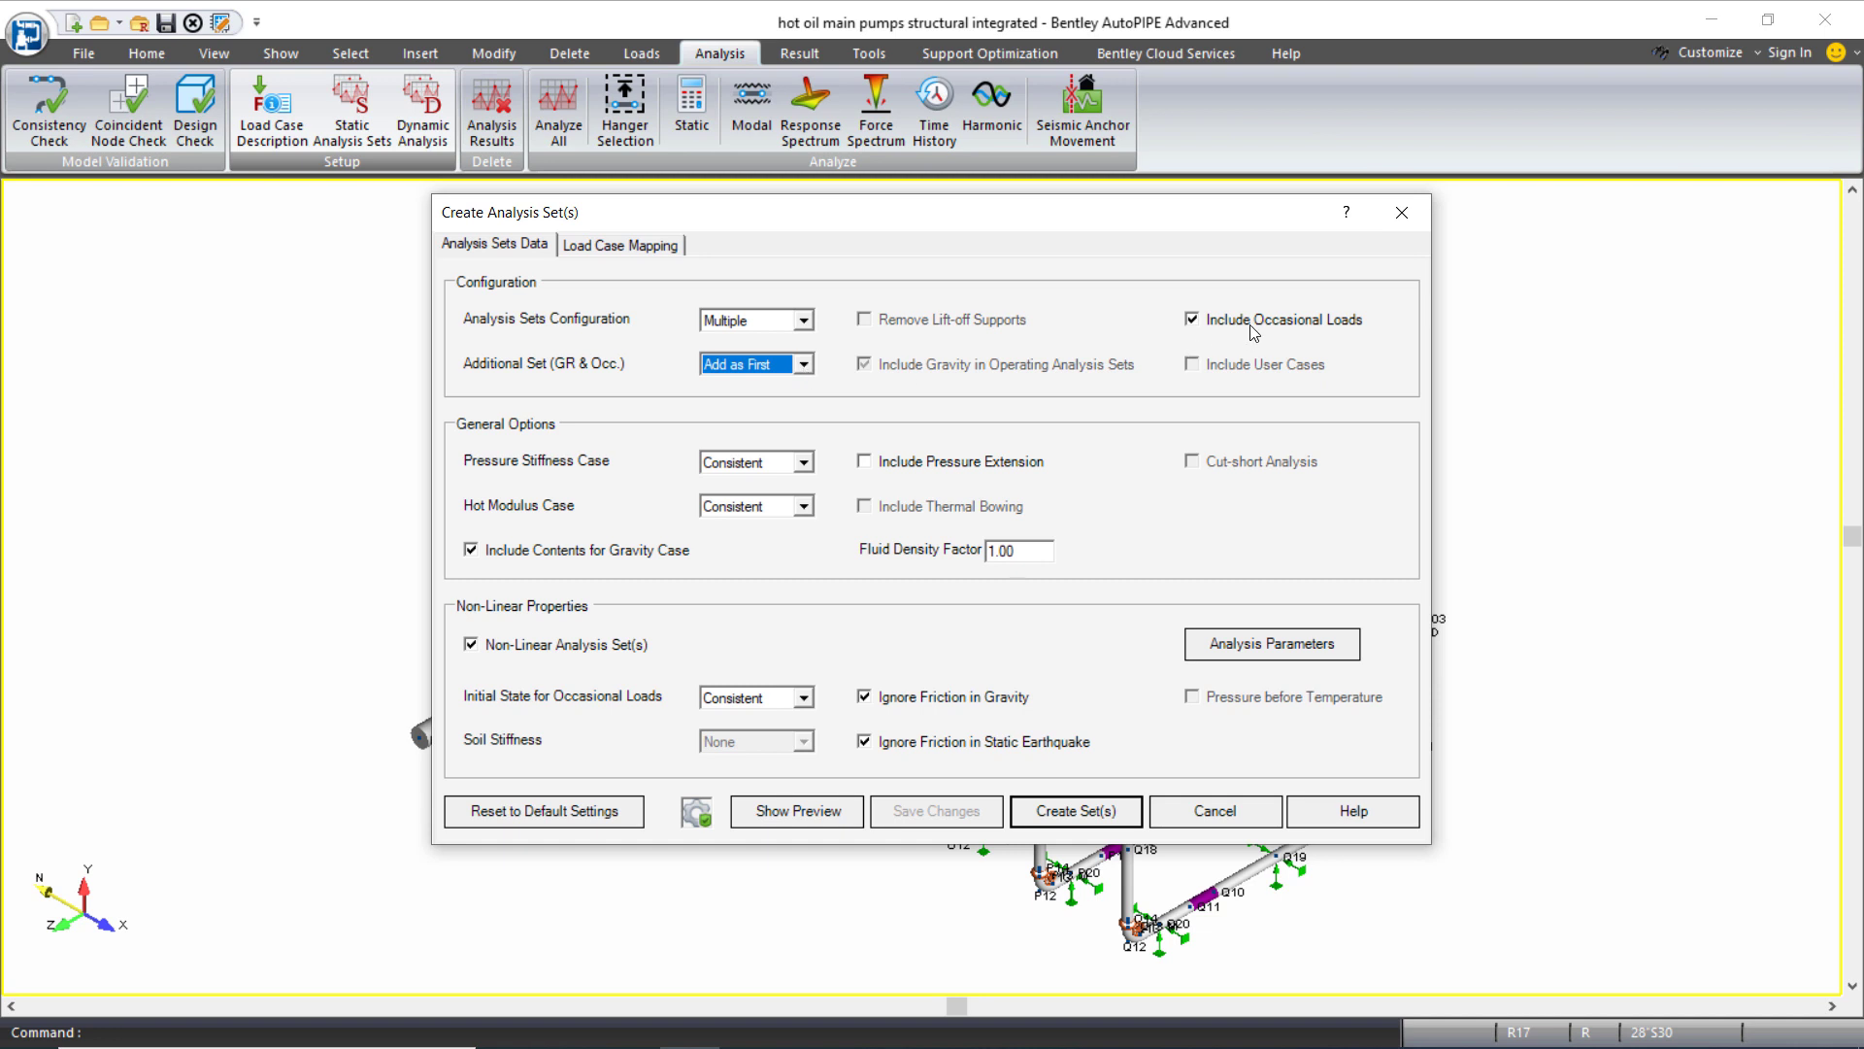
{"action": "mouse_move", "coordinate": [678, 502]}
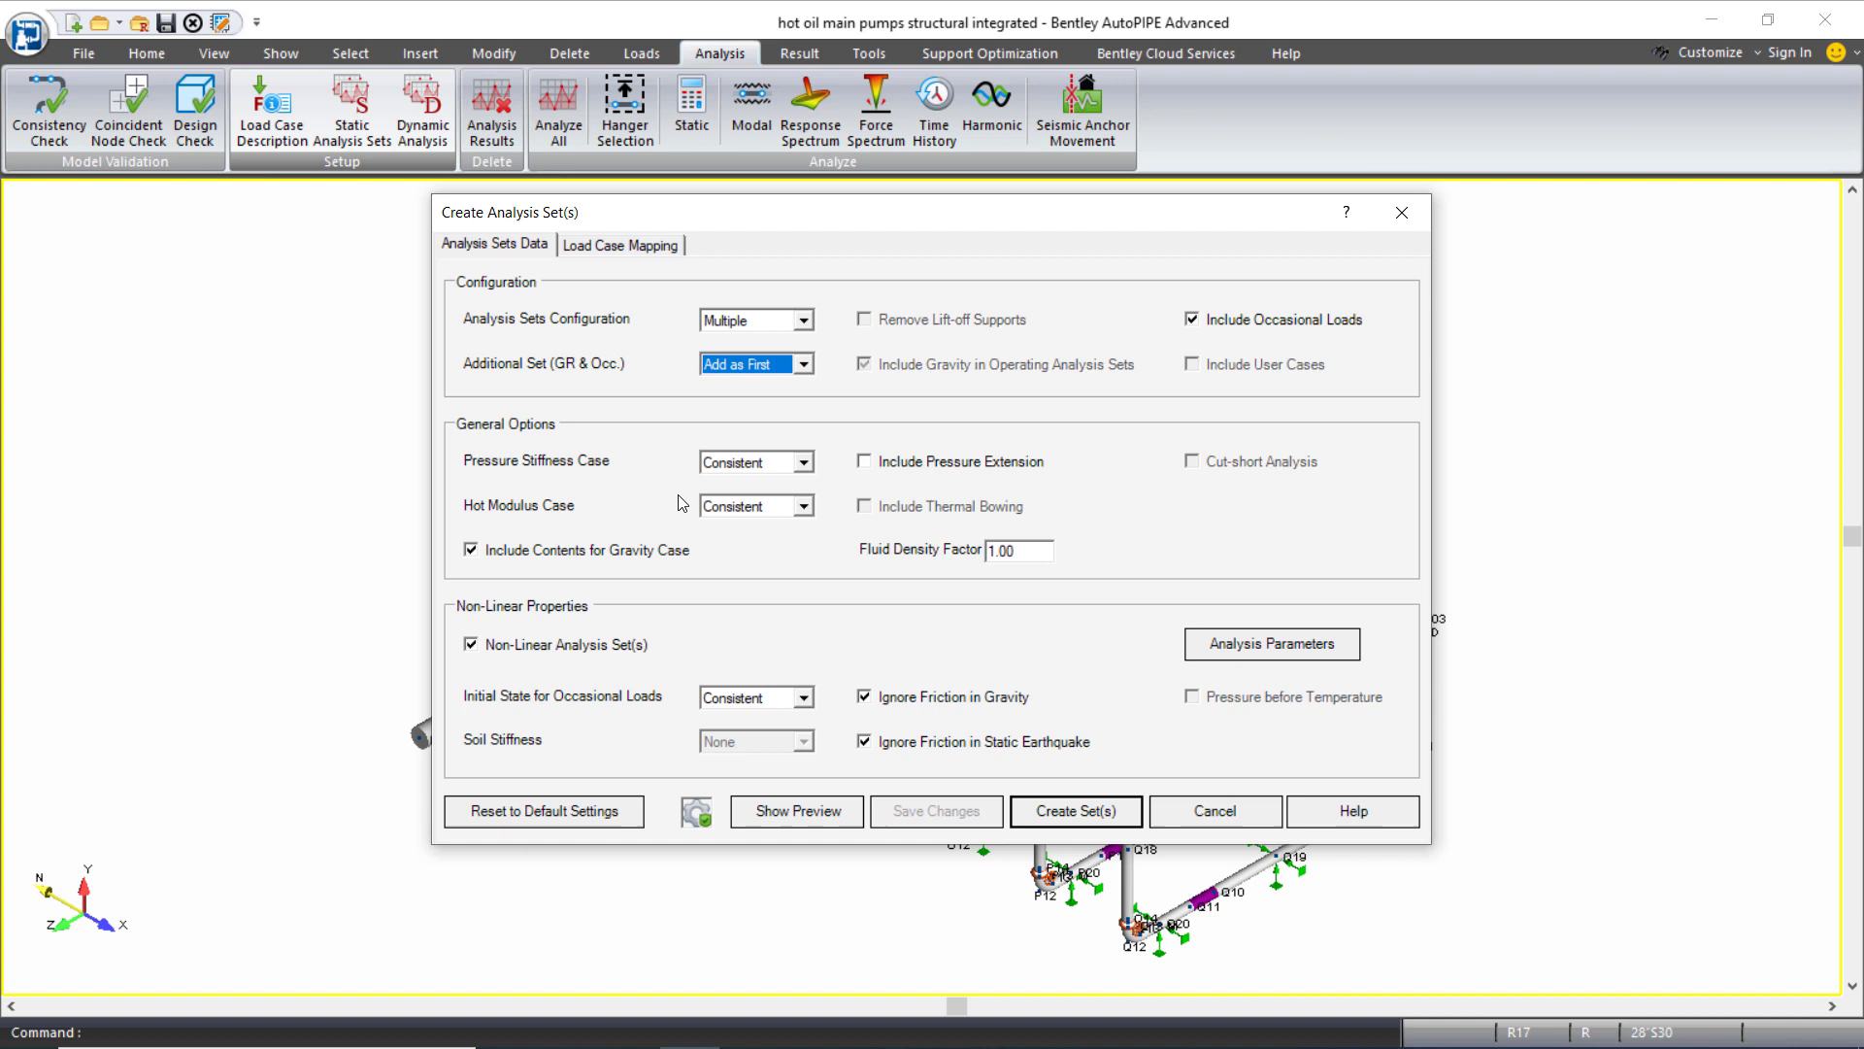
{"action": "mouse_move", "coordinate": [796, 473]}
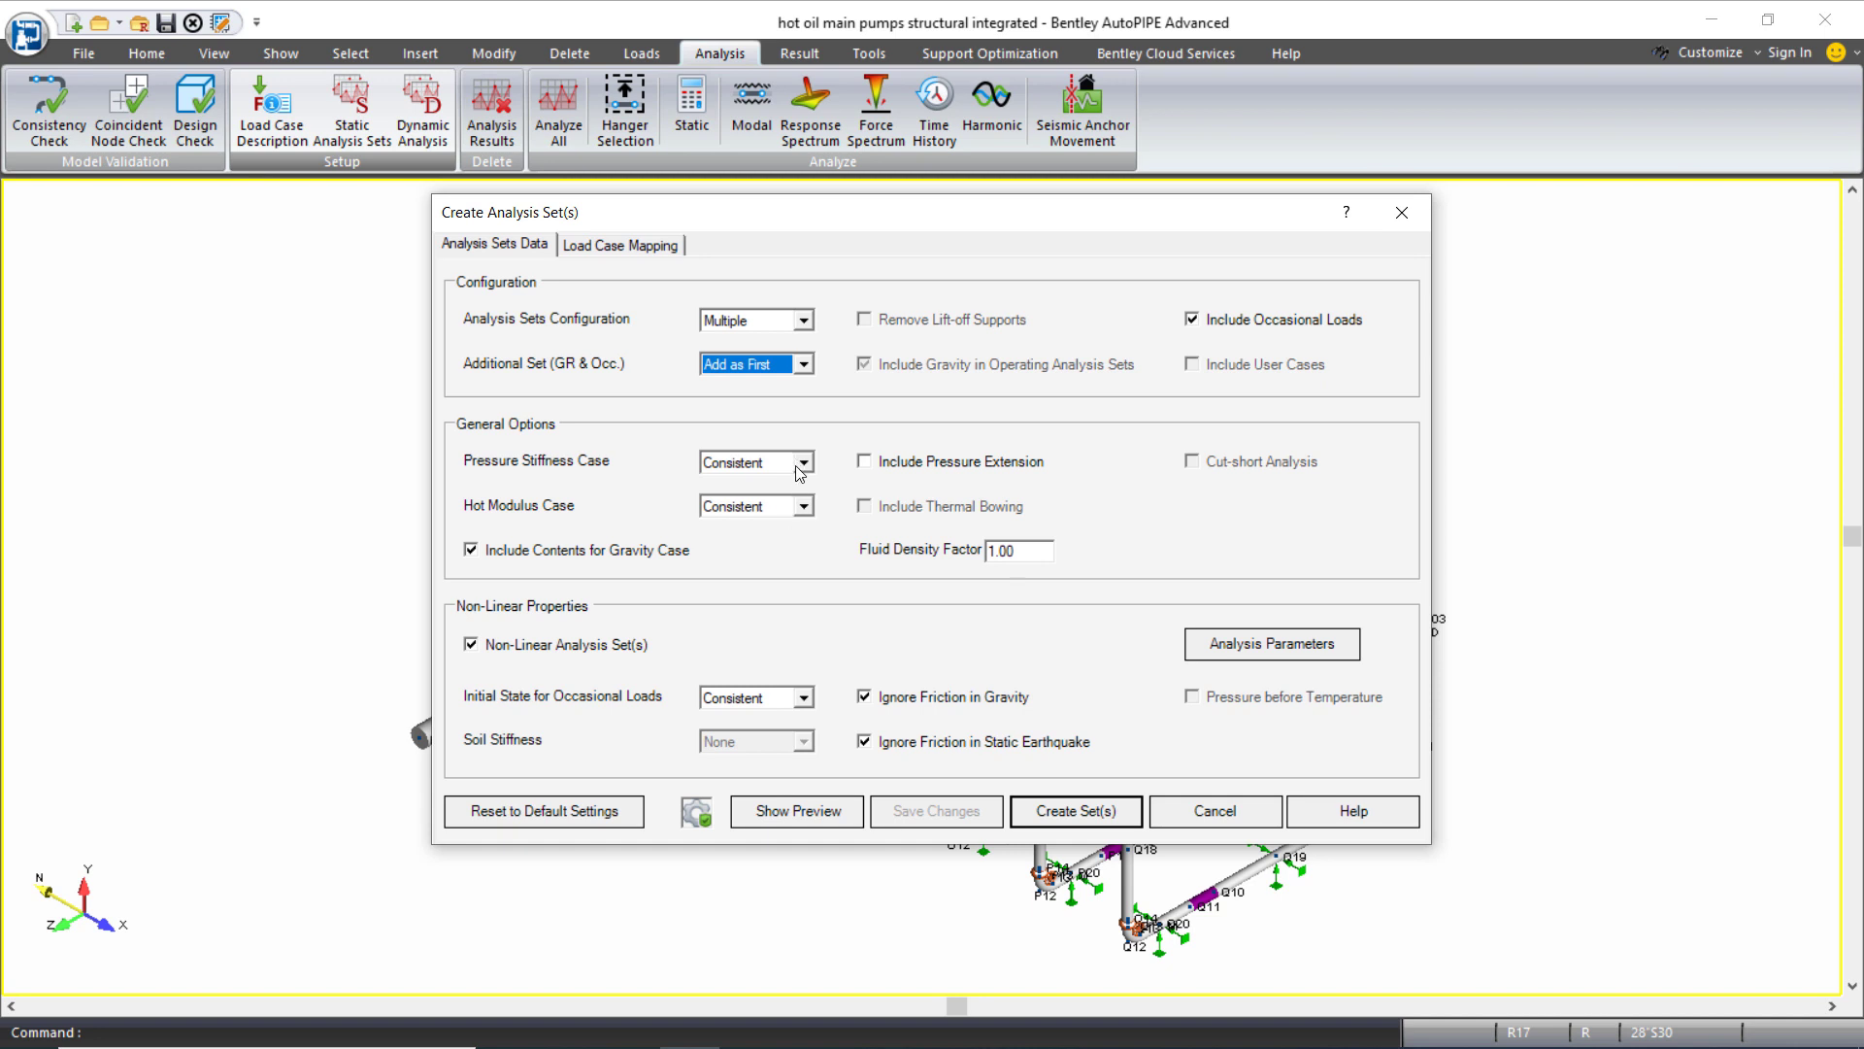
{"action": "mouse_move", "coordinate": [794, 479]}
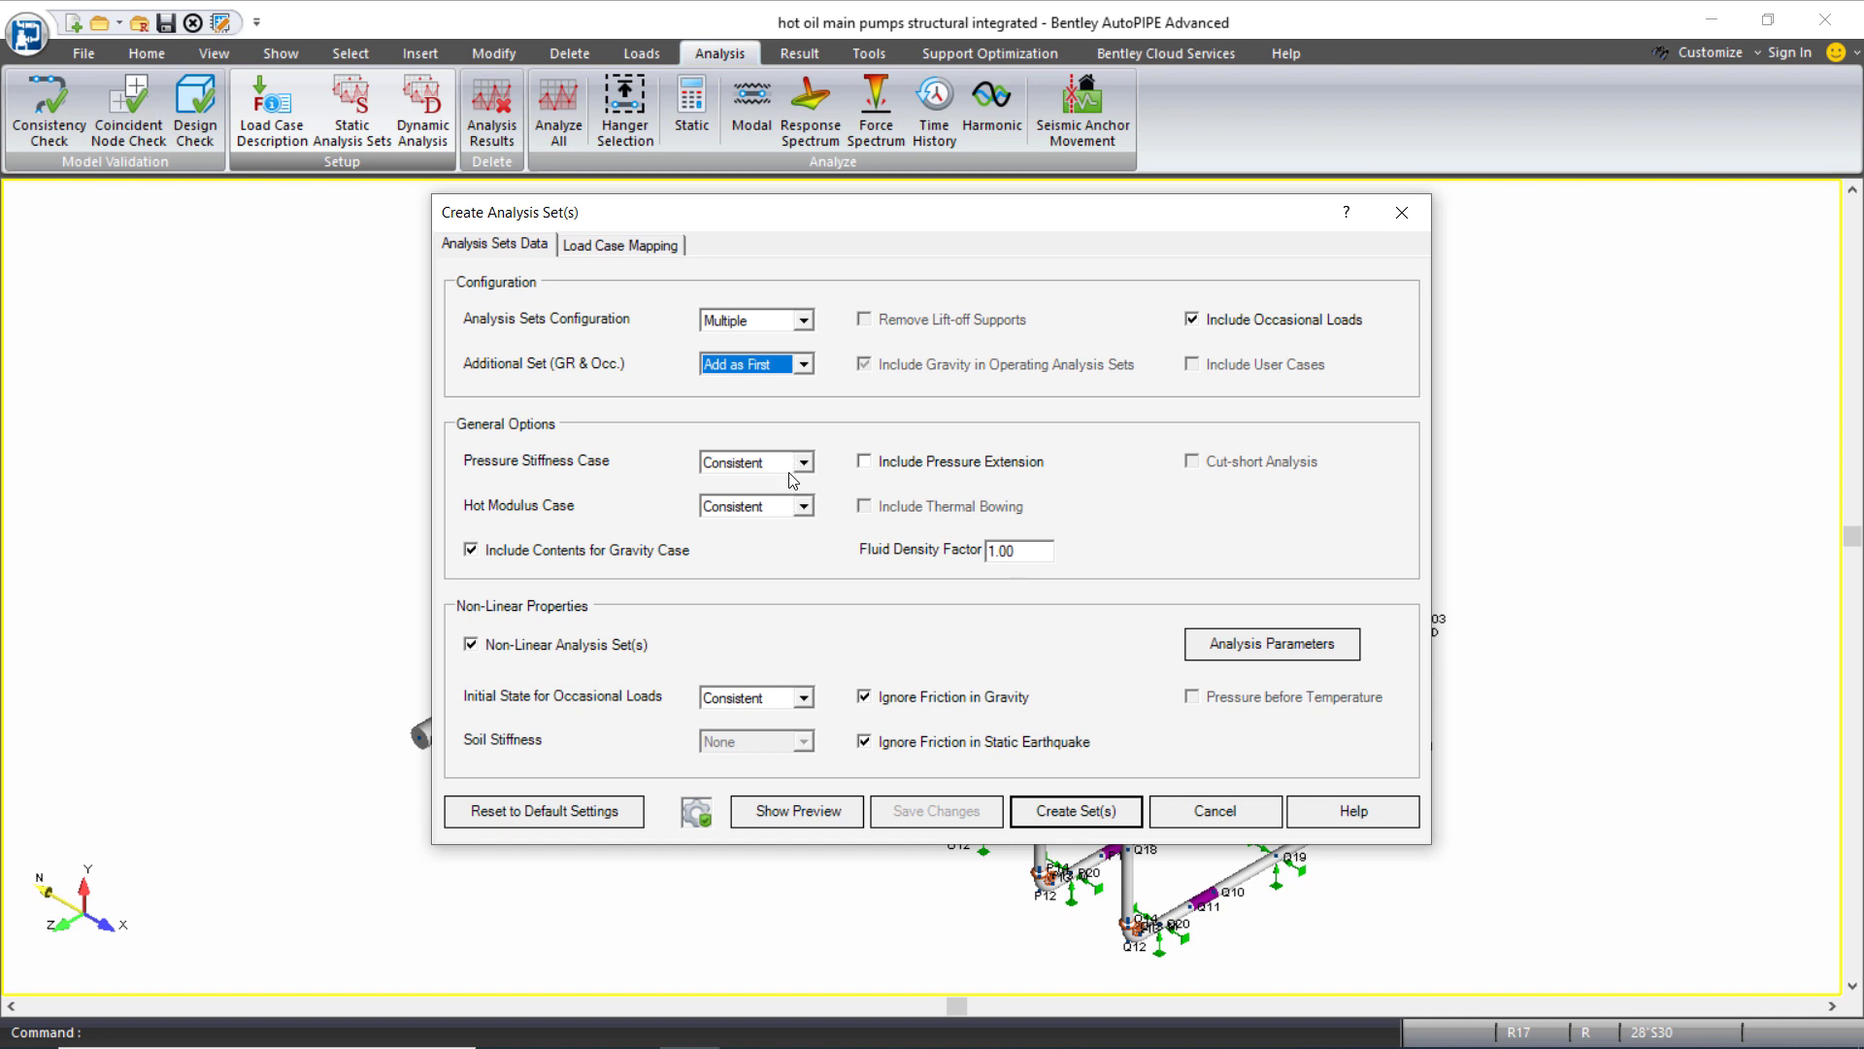
{"action": "mouse_move", "coordinate": [573, 643]}
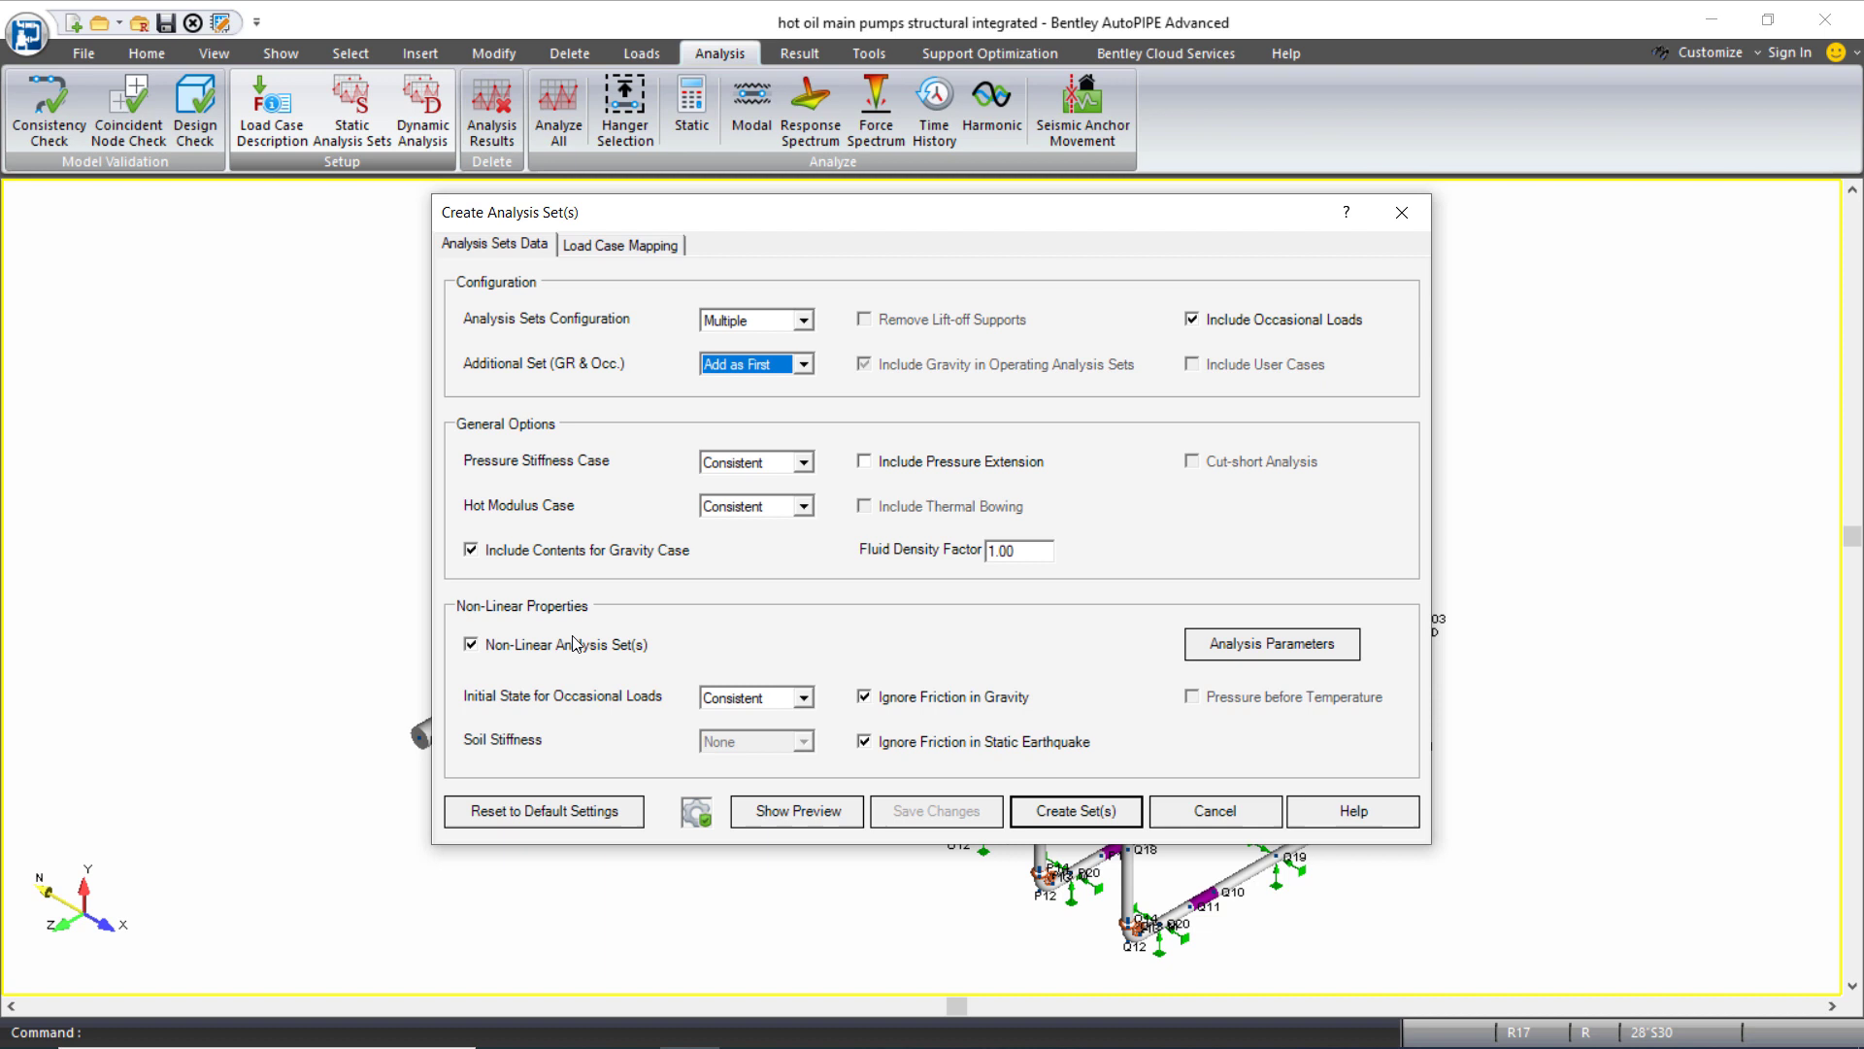
{"action": "mouse_move", "coordinate": [485, 657]}
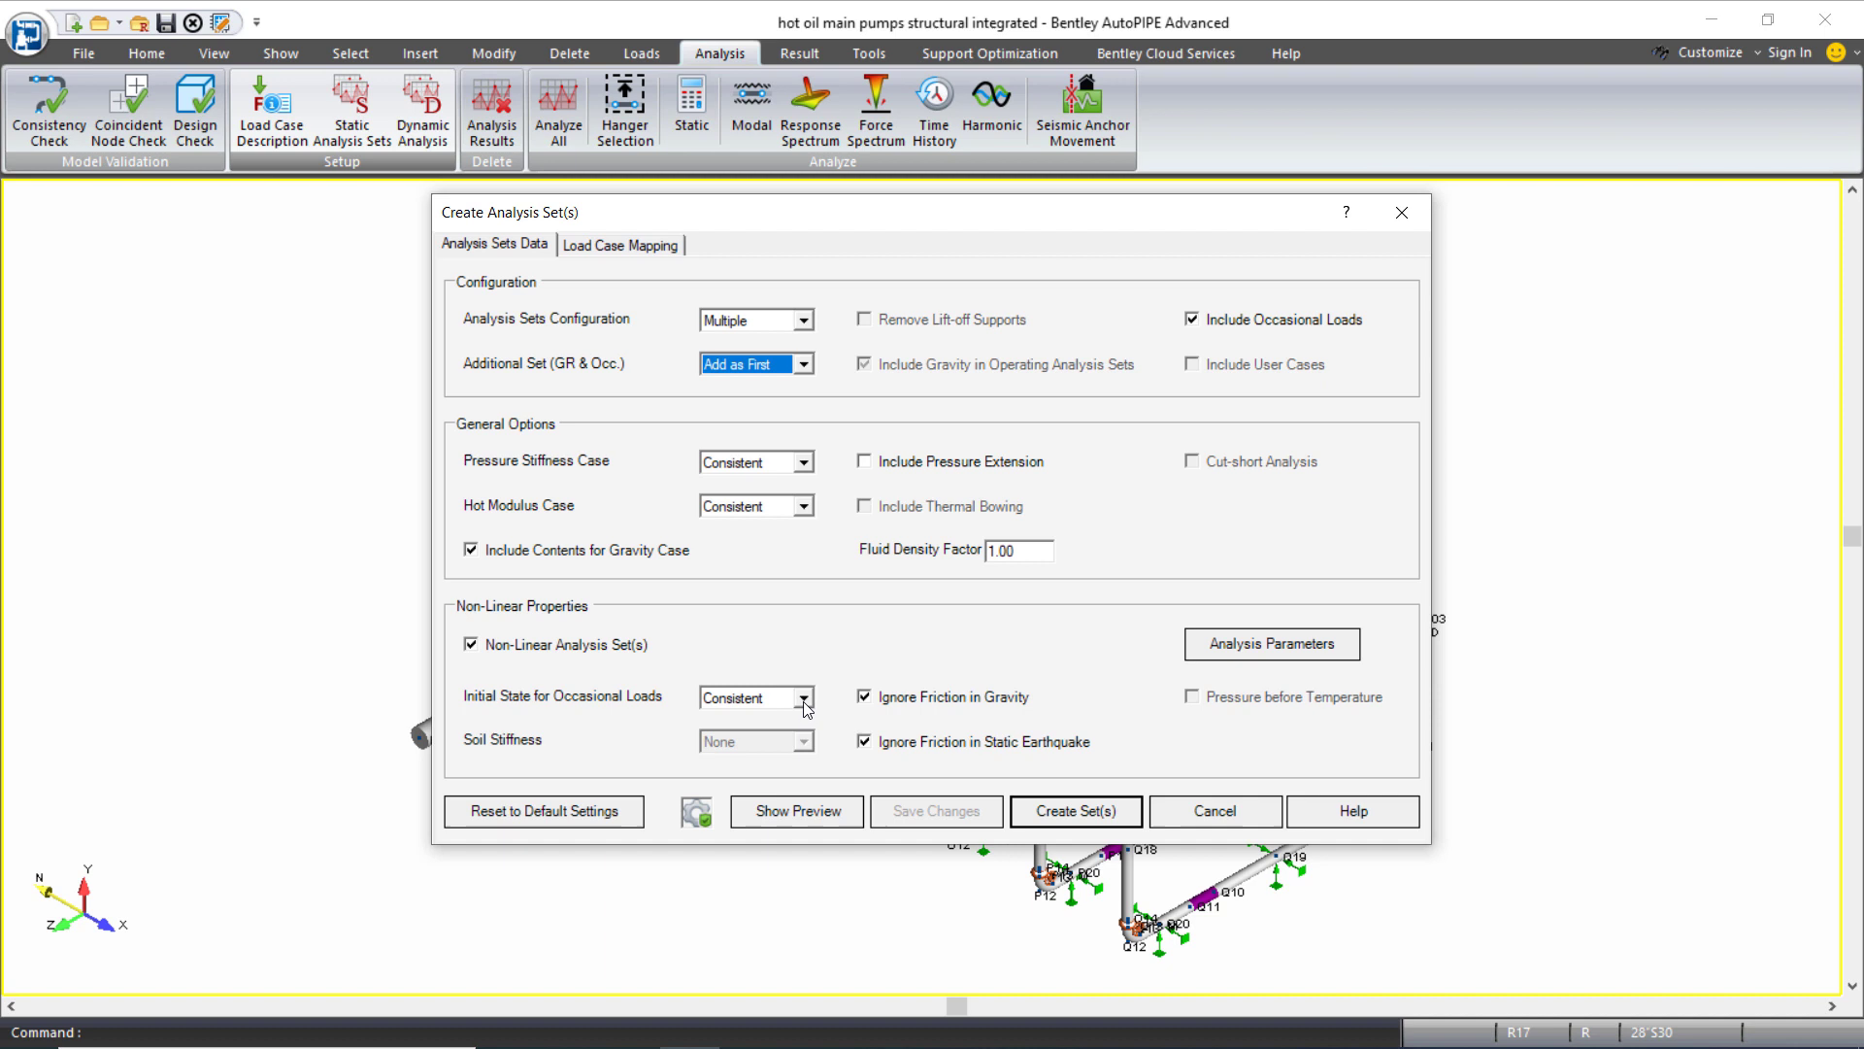
{"action": "left_click", "coordinate": [755, 697]}
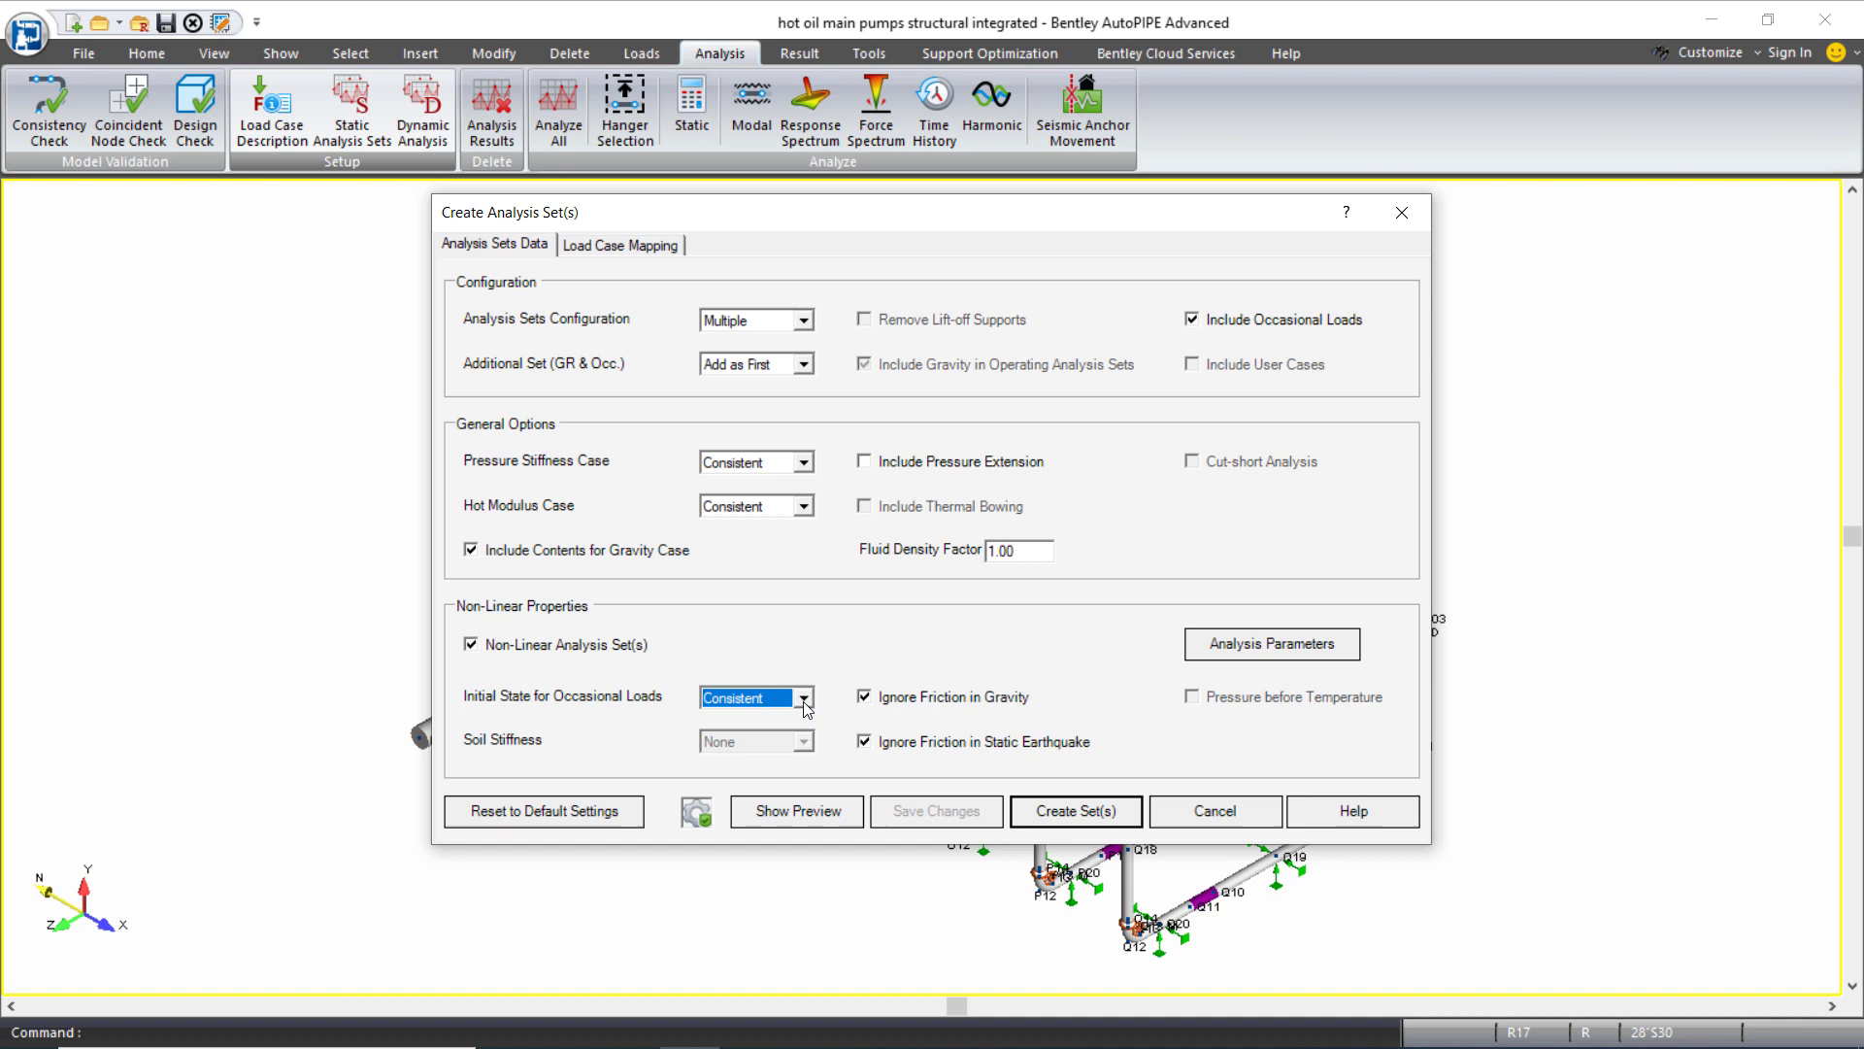
{"action": "mouse_move", "coordinate": [626, 263]}
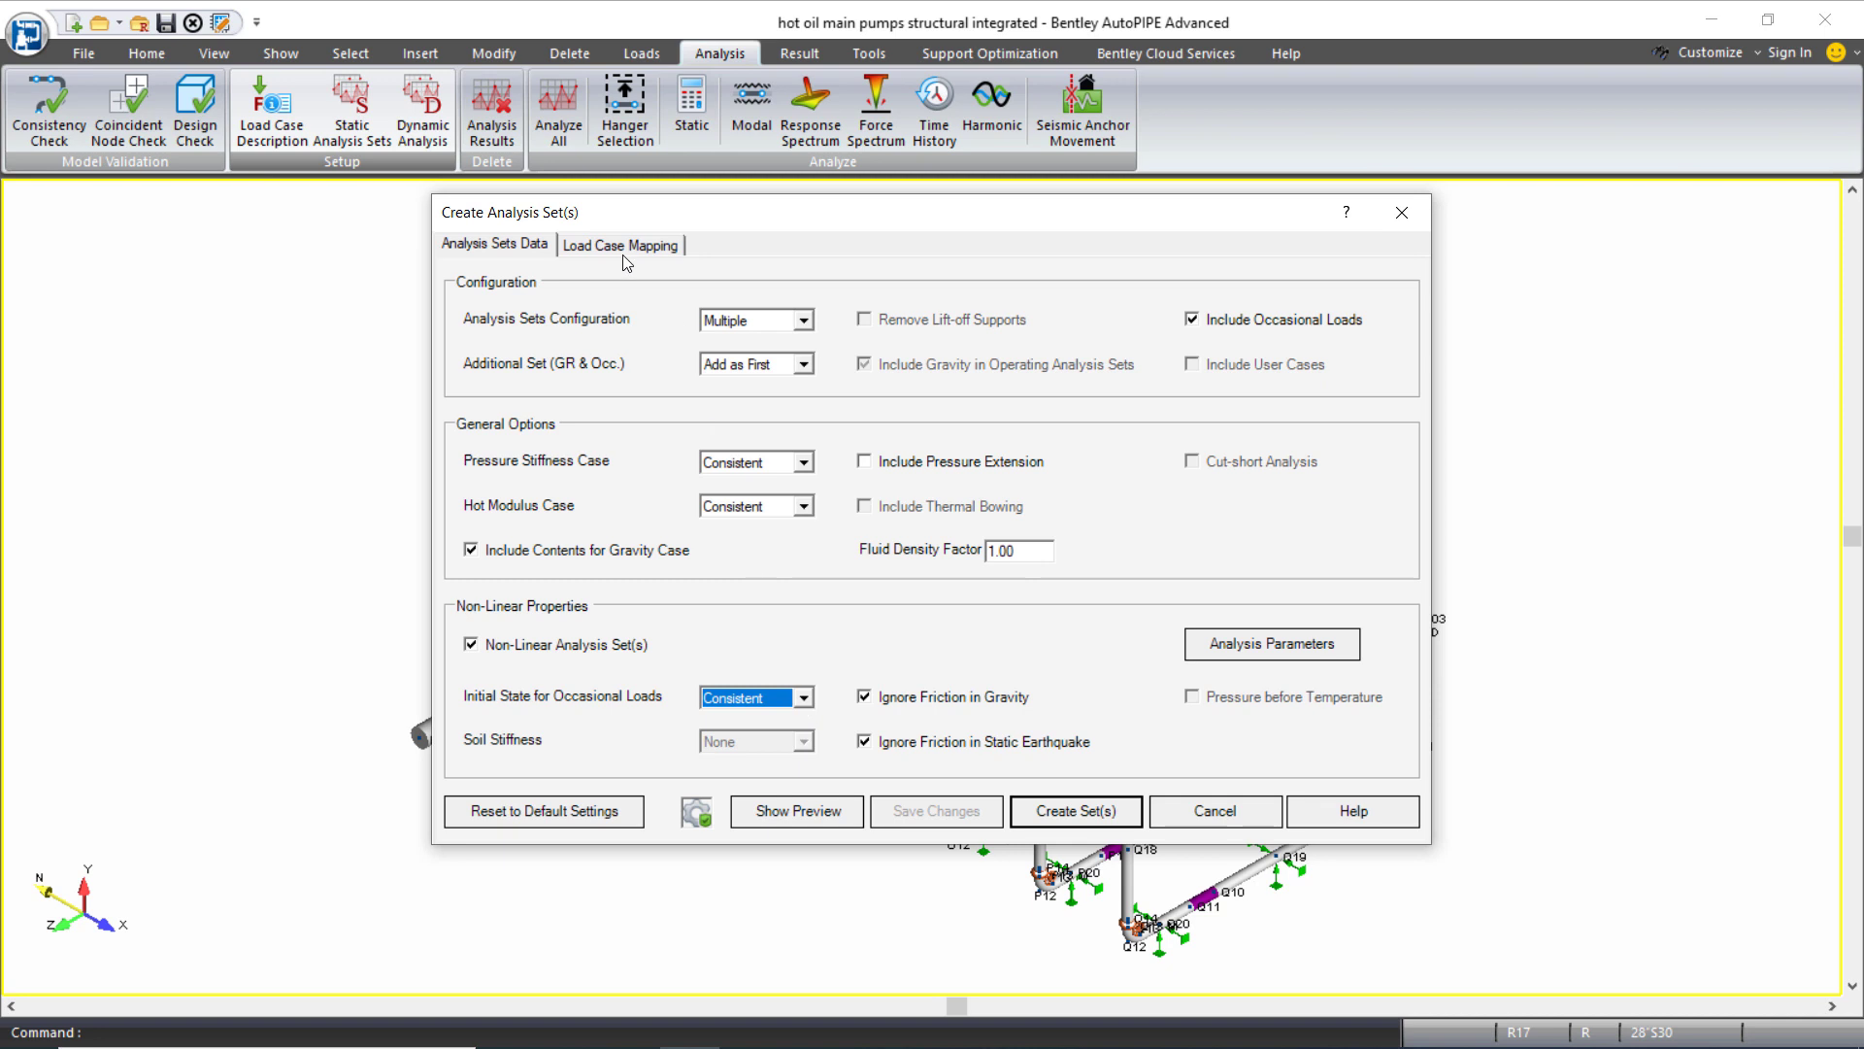
- Map occasional loads E1–E4 and W1–W4 to every thermal case and save the mapping
{"action": "left_click", "coordinate": [619, 245]}
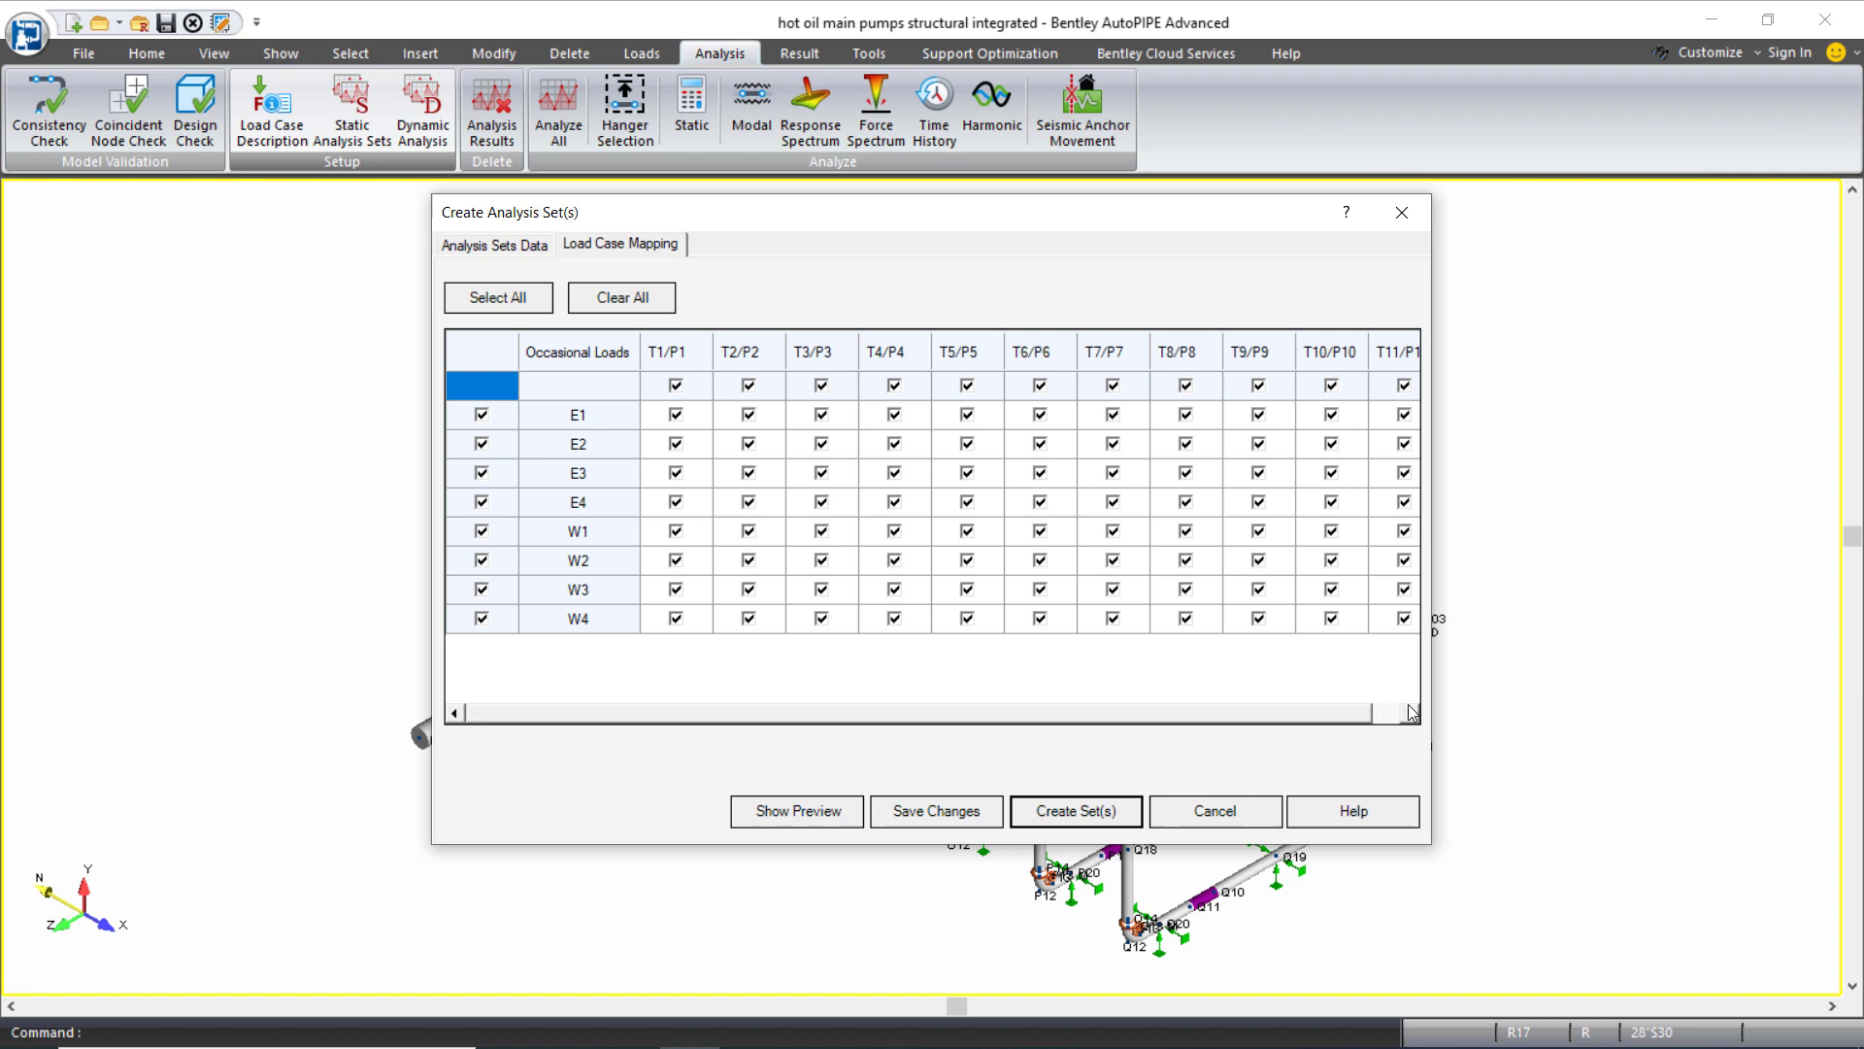
{"action": "mouse_move", "coordinate": [1413, 734]}
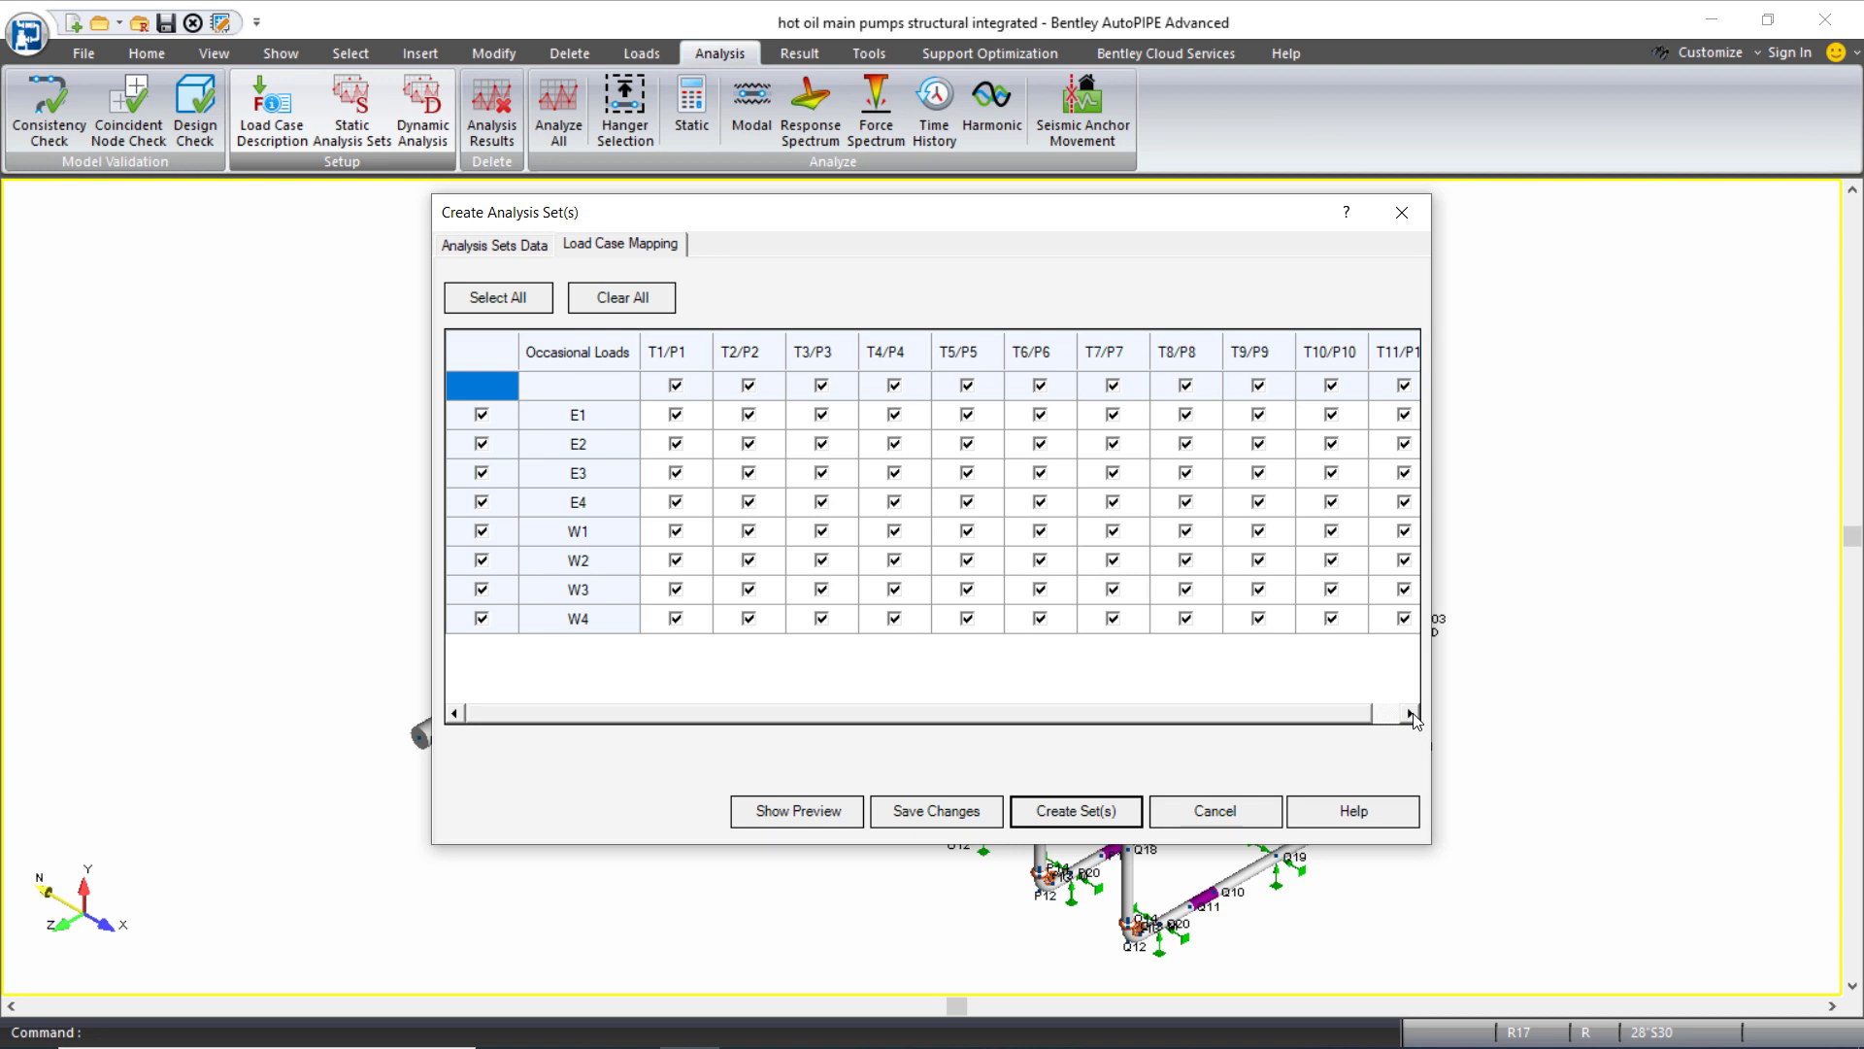
{"action": "left_click", "coordinate": [1410, 712]}
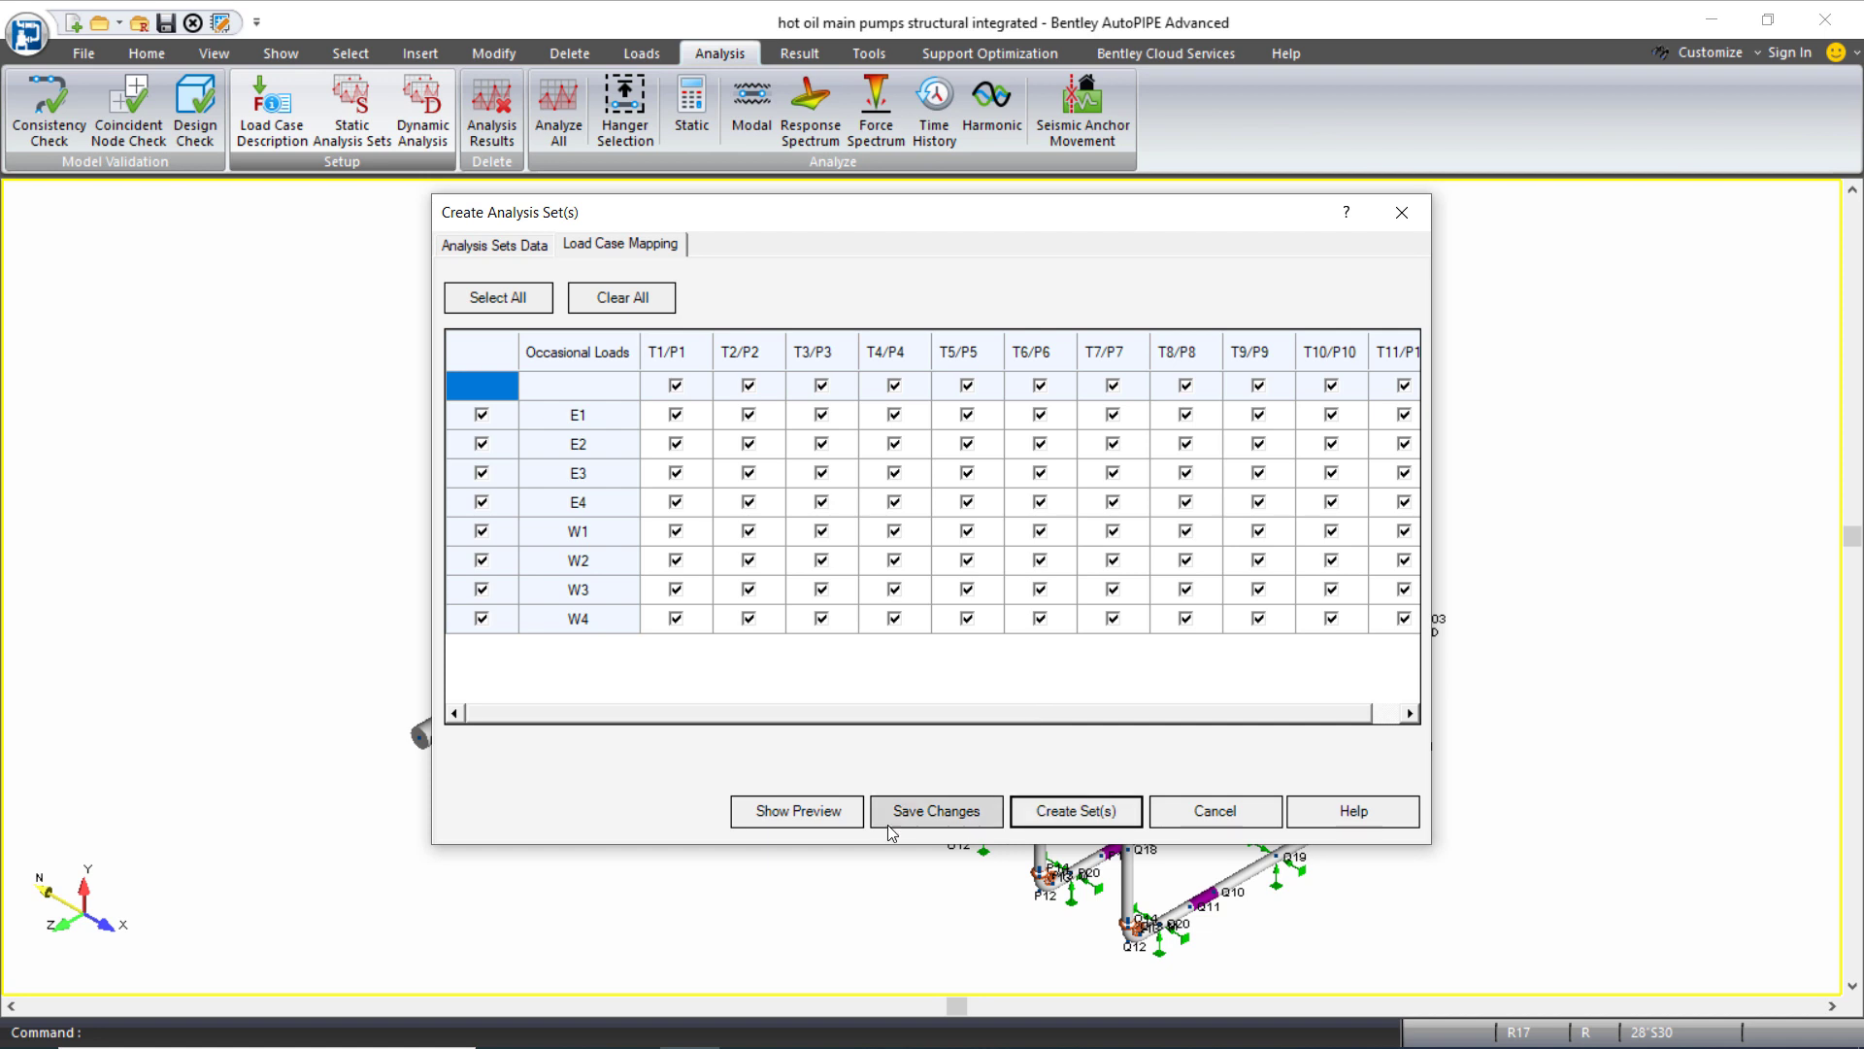
{"action": "left_click", "coordinate": [796, 811]}
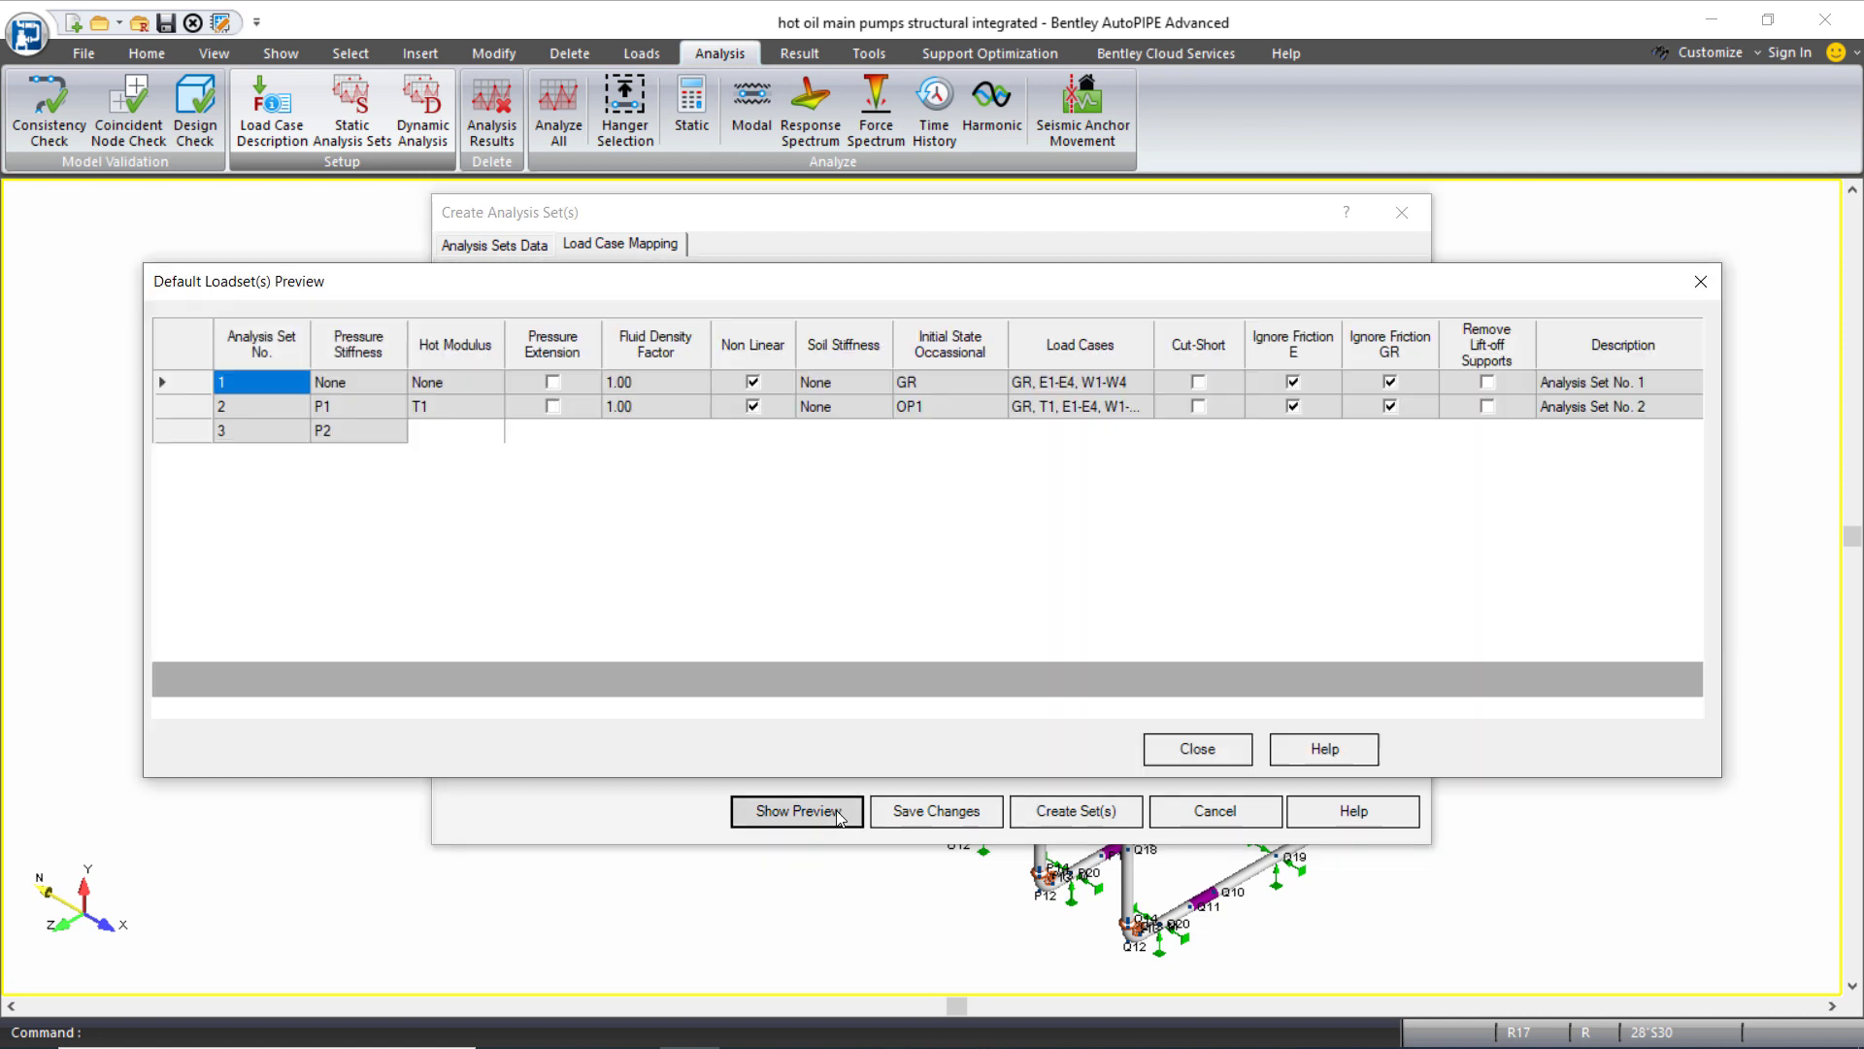
- Preview the 12 proposed sets, then create them, confirming replacement of previous loadsets
{"action": "left_click", "coordinate": [795, 810]}
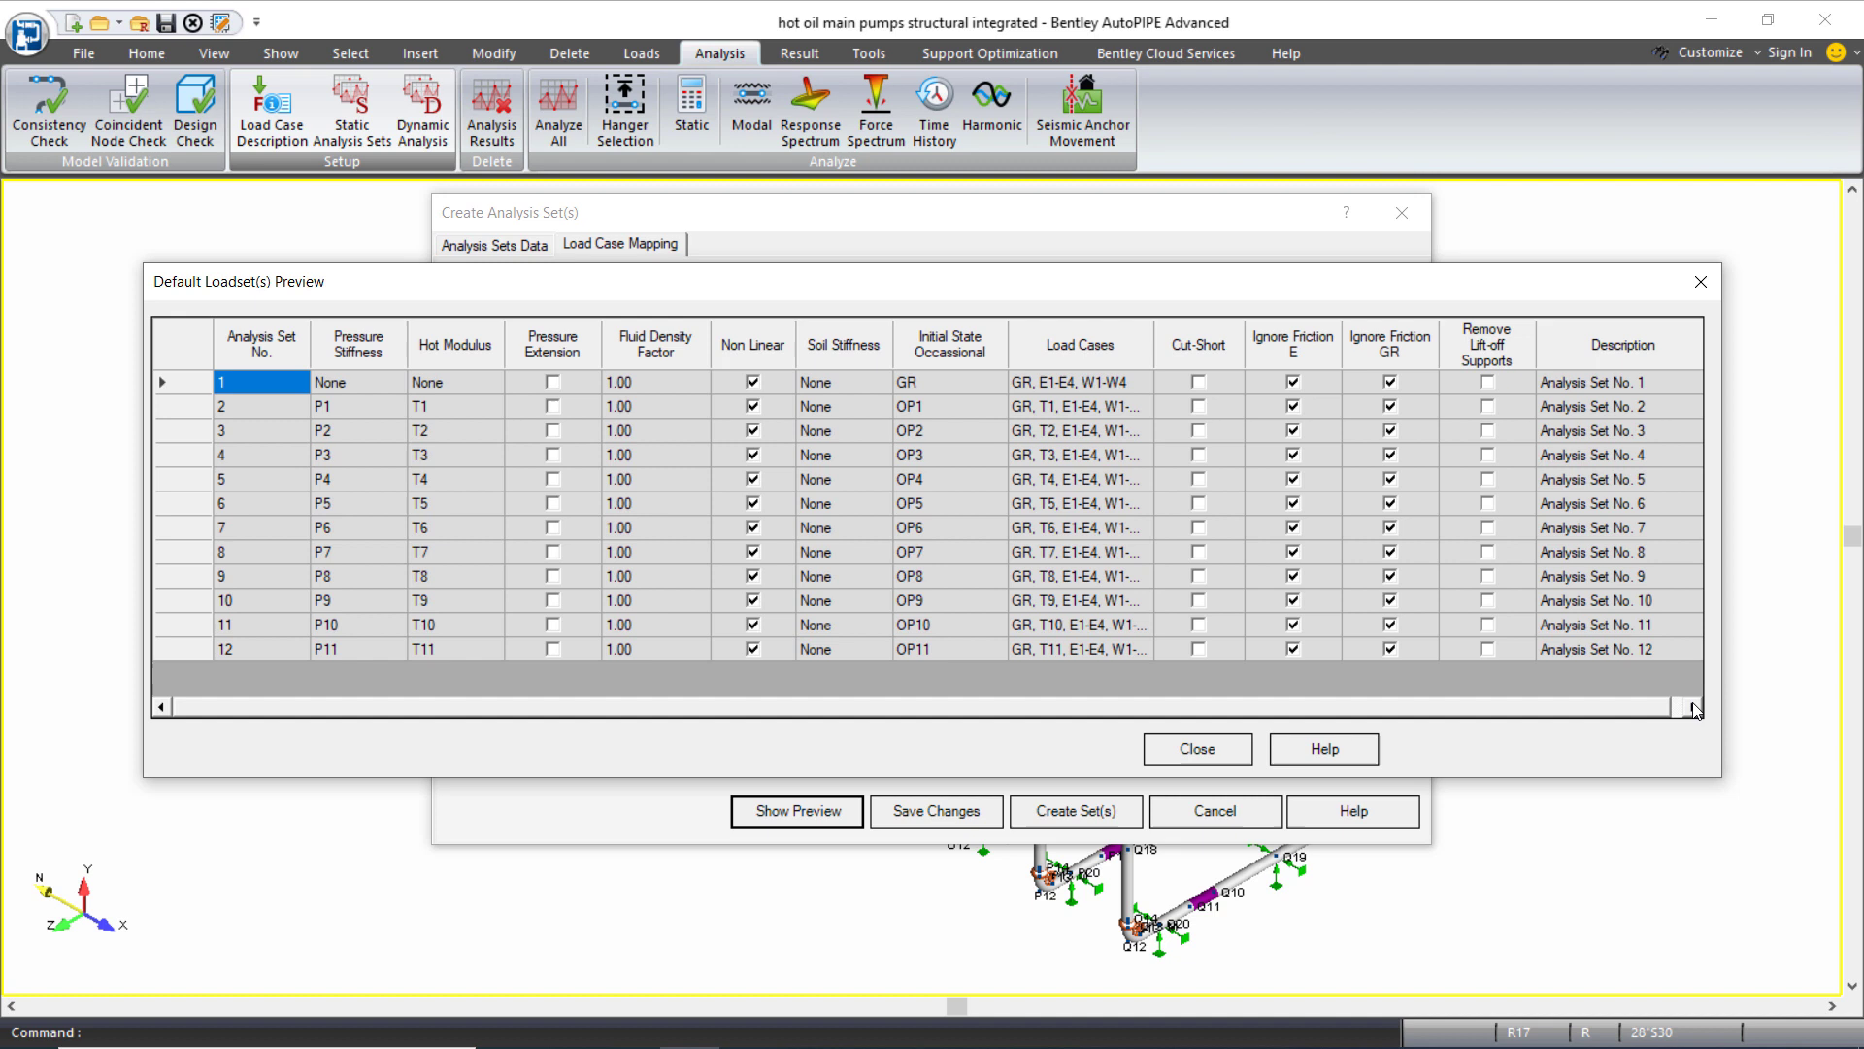
{"action": "mouse_move", "coordinate": [1691, 714]}
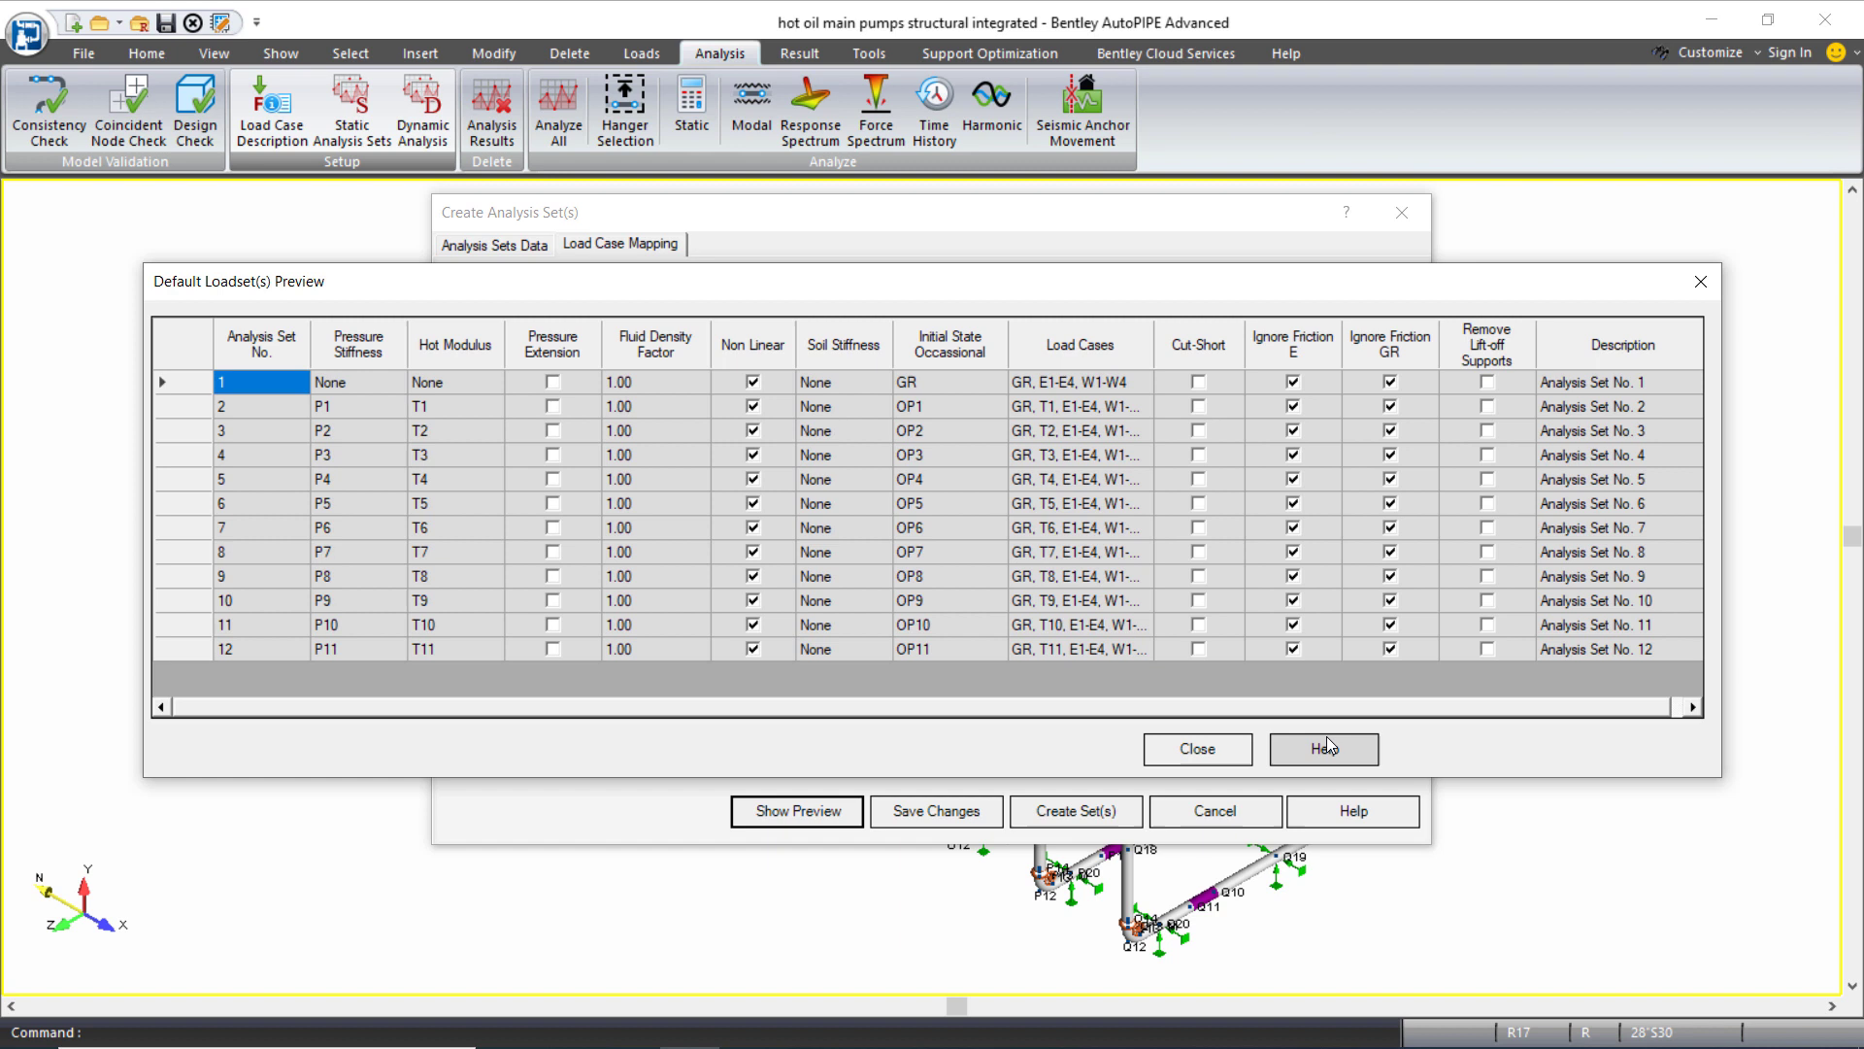
{"action": "left_click", "coordinate": [1195, 749]}
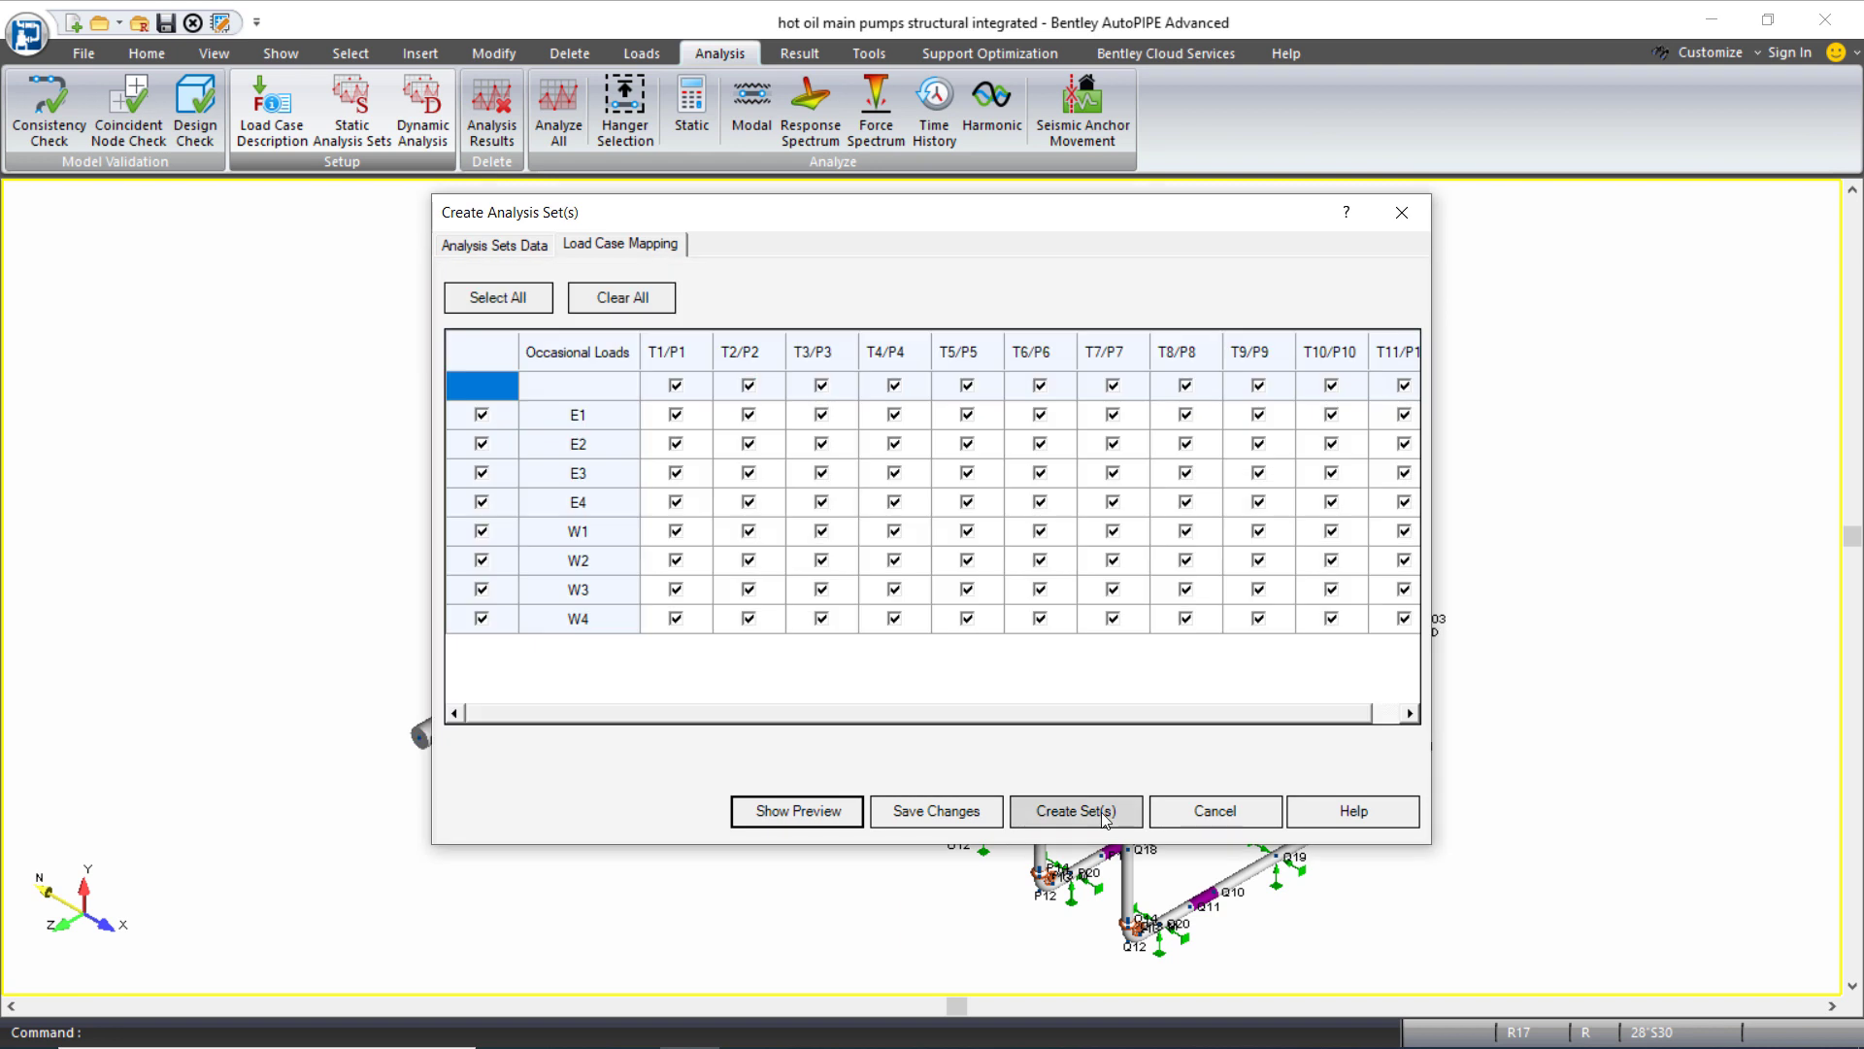
{"action": "left_click", "coordinate": [1074, 810]}
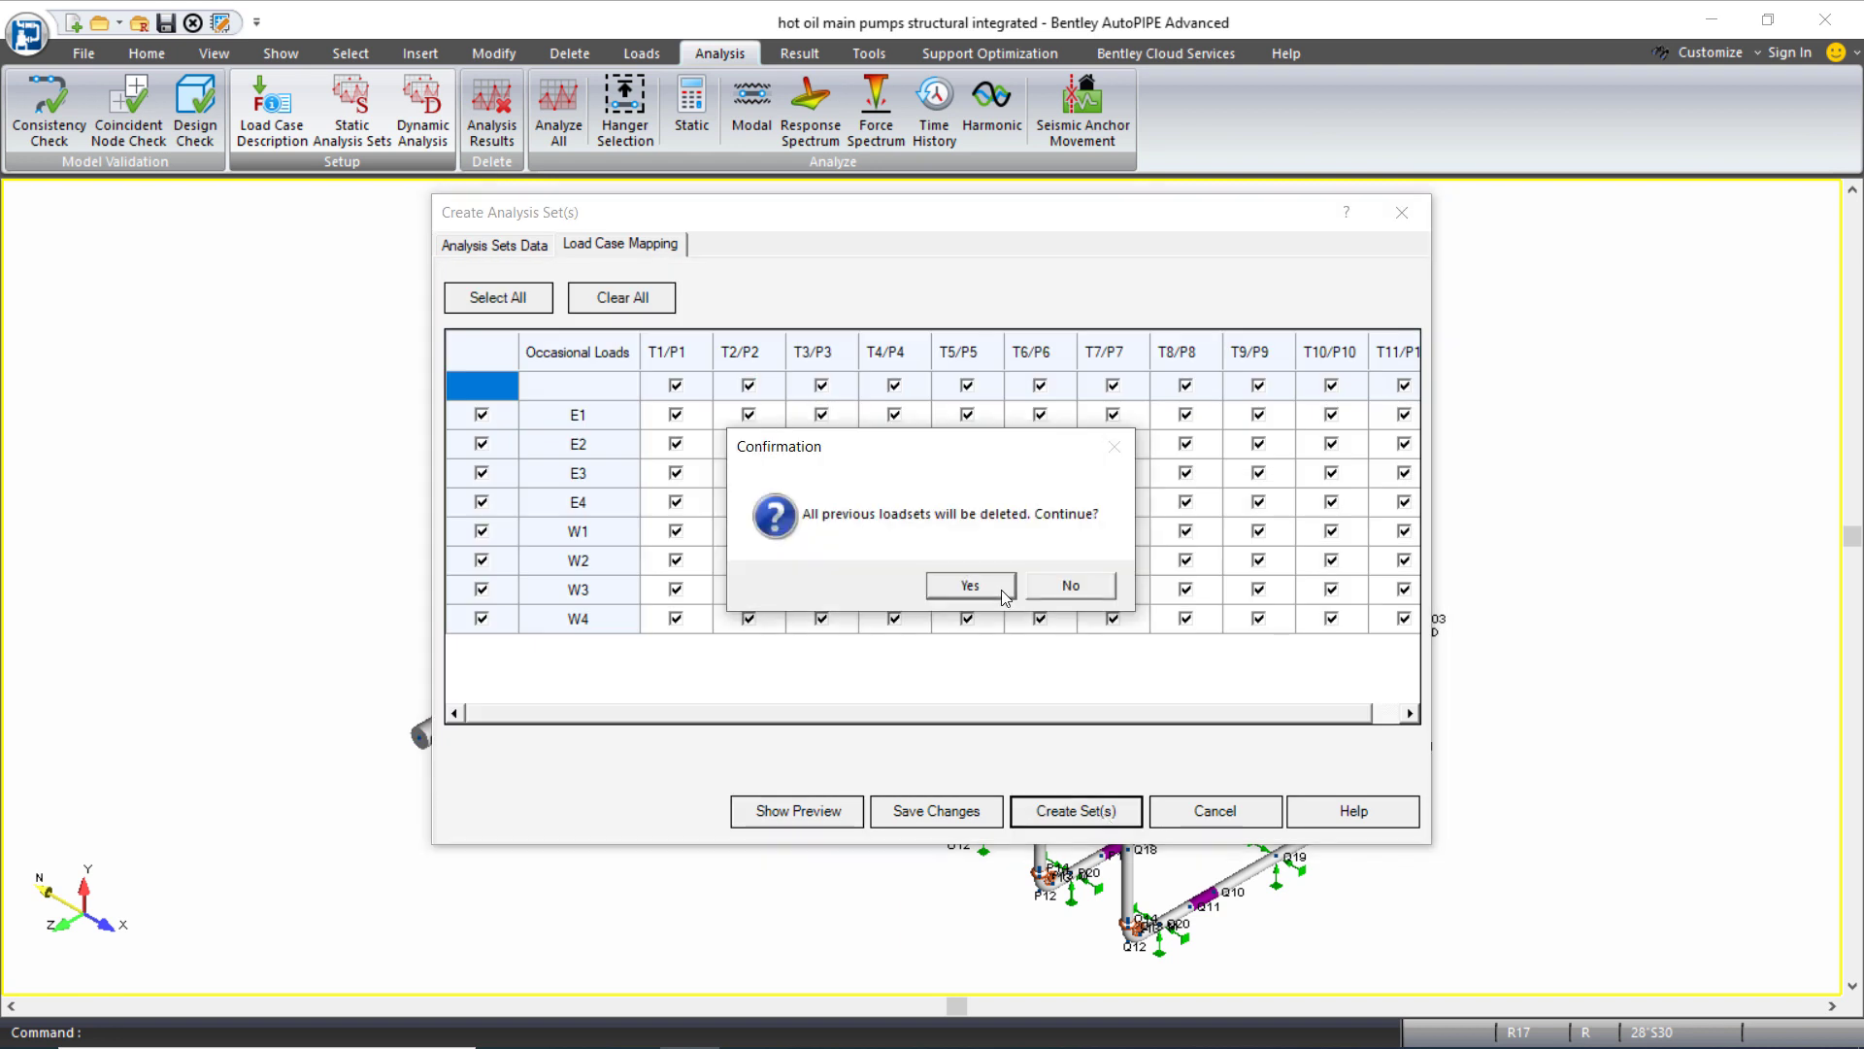
{"action": "mouse_move", "coordinate": [1002, 591]}
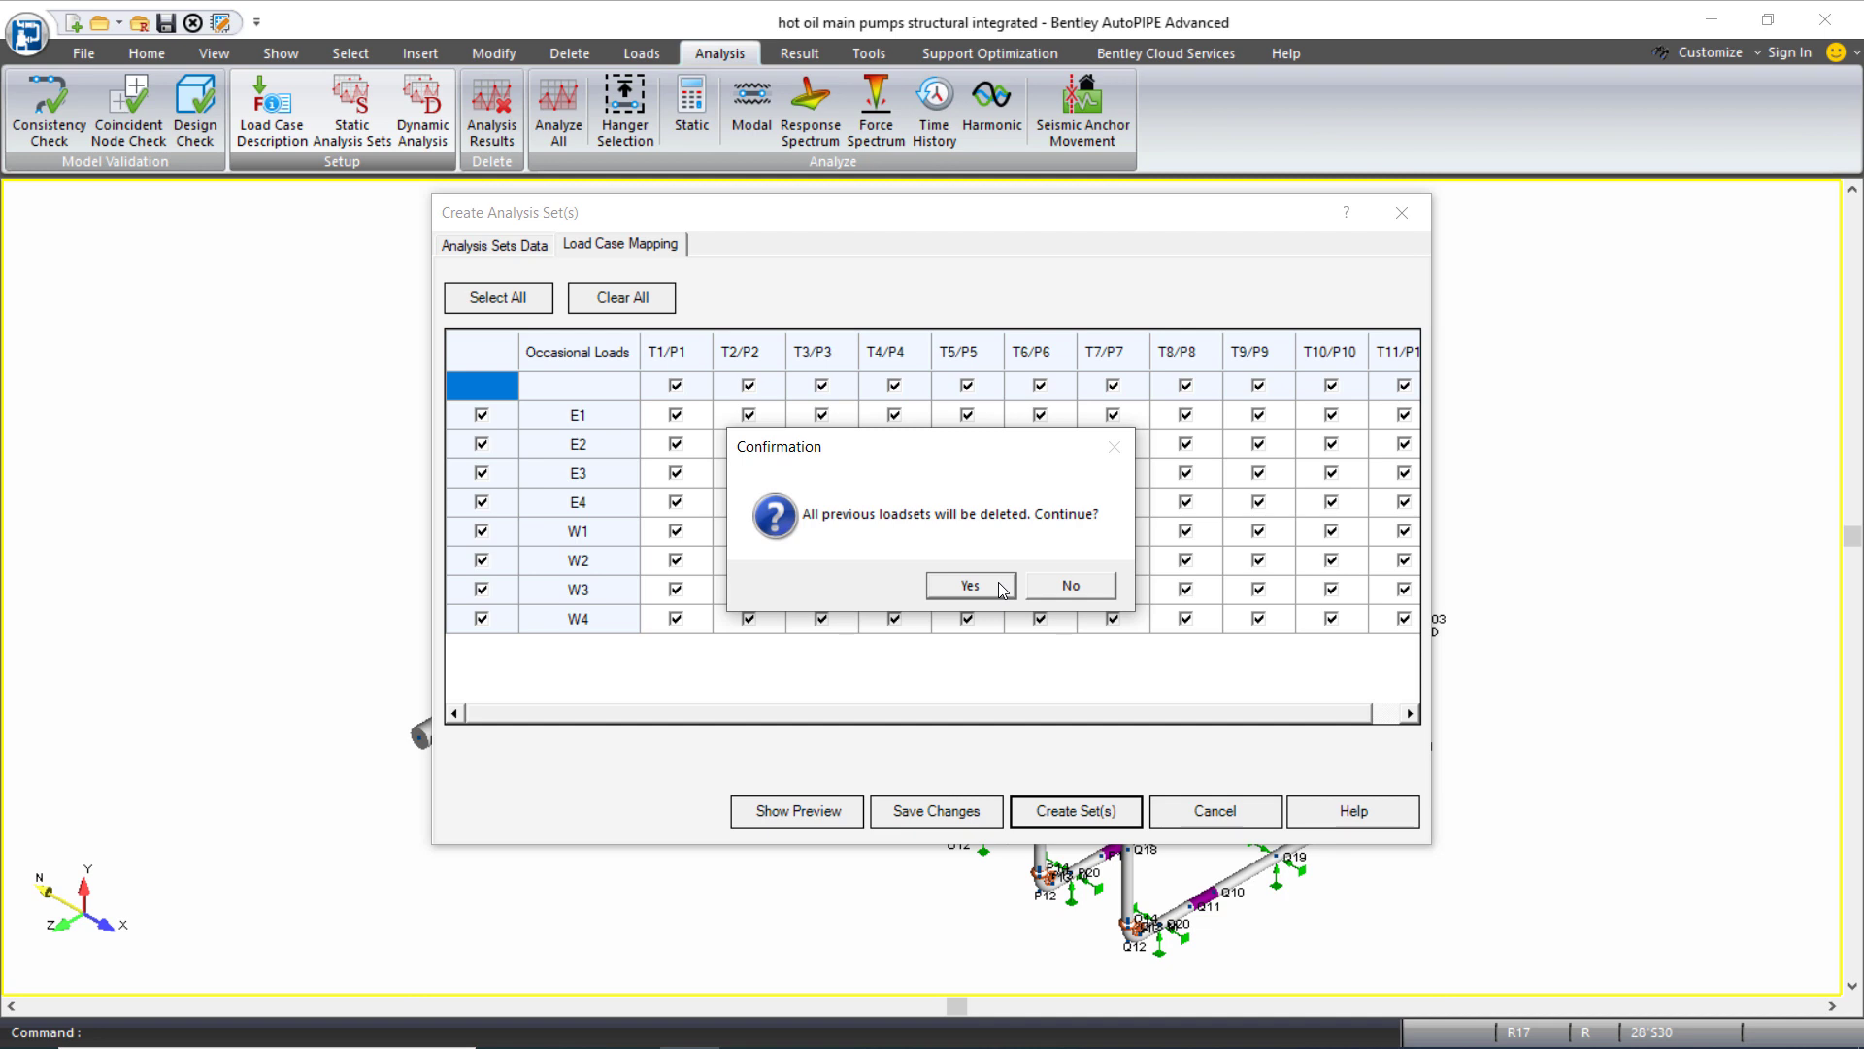
{"action": "left_click", "coordinate": [969, 584]}
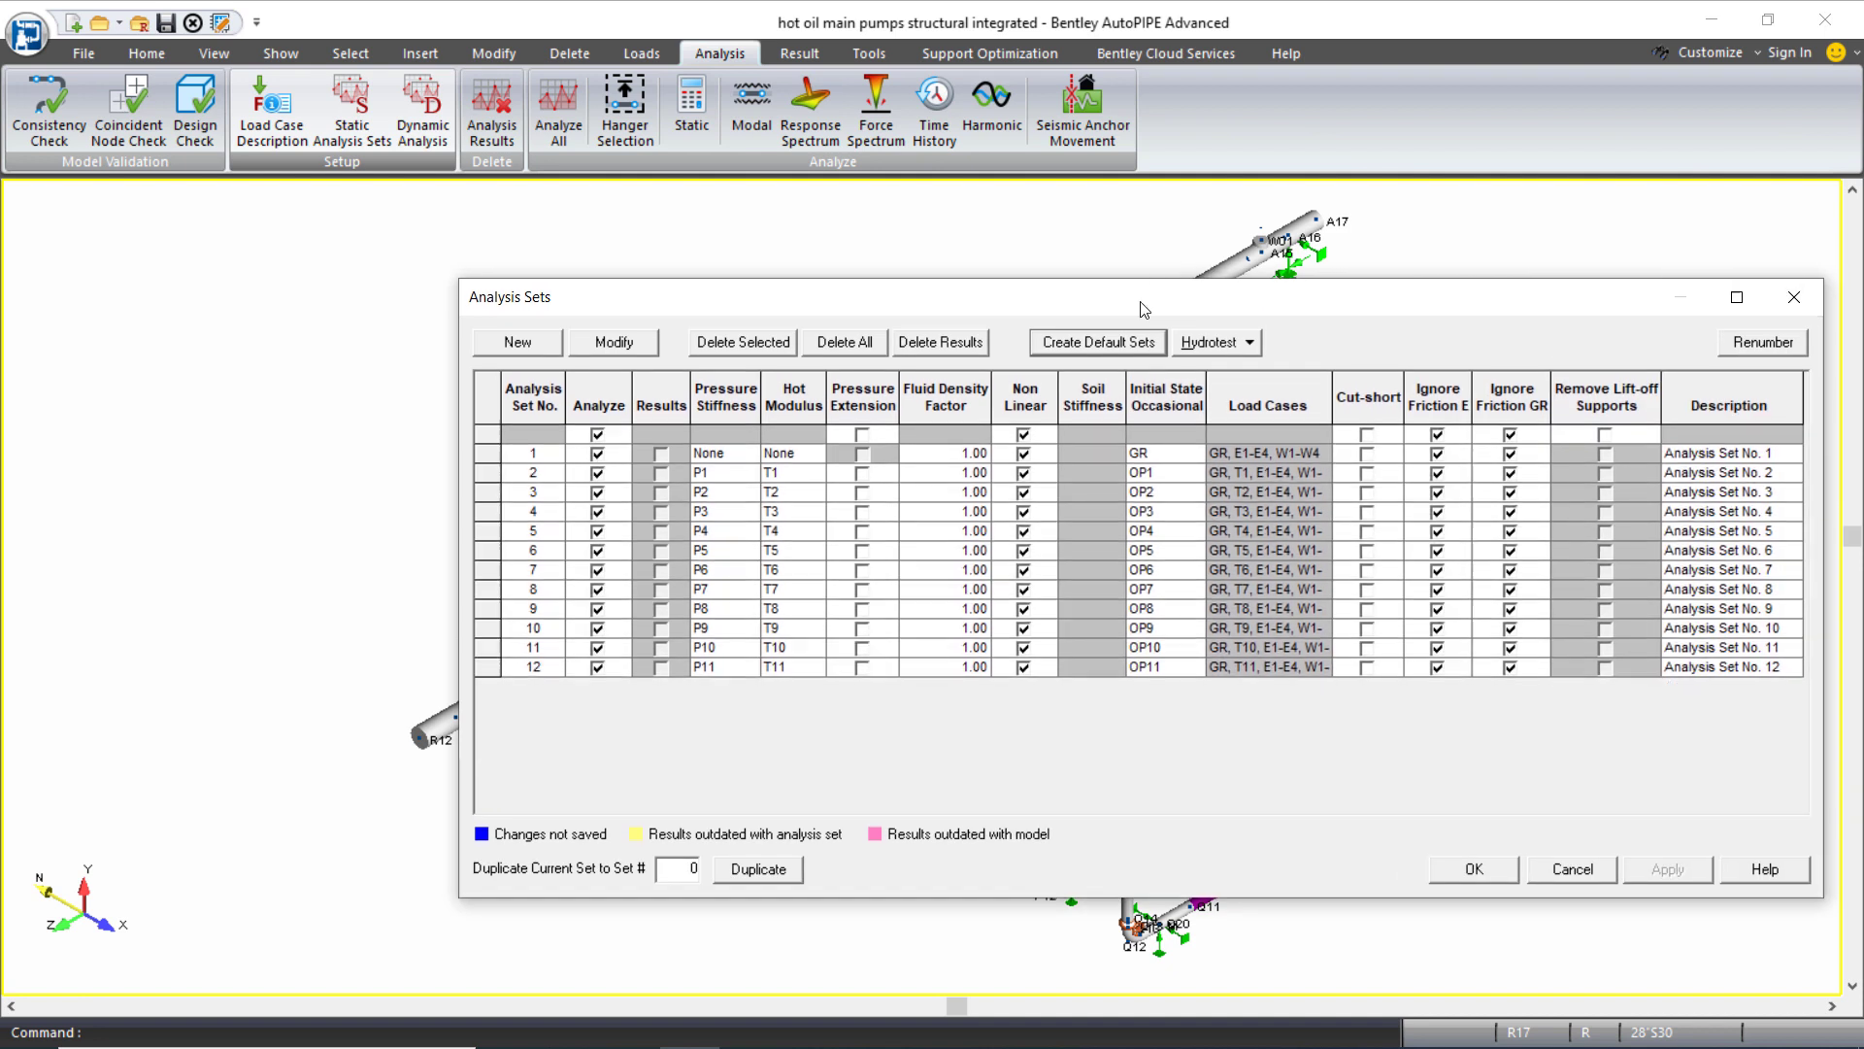
{"action": "left_click", "coordinate": [534, 472]}
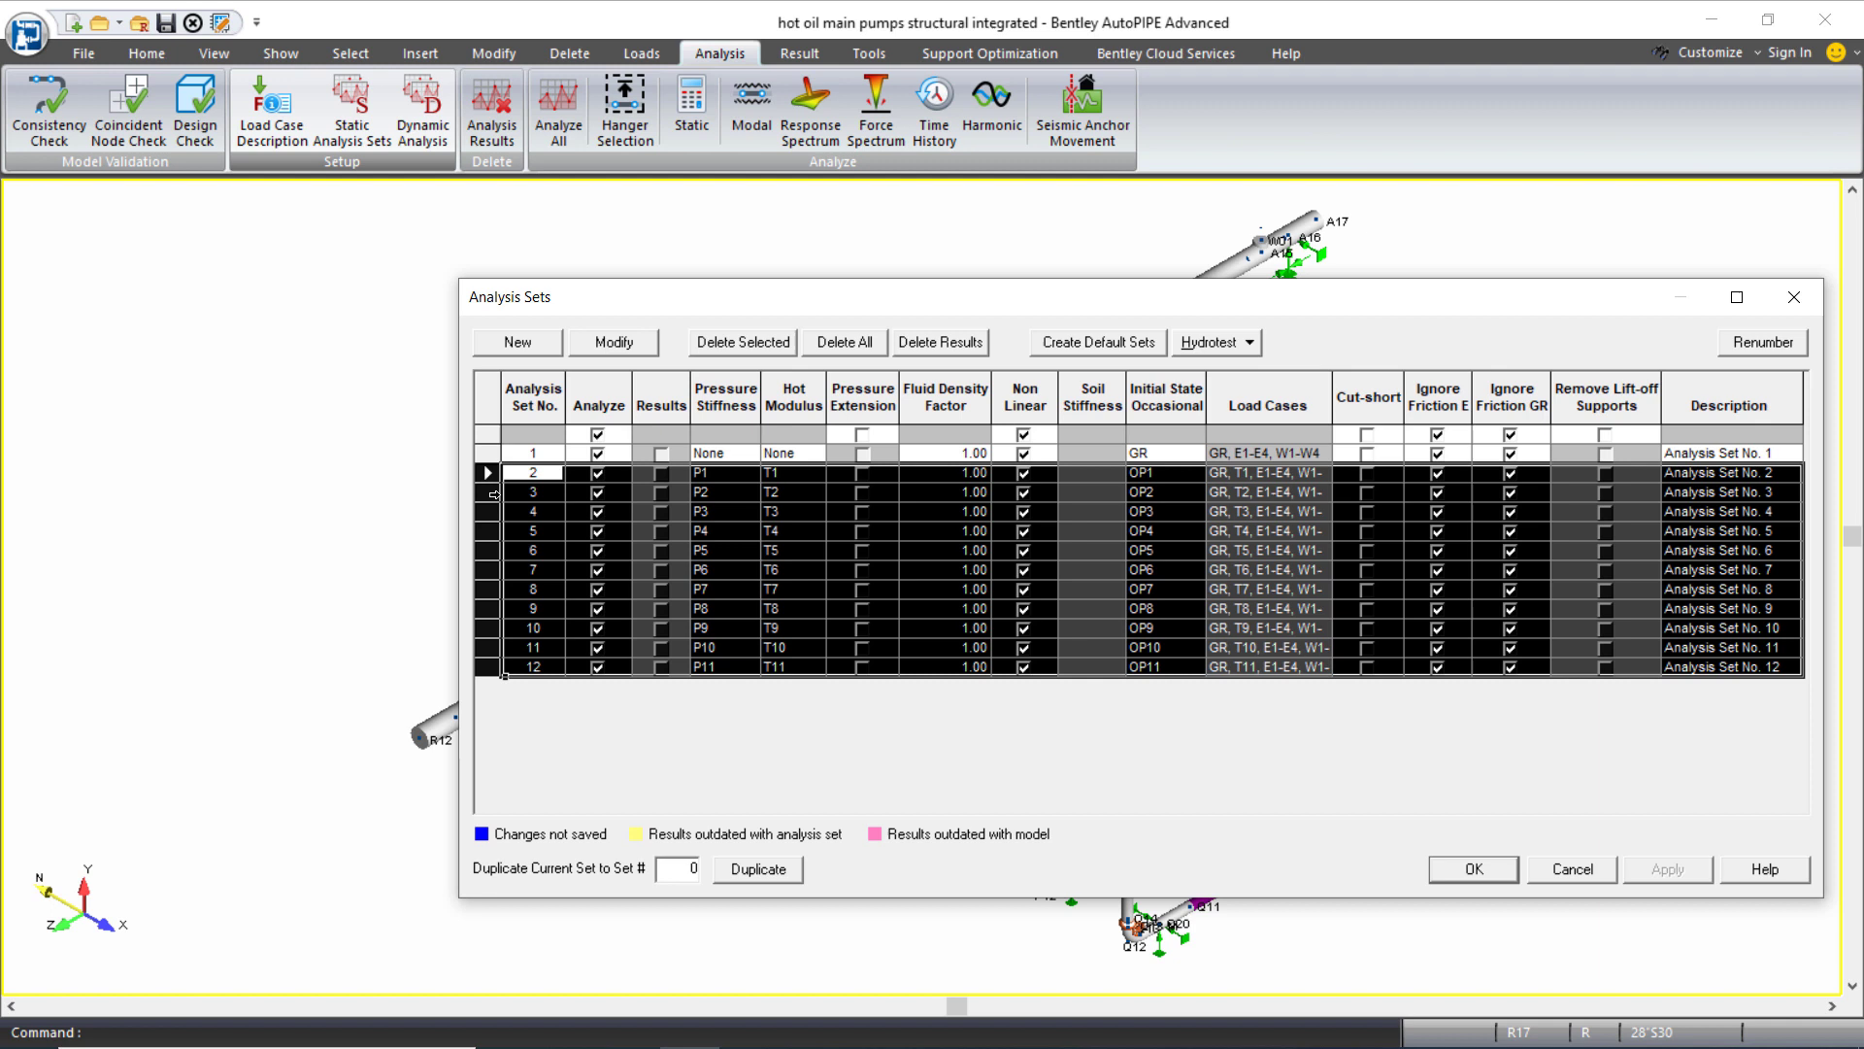
{"action": "left_click", "coordinate": [533, 453]}
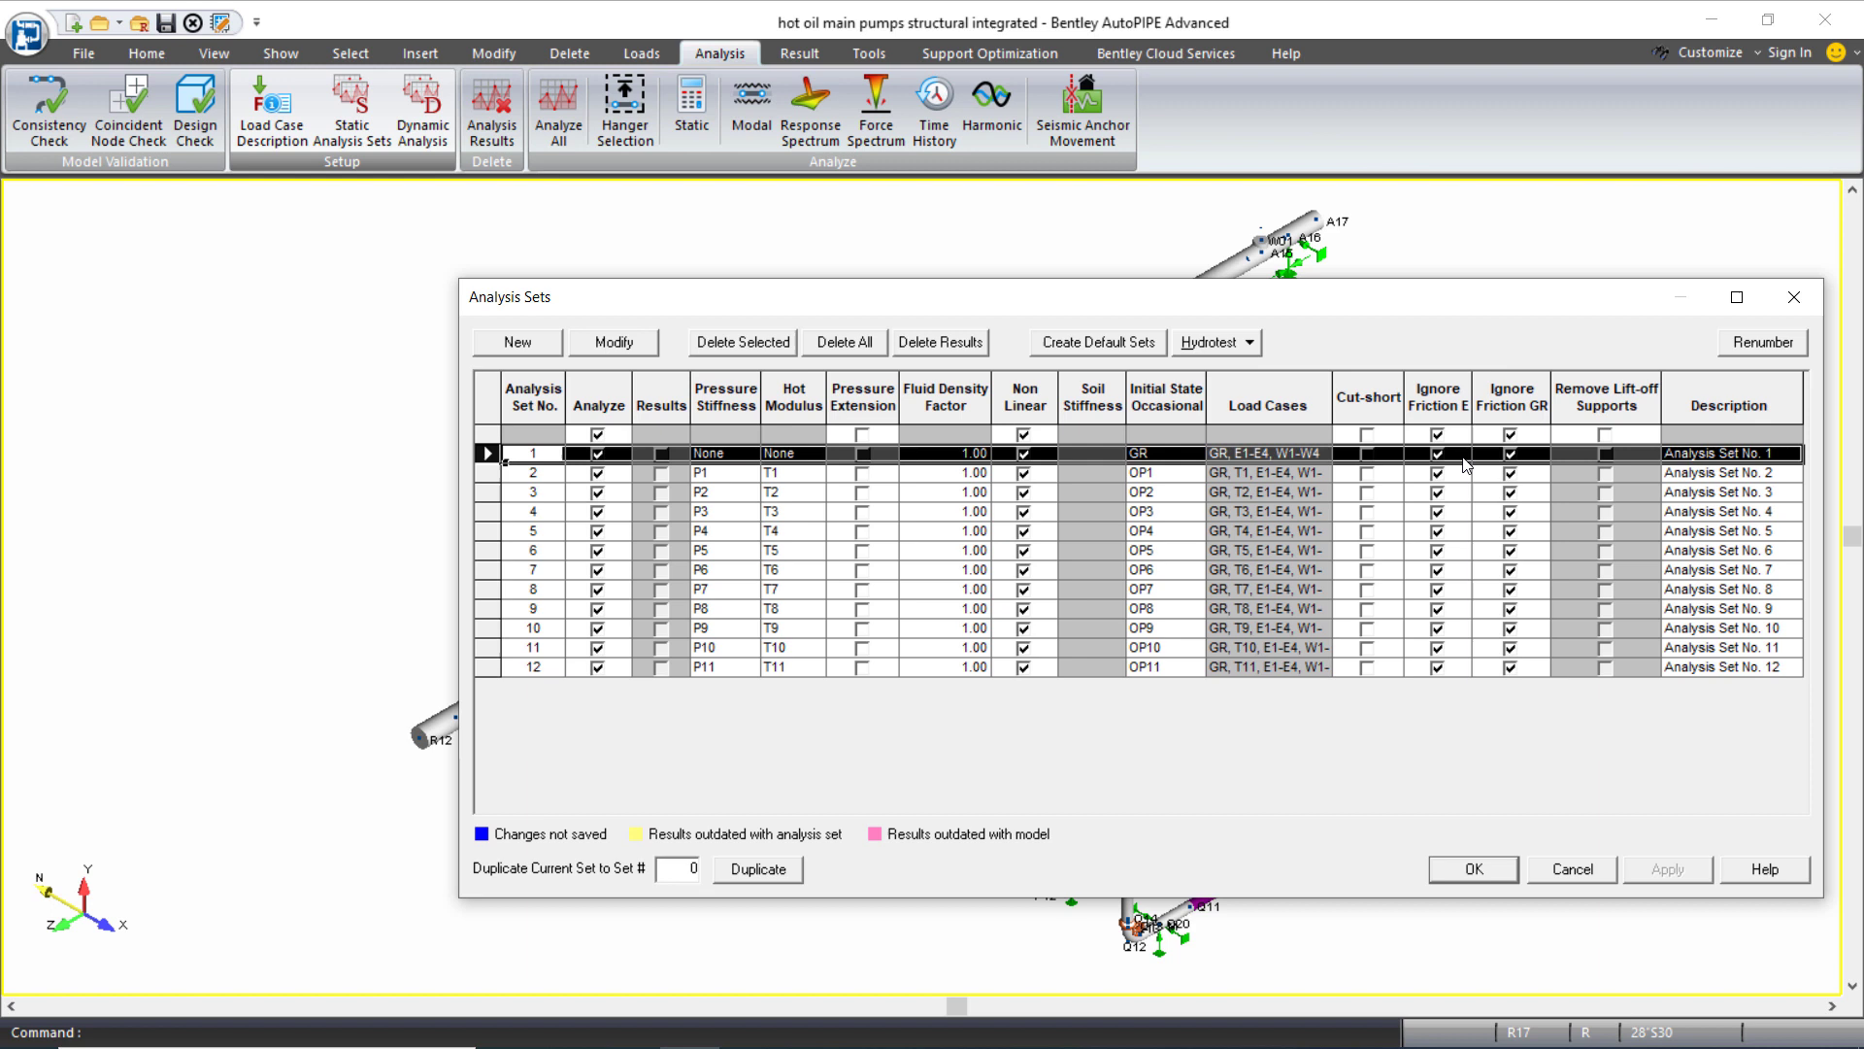
{"action": "mouse_move", "coordinate": [1293, 521]}
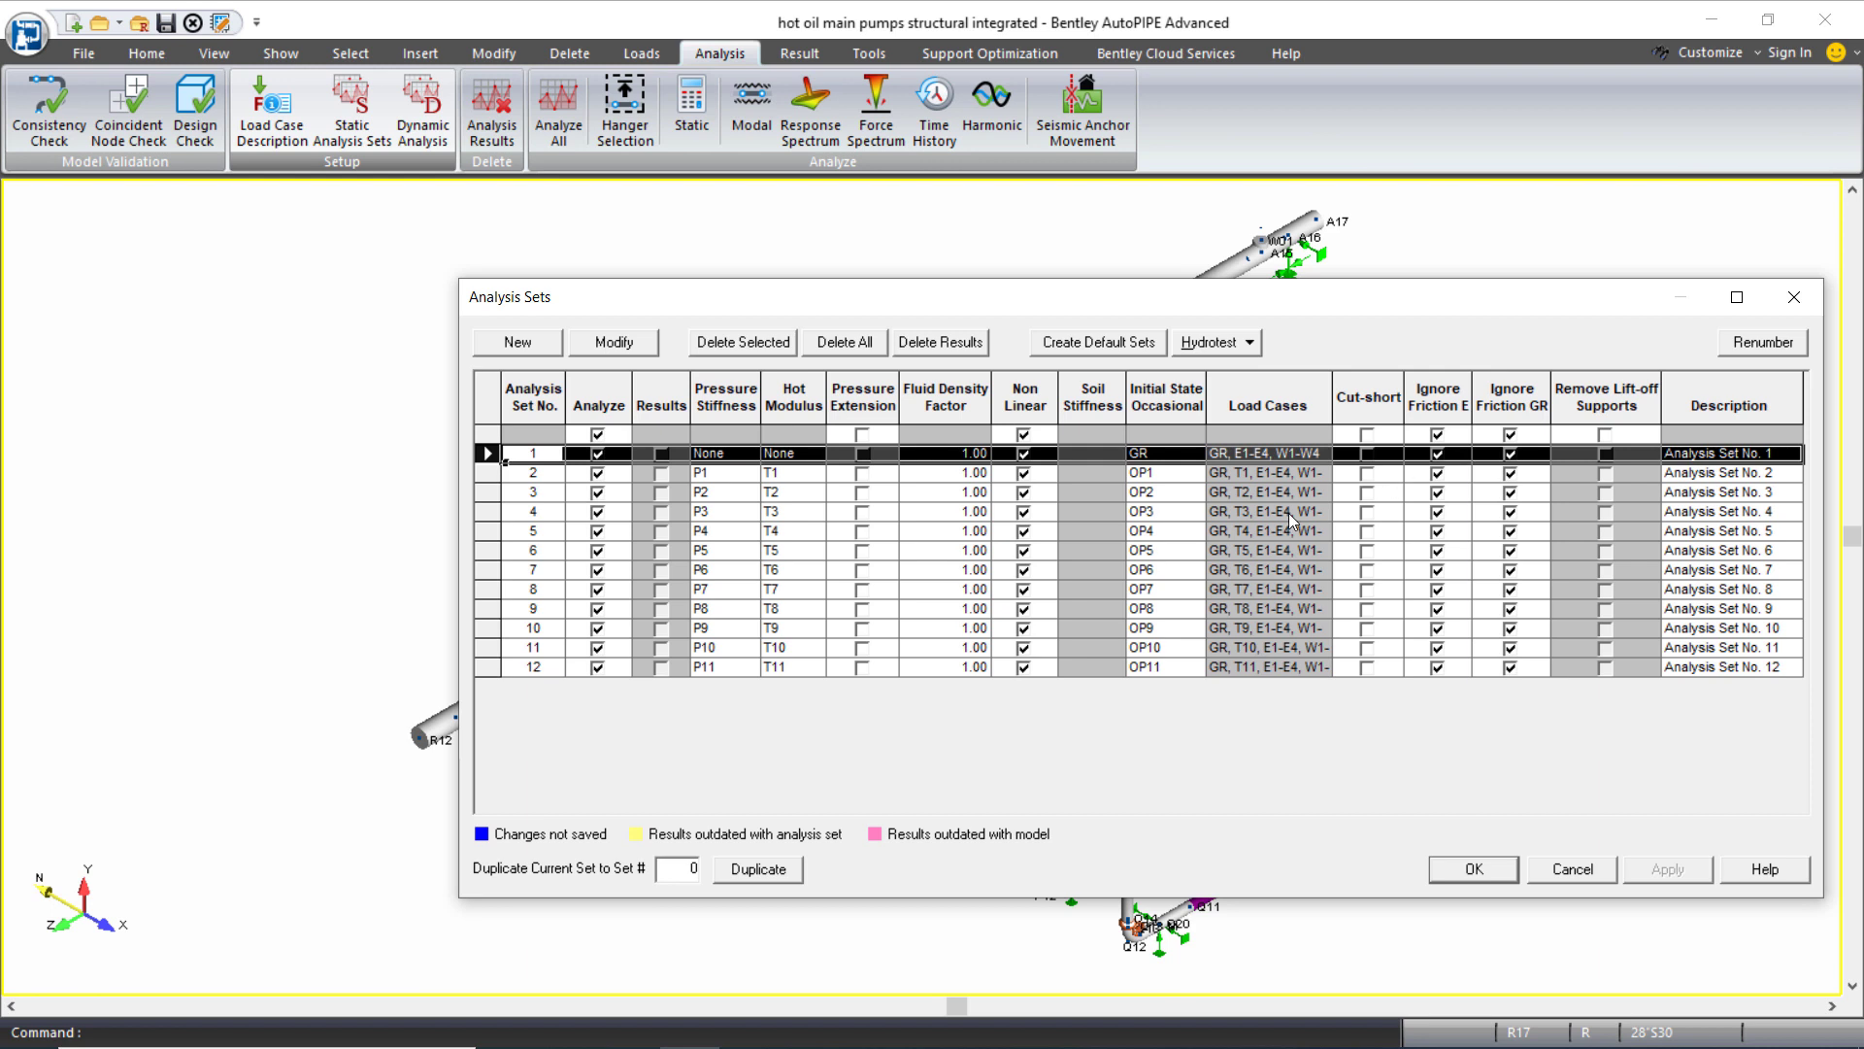
{"action": "mouse_move", "coordinate": [1204, 628]}
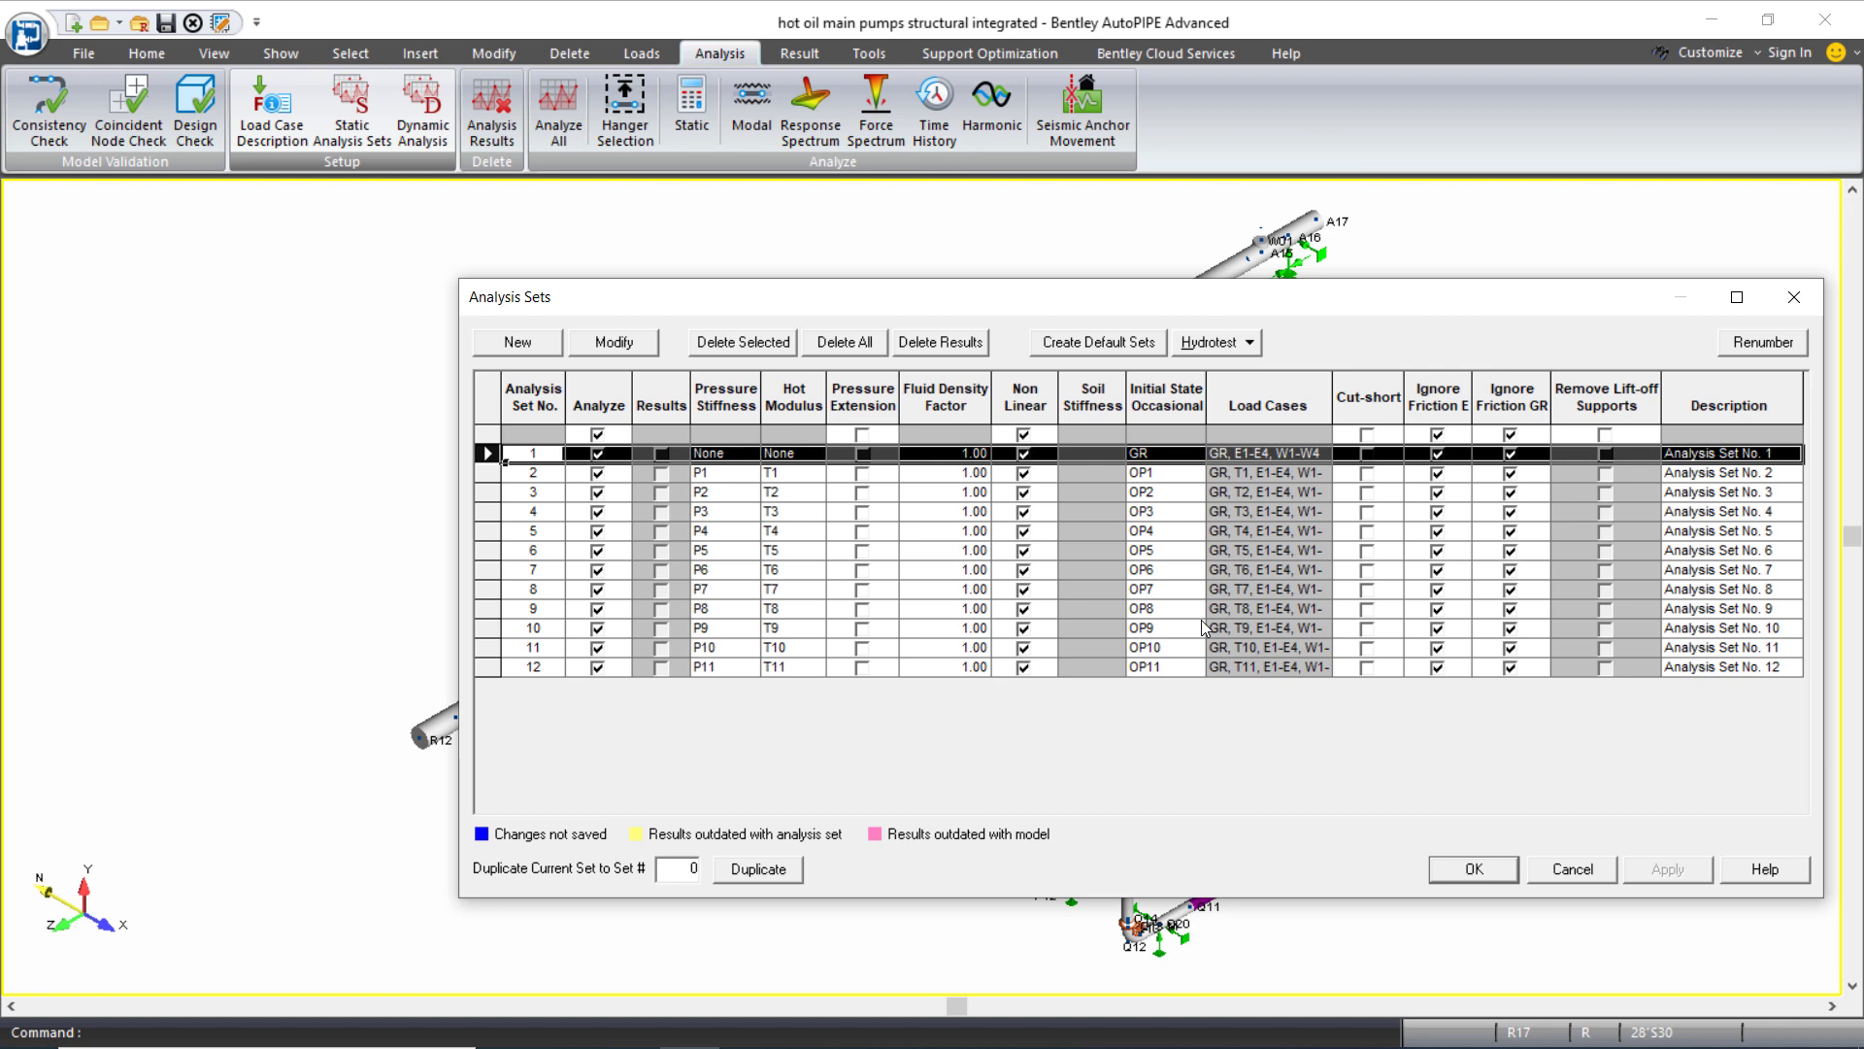
{"action": "mouse_move", "coordinate": [1409, 753]}
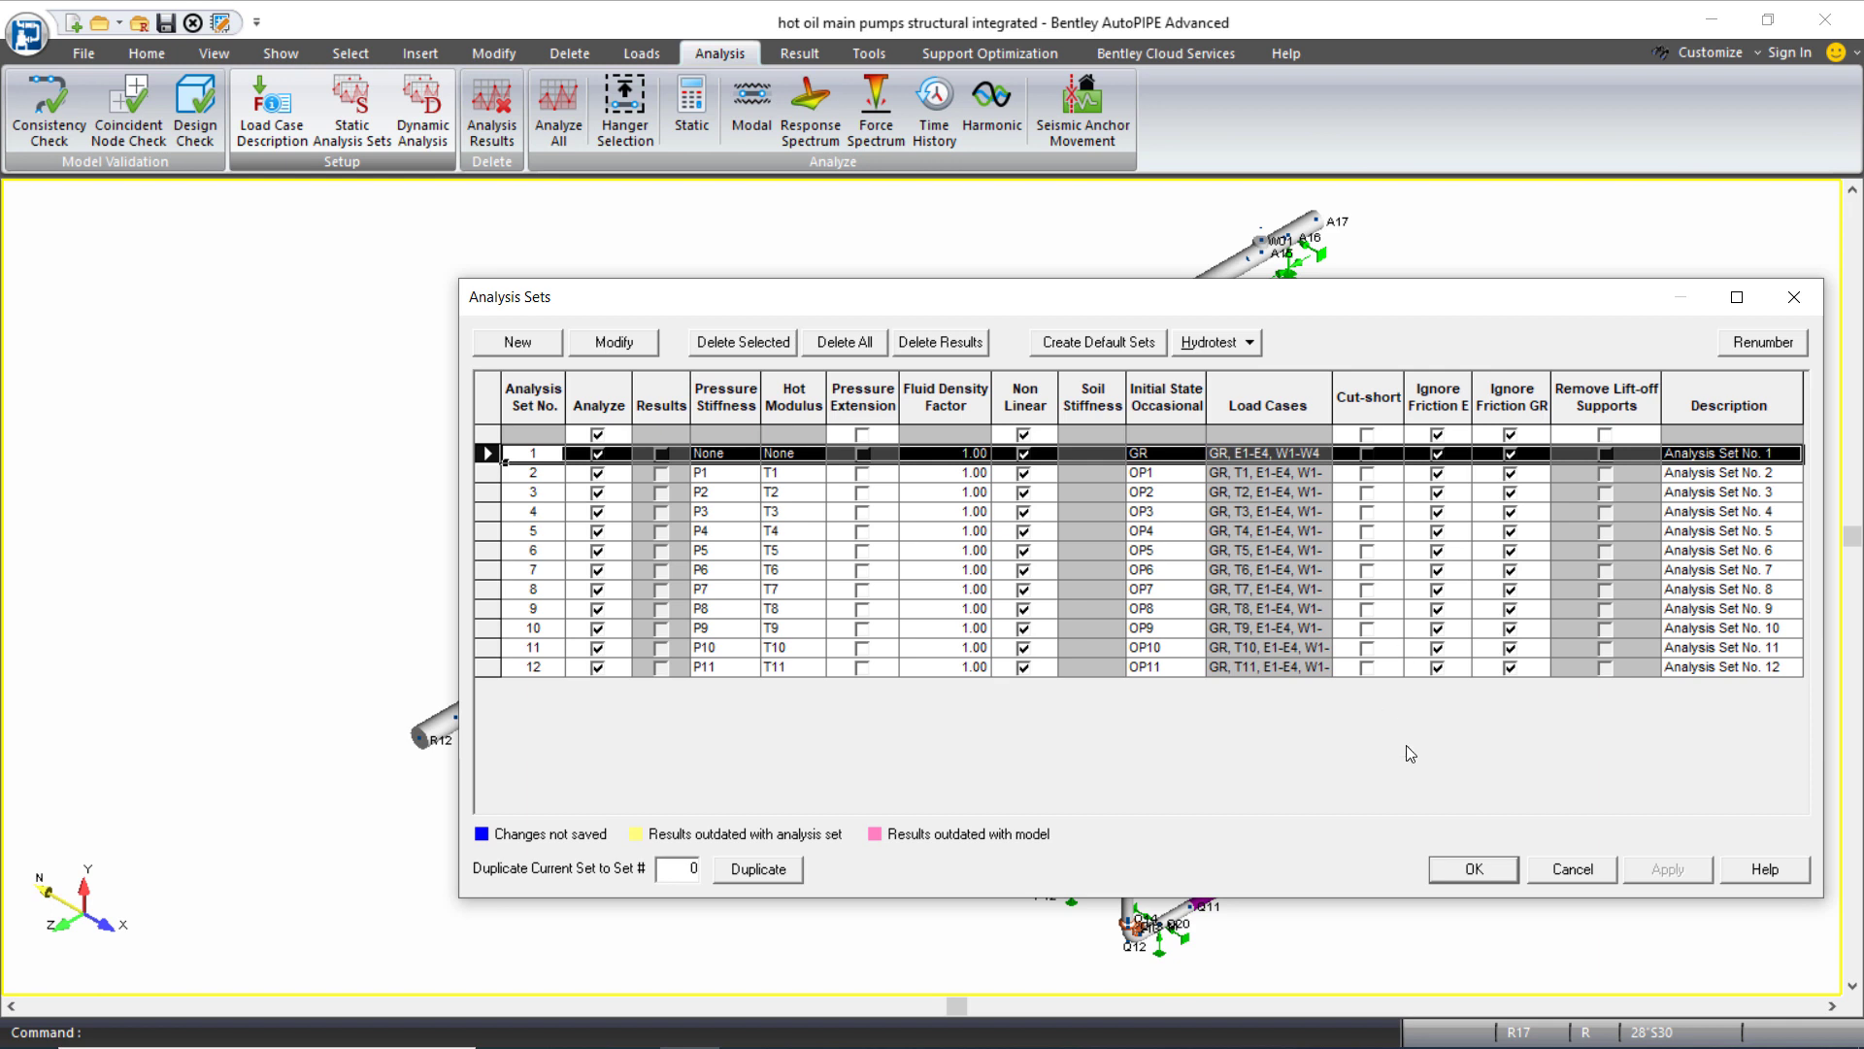
{"action": "mouse_move", "coordinate": [1473, 869]}
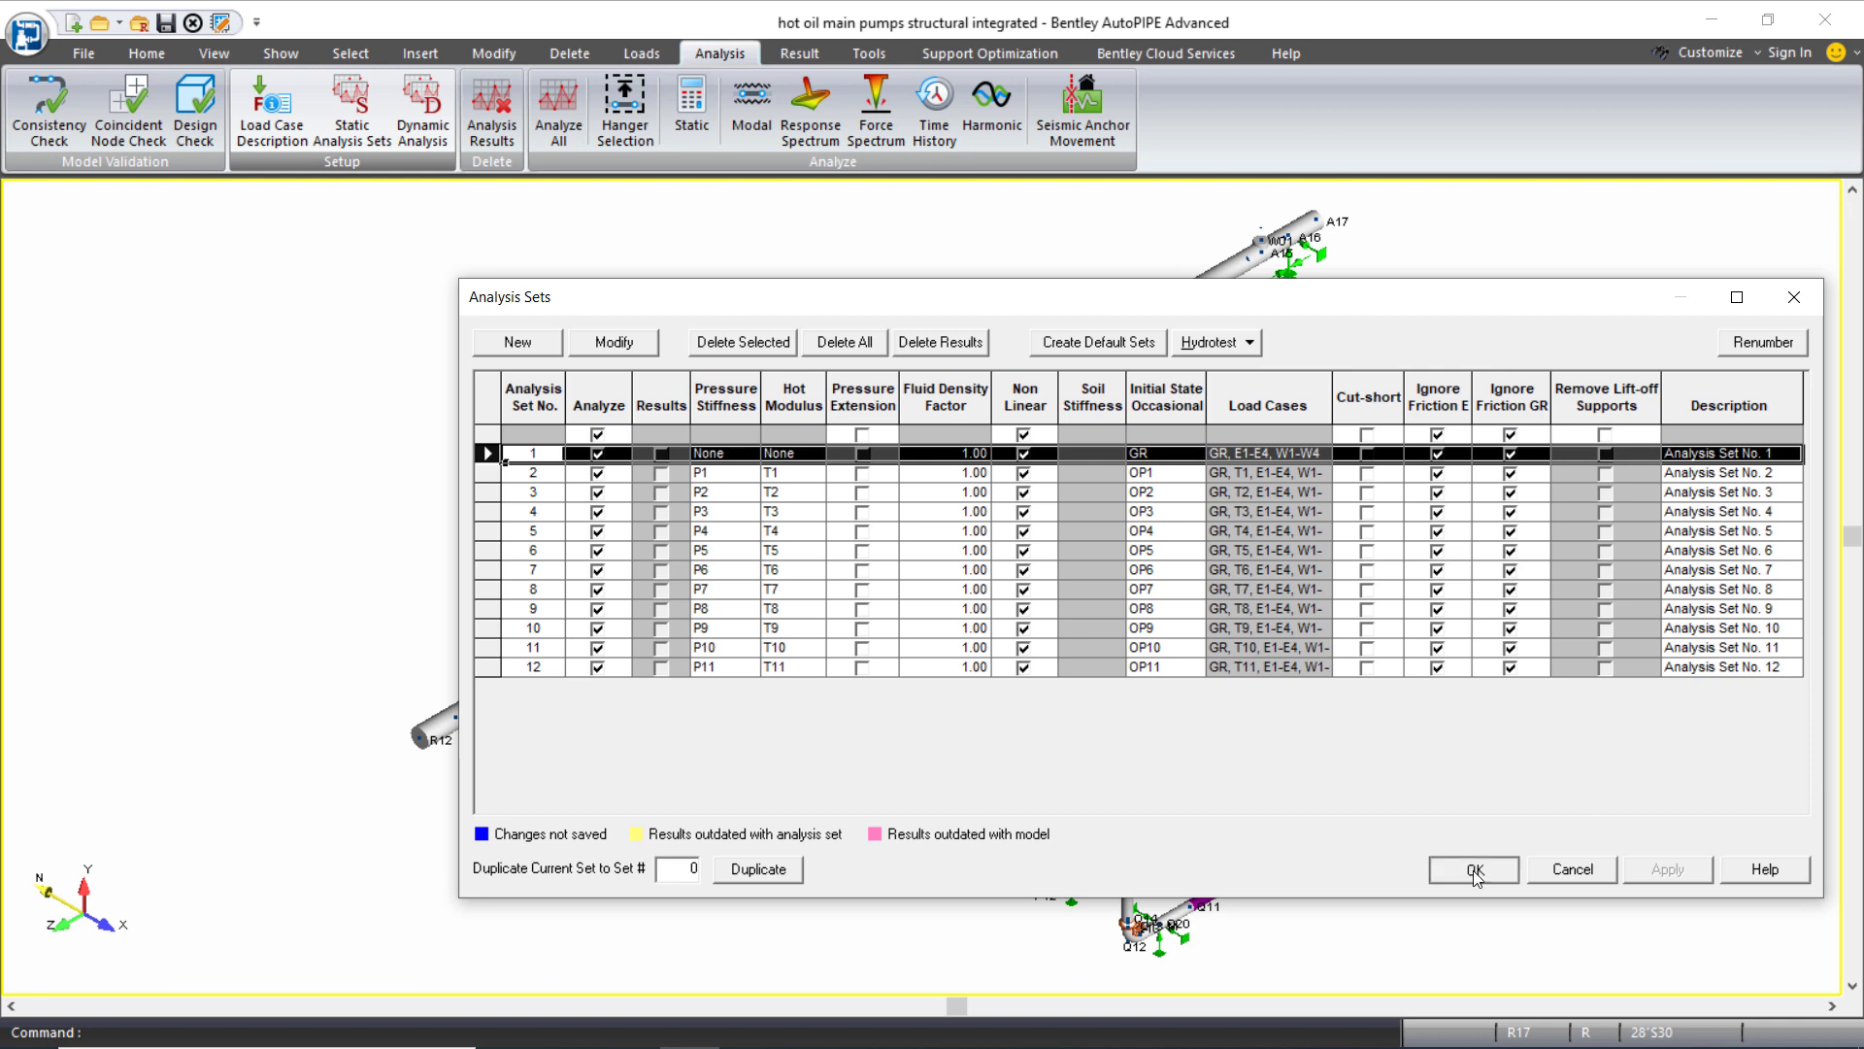
- Run the nonlinear static analysis, skipping warning review and continuing iterations until it completes
{"action": "left_click", "coordinate": [1472, 869]}
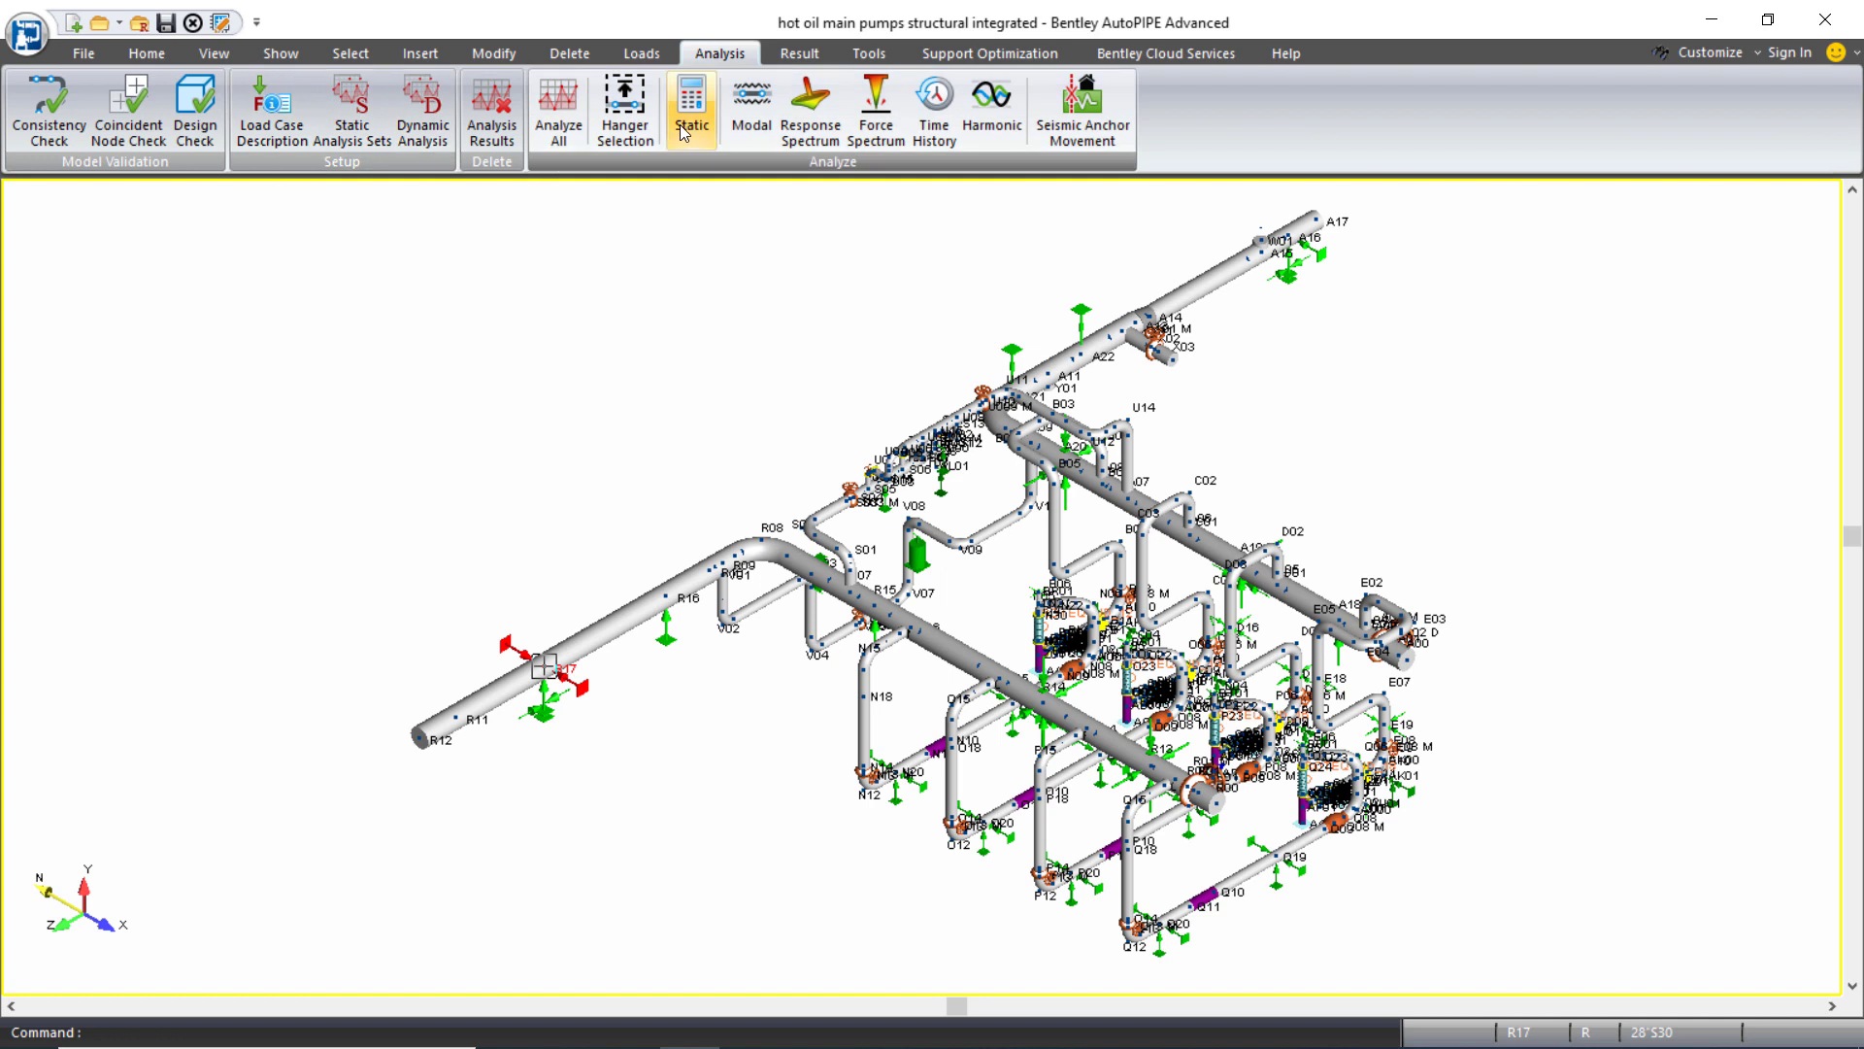
{"action": "left_click", "coordinate": [690, 107]}
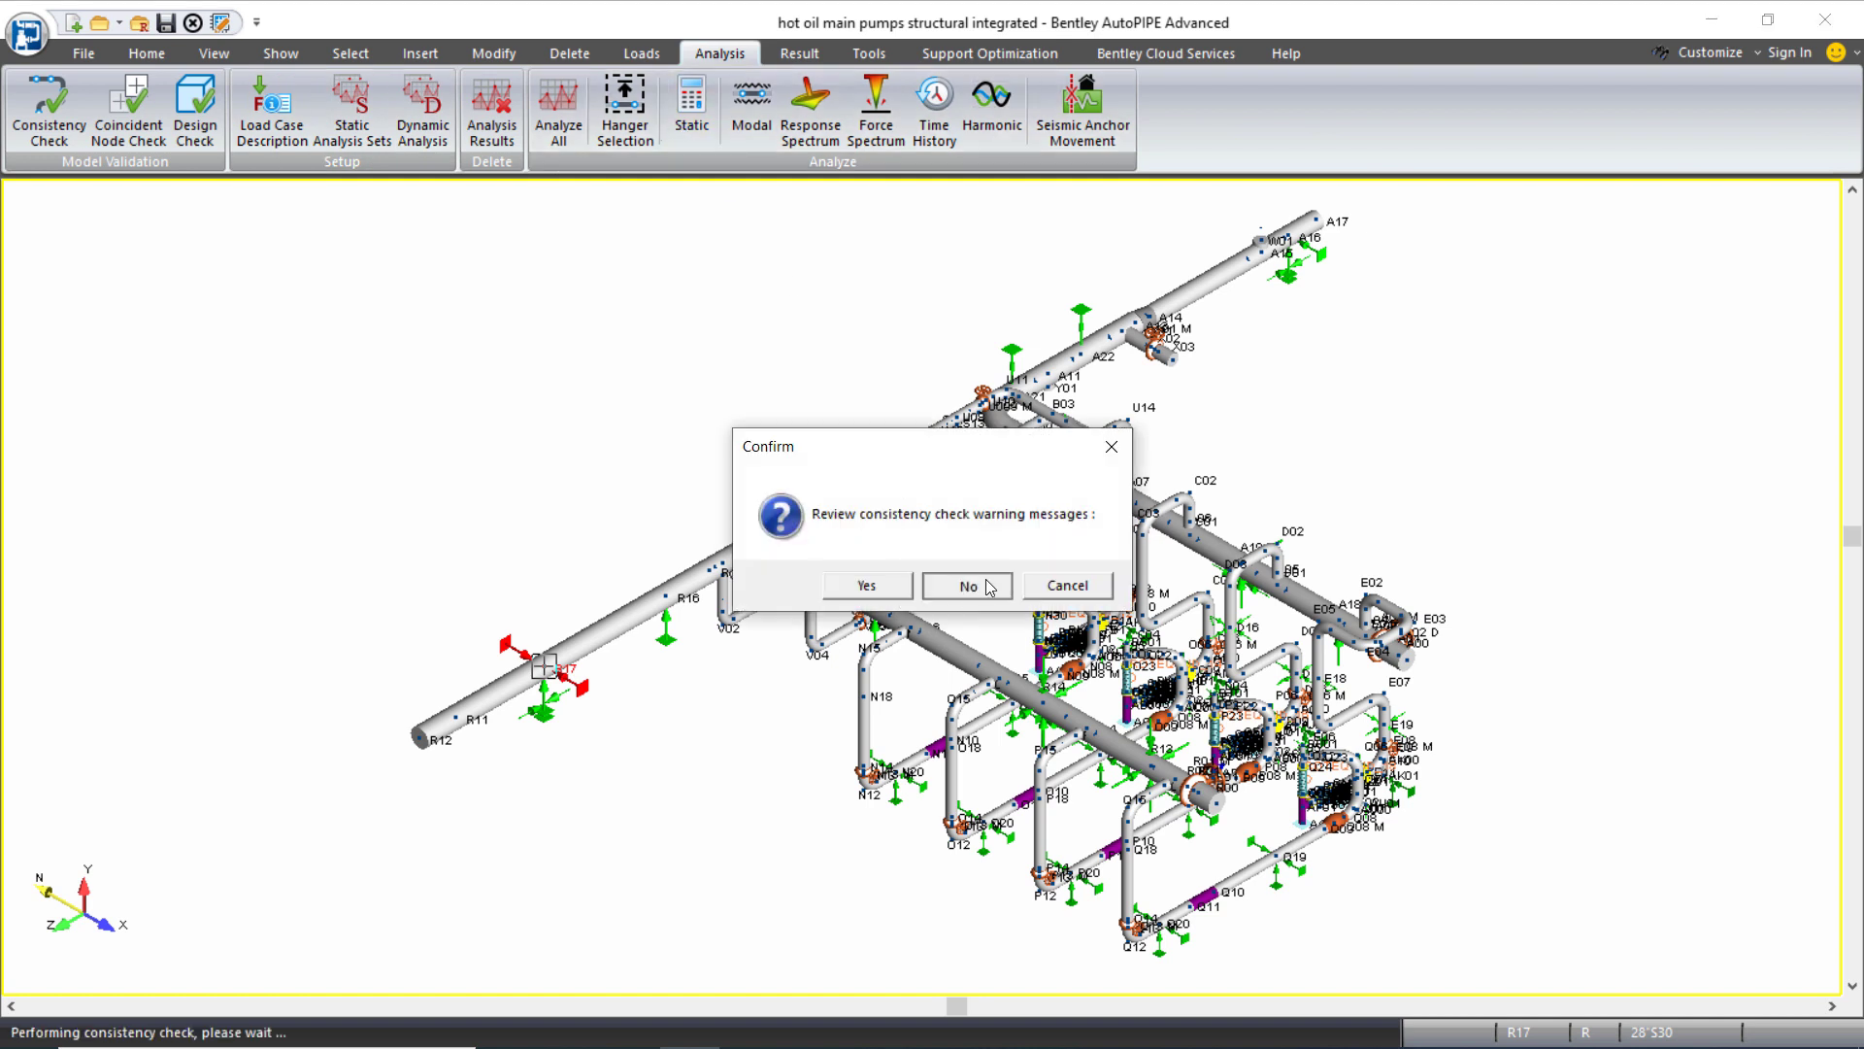
{"action": "left_click", "coordinate": [967, 584]}
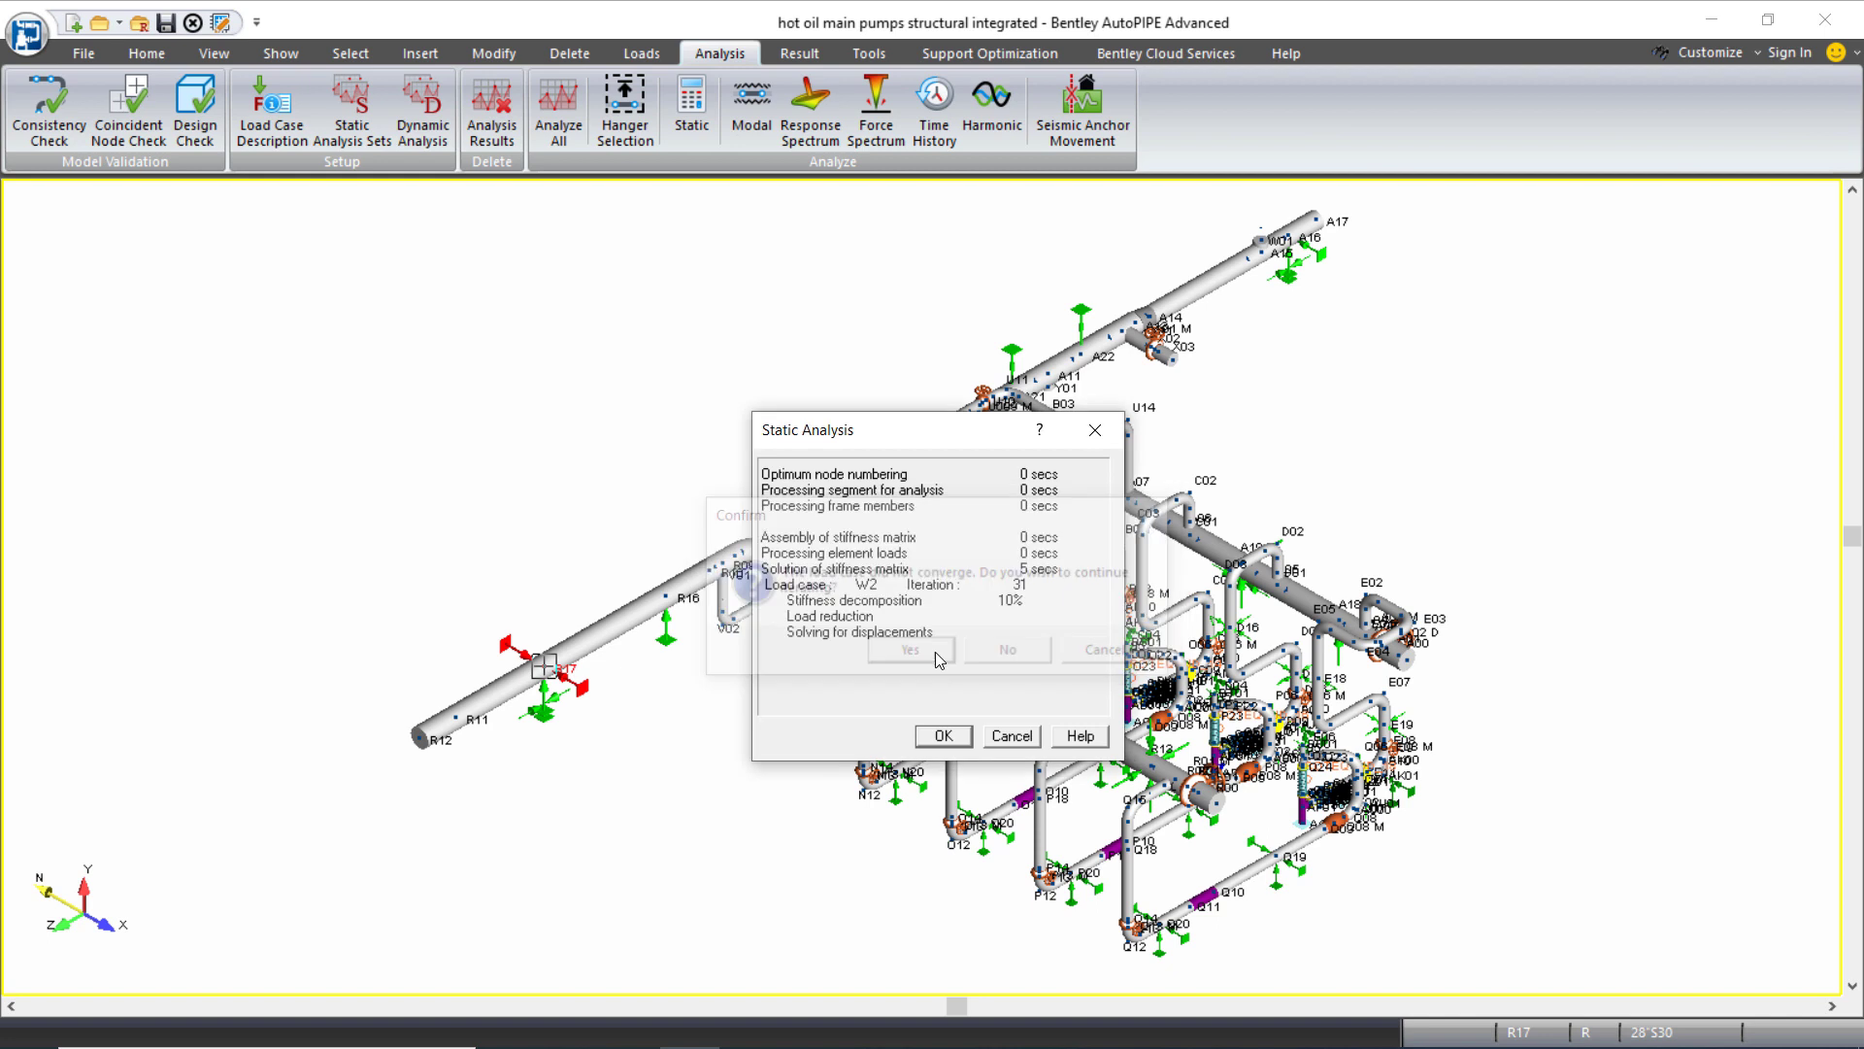
{"action": "left_click", "coordinate": [909, 649]}
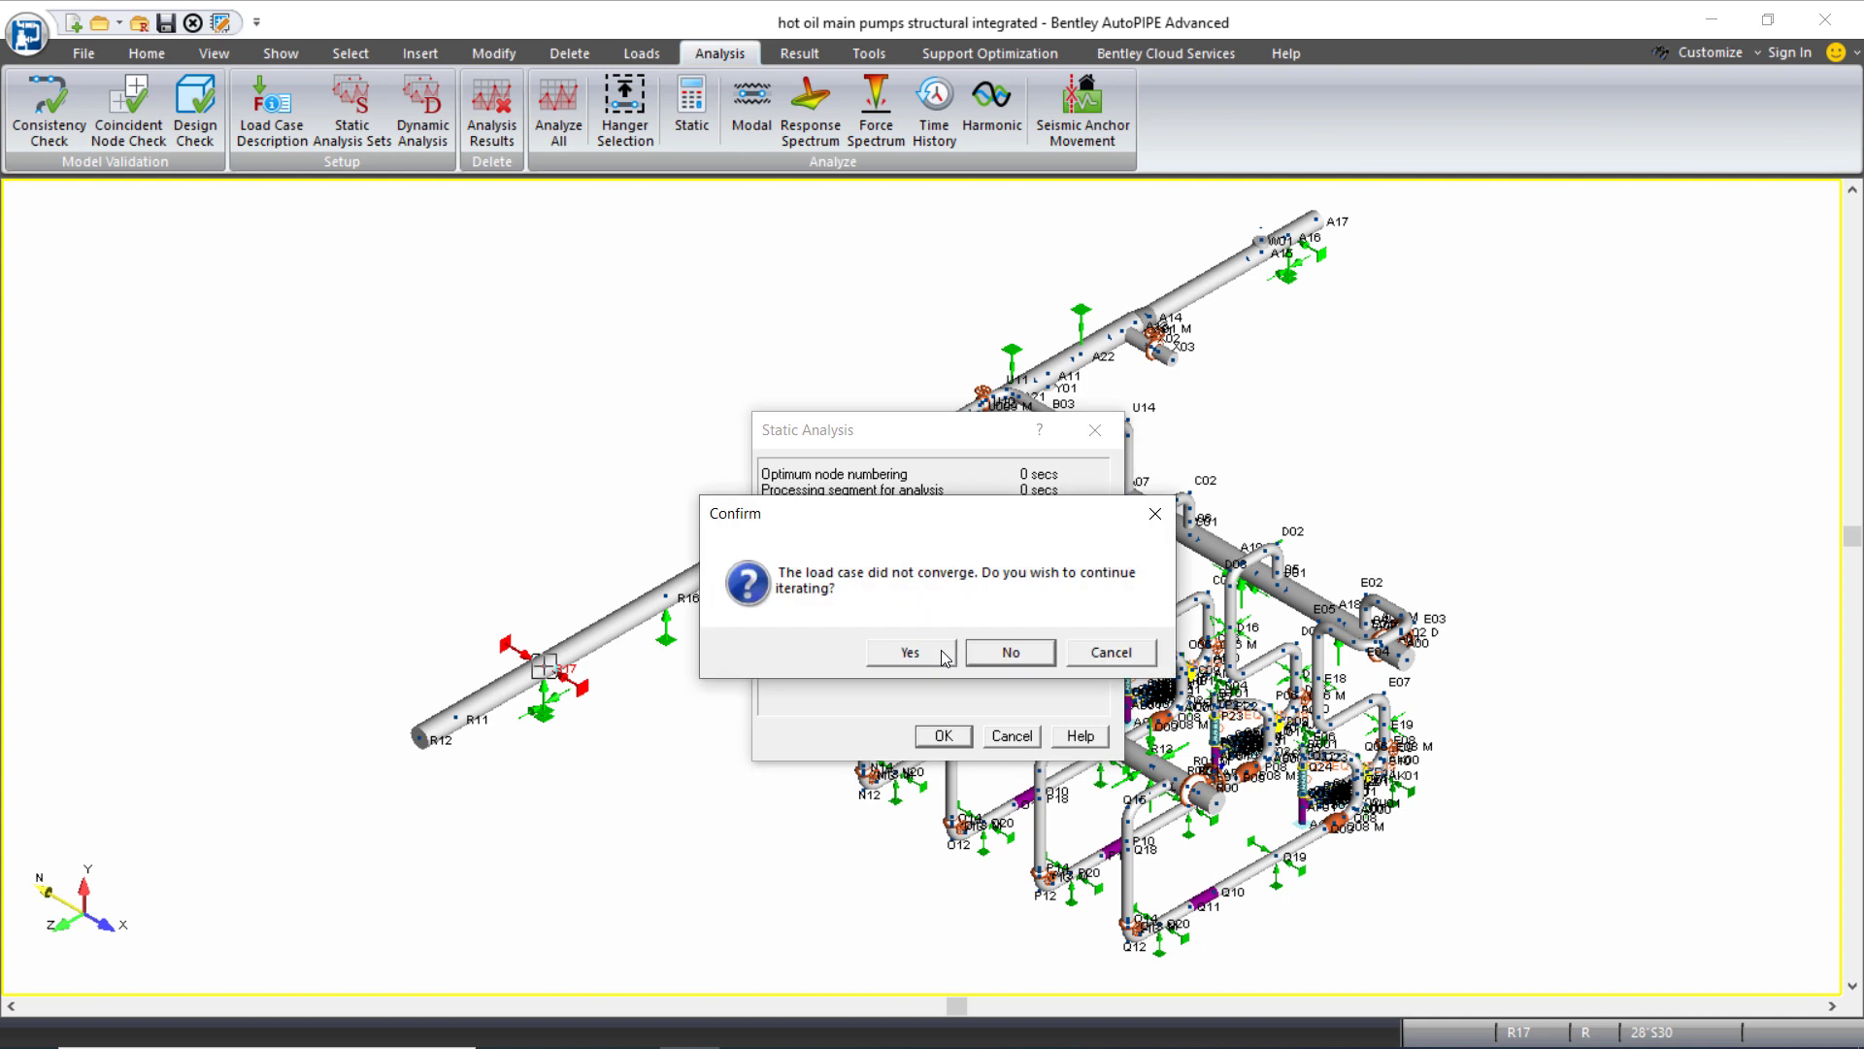
{"action": "left_click", "coordinate": [907, 652]}
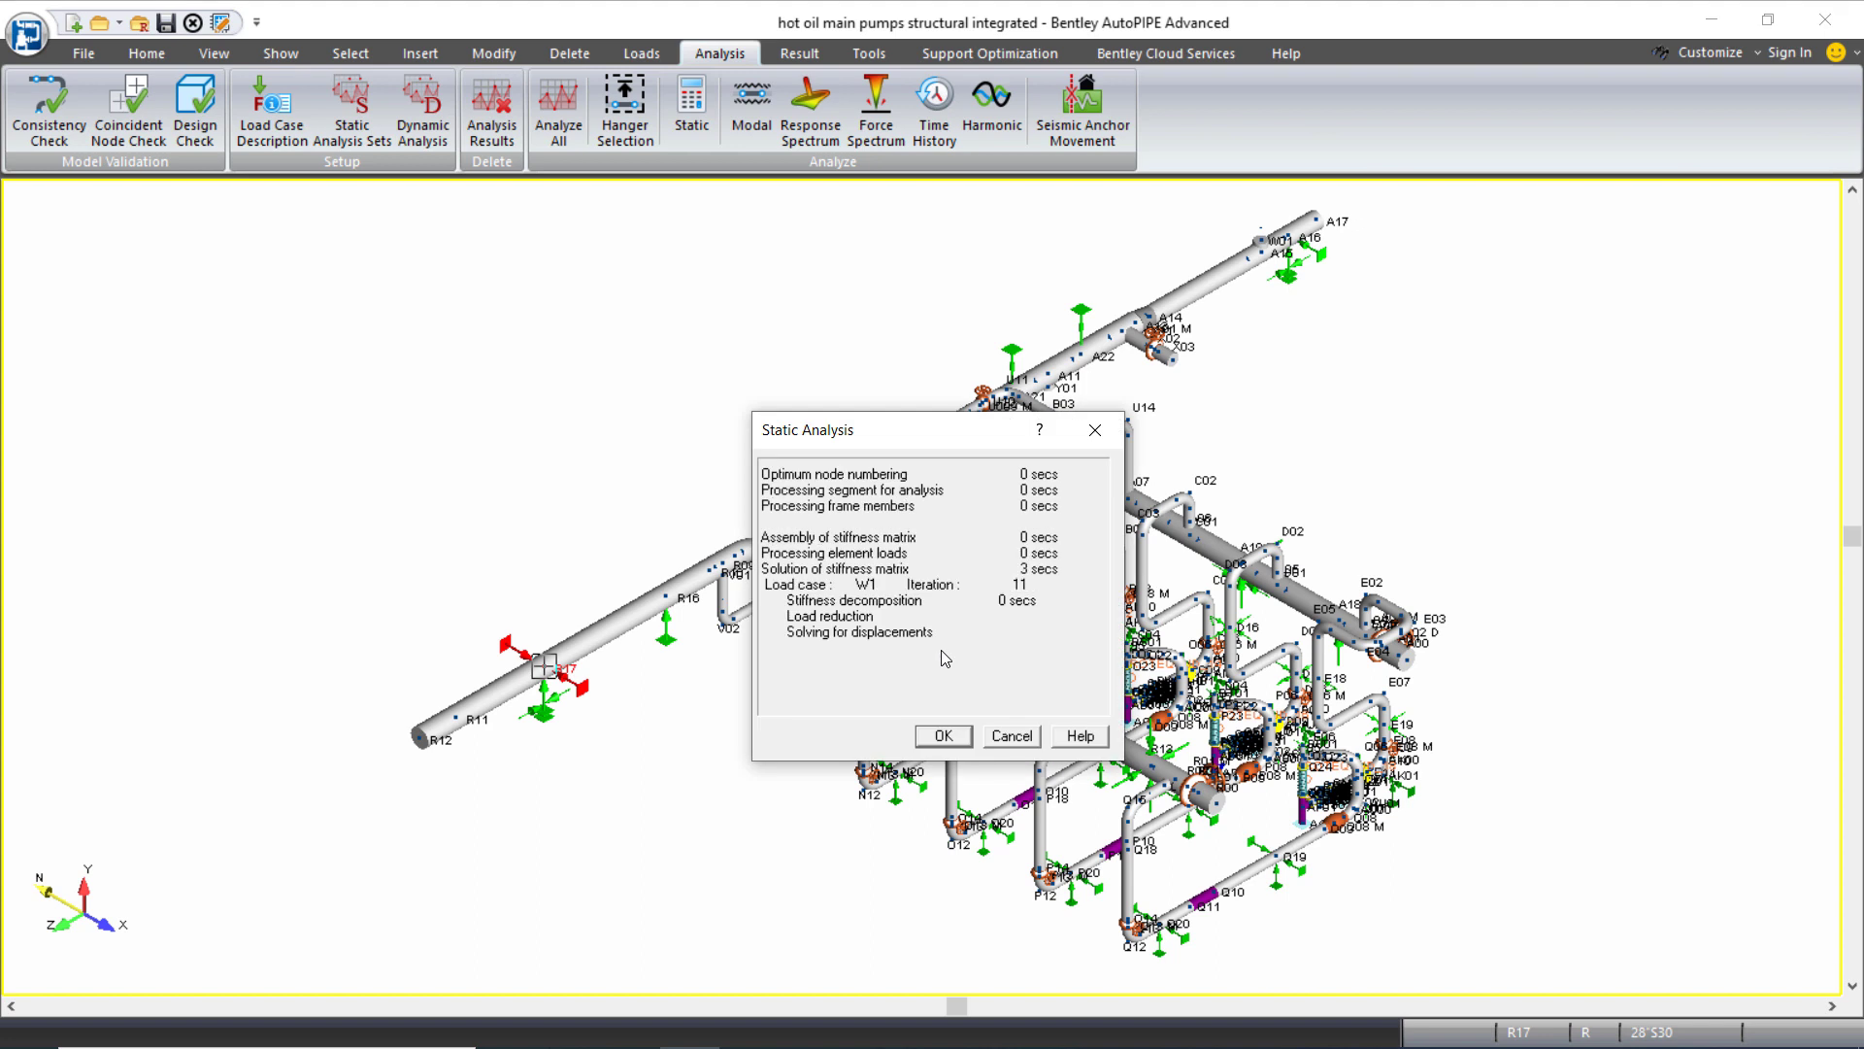
{"action": "left_click", "coordinate": [941, 735]}
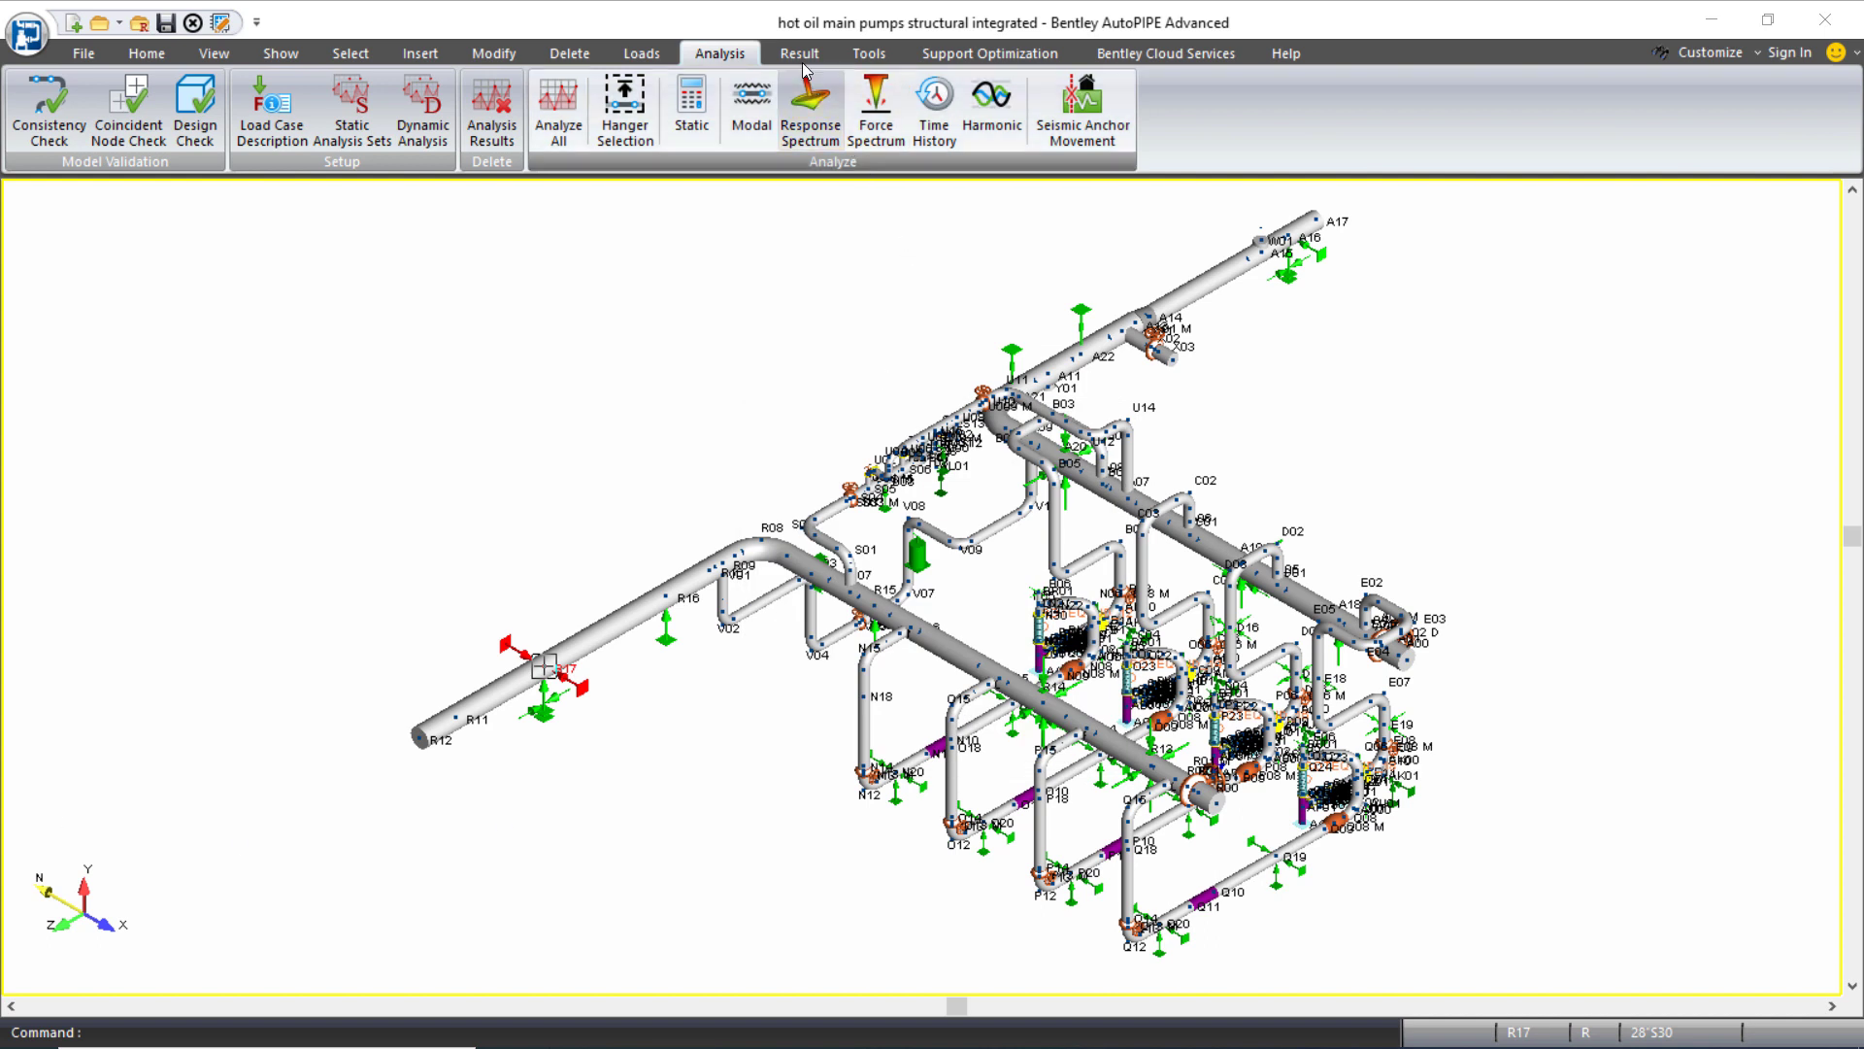
- Show the Code Comb. load combinations, scrolled down through analysis set 12
{"action": "left_click", "coordinate": [799, 52]}
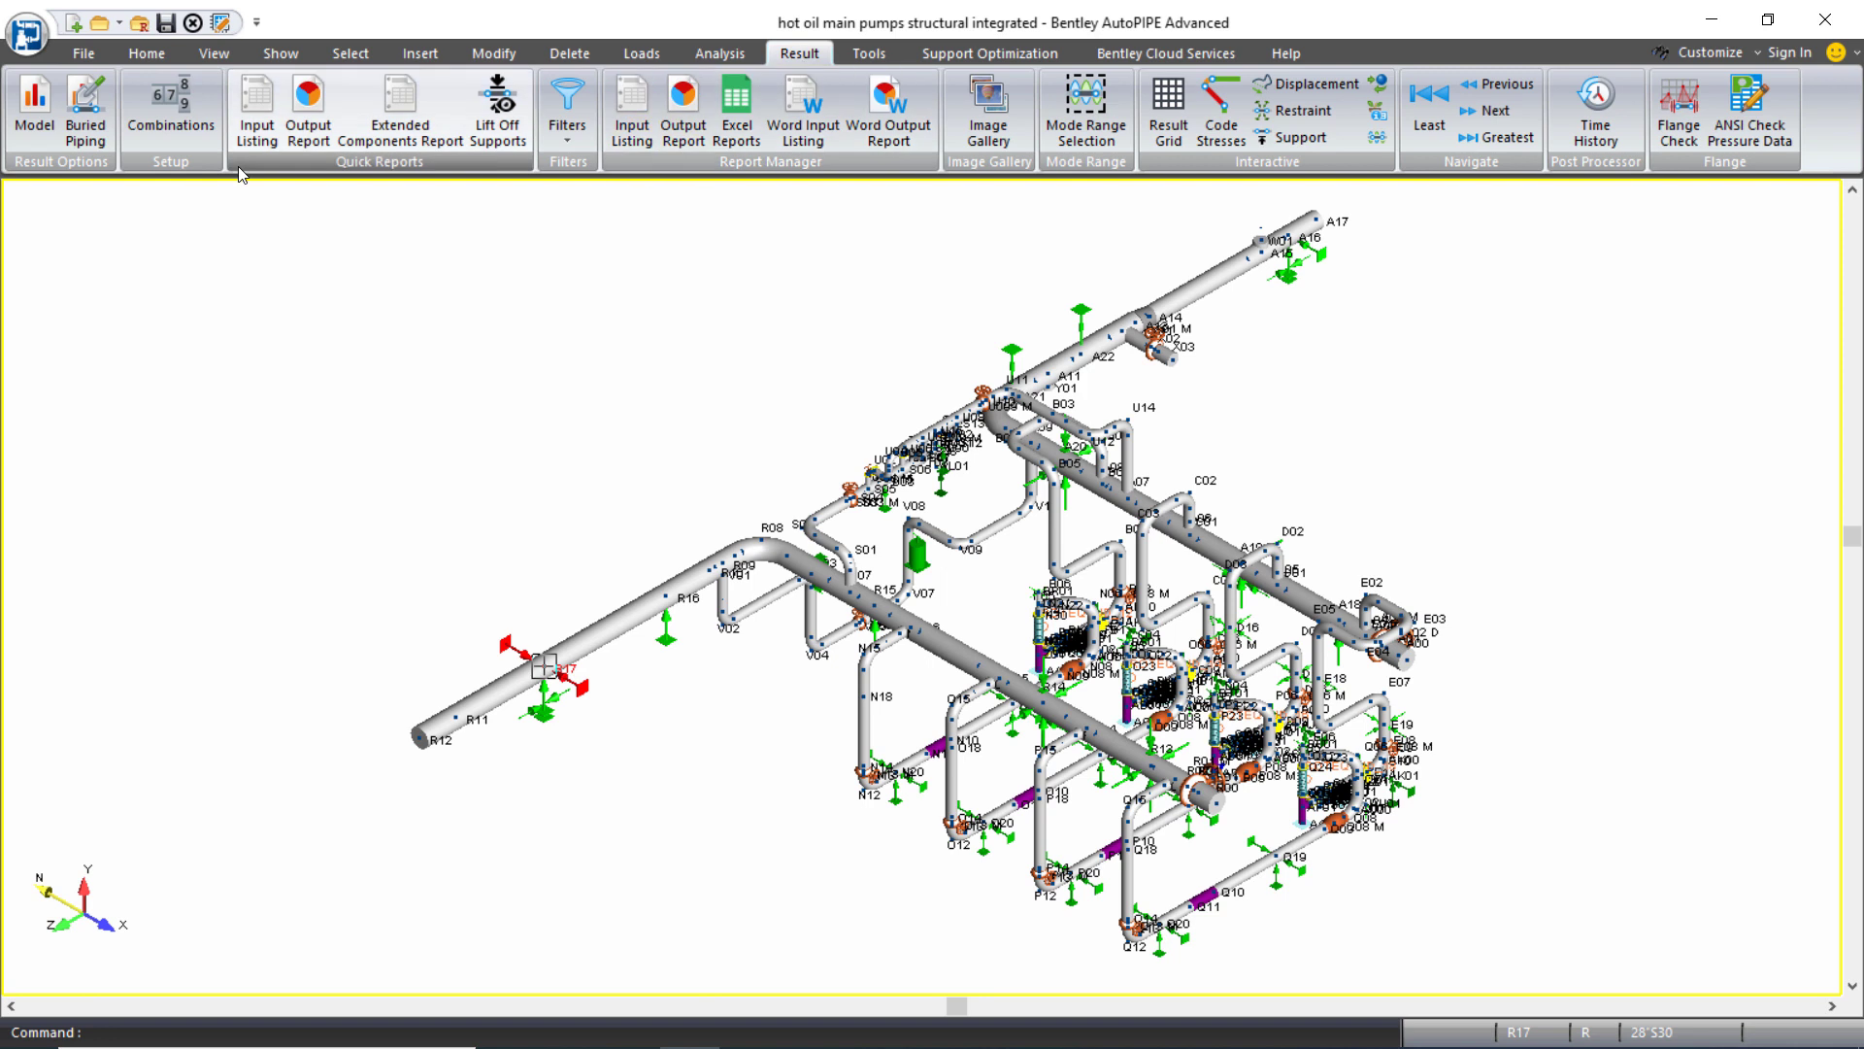
{"action": "left_click", "coordinate": [170, 107]}
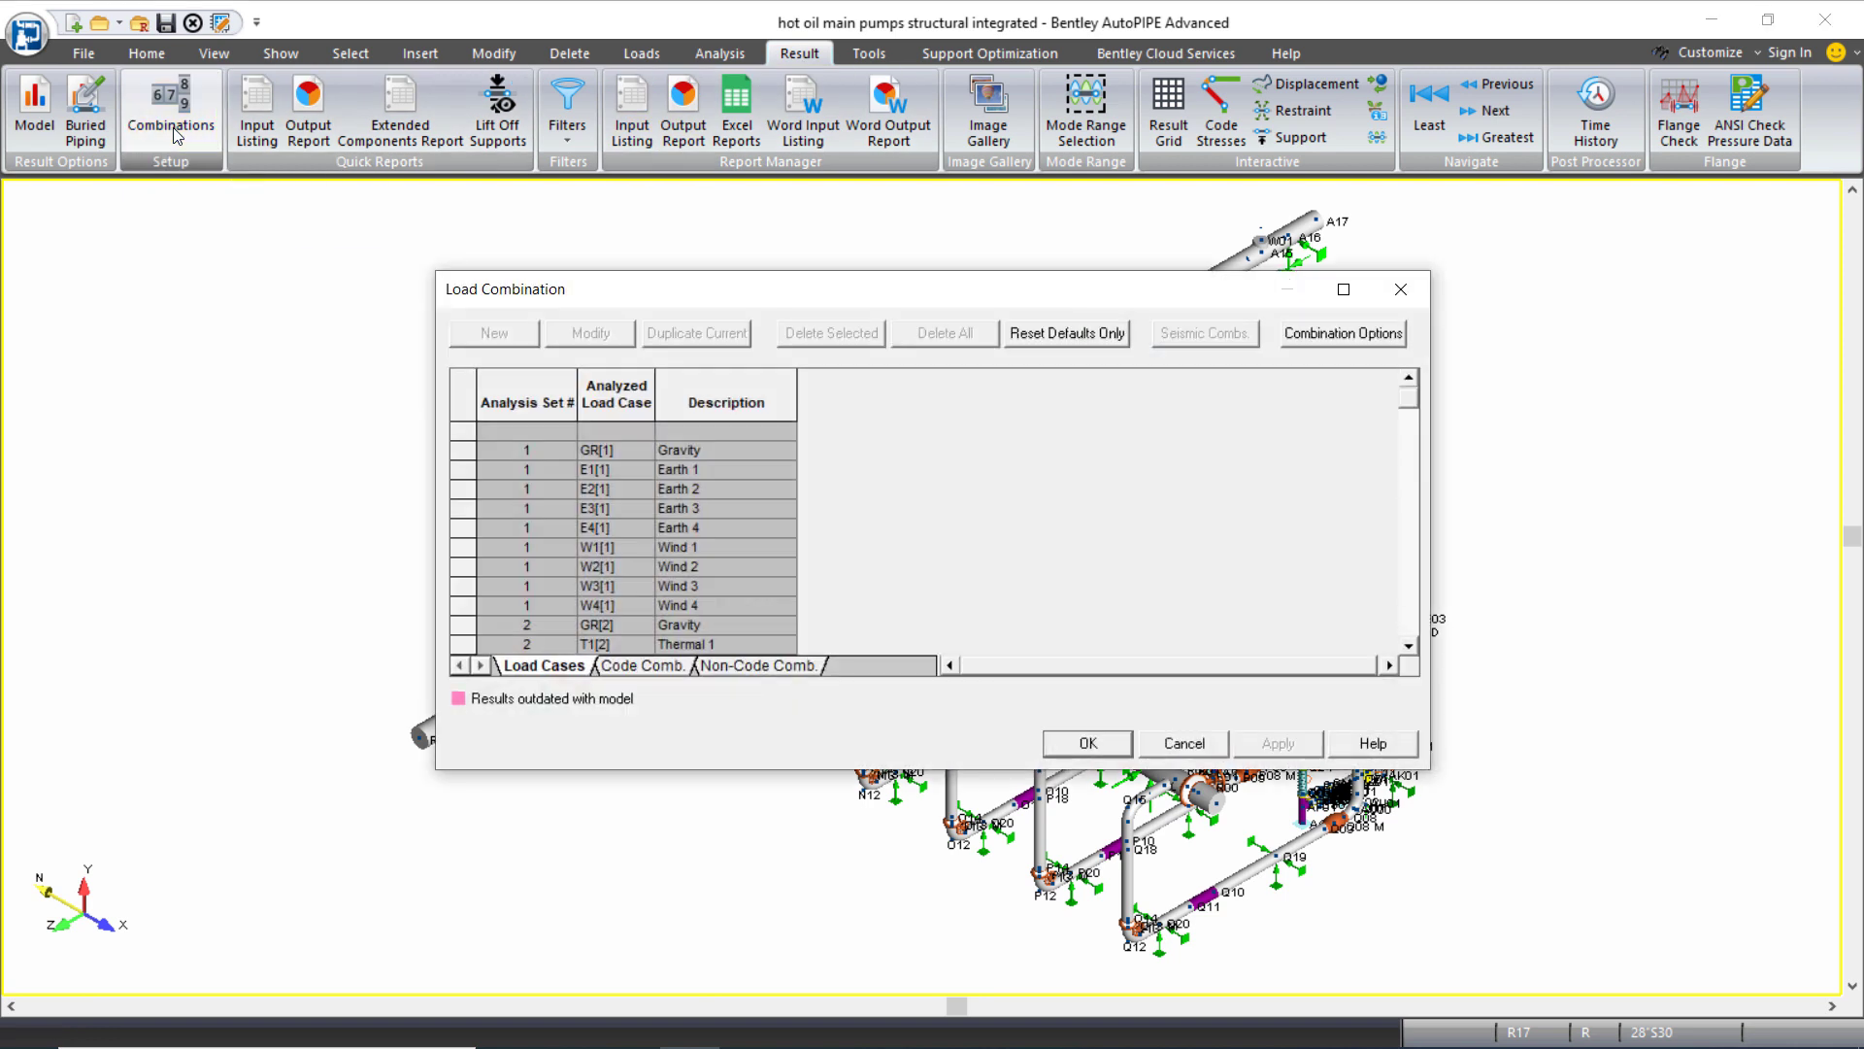
{"action": "mouse_move", "coordinate": [450, 773]}
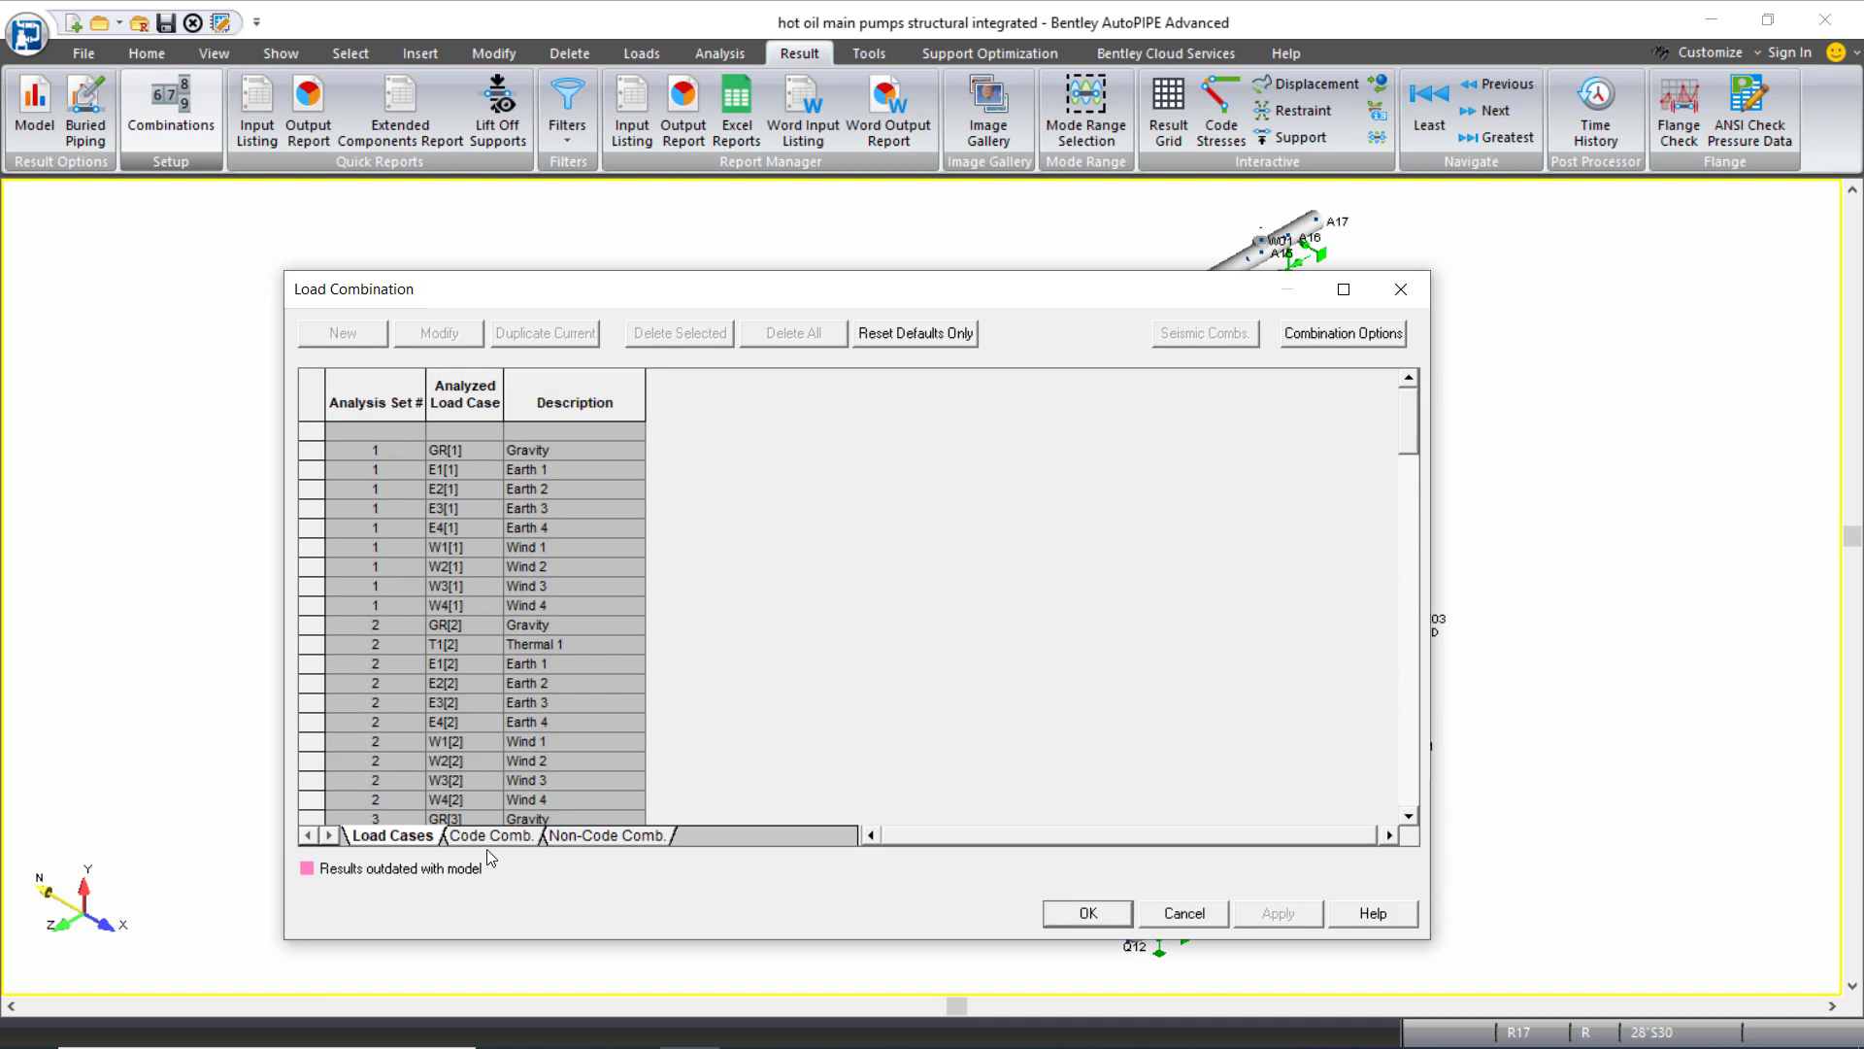
{"action": "left_click", "coordinate": [488, 835]}
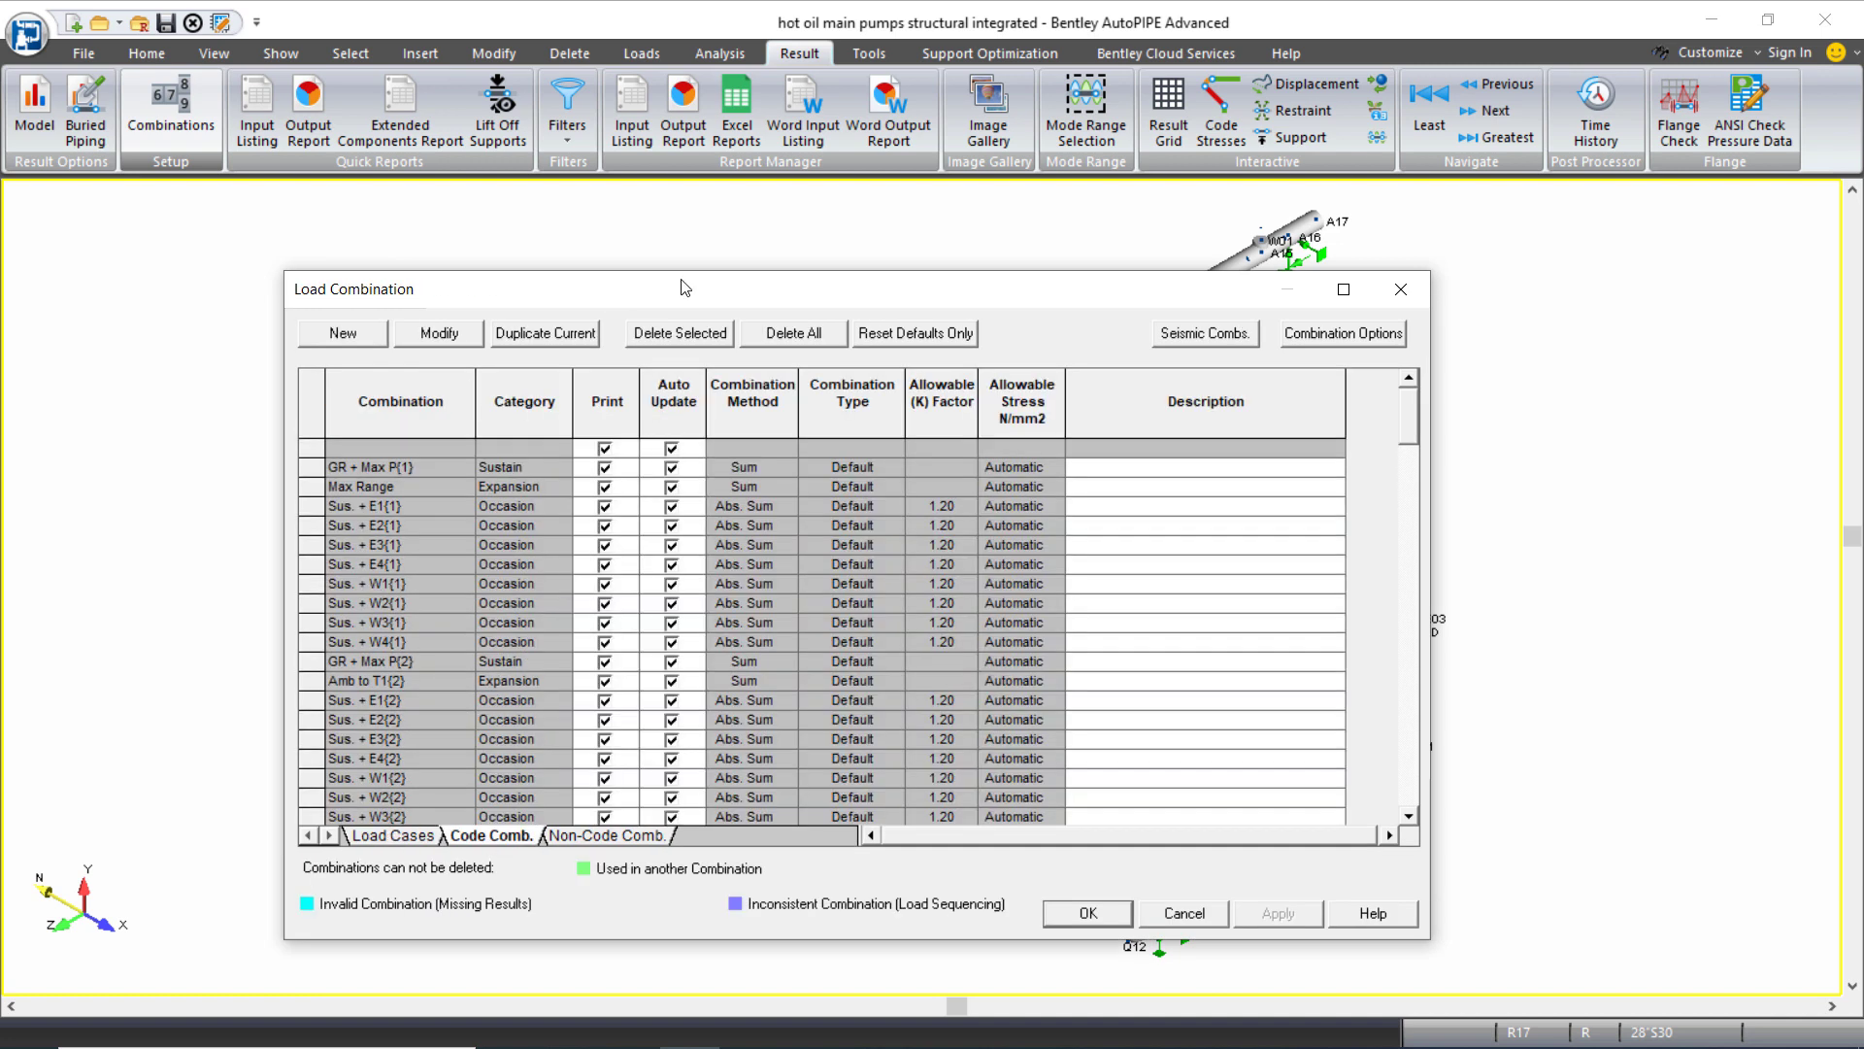
{"action": "left_click_drag", "start_coordinate": [684, 287], "coordinate": [685, 101]}
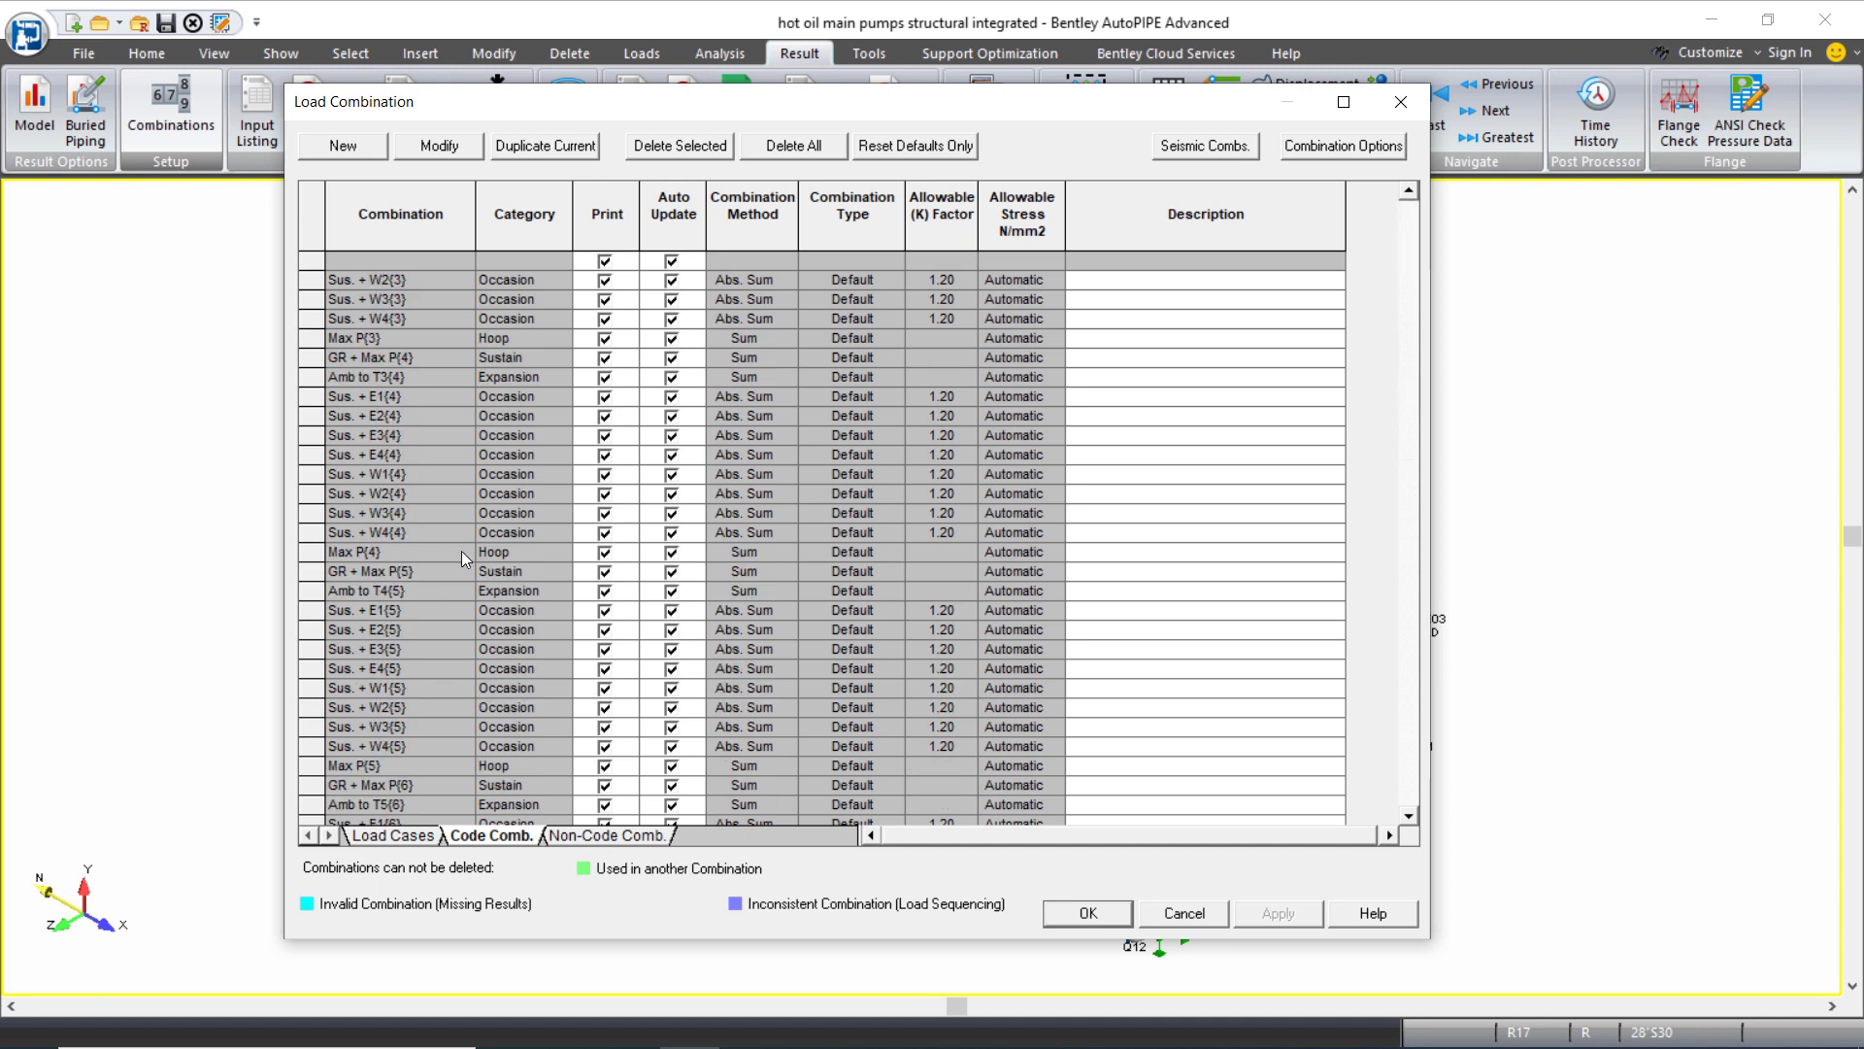
{"action": "scroll", "scroll_direction": "down", "scroll_amount": 3}
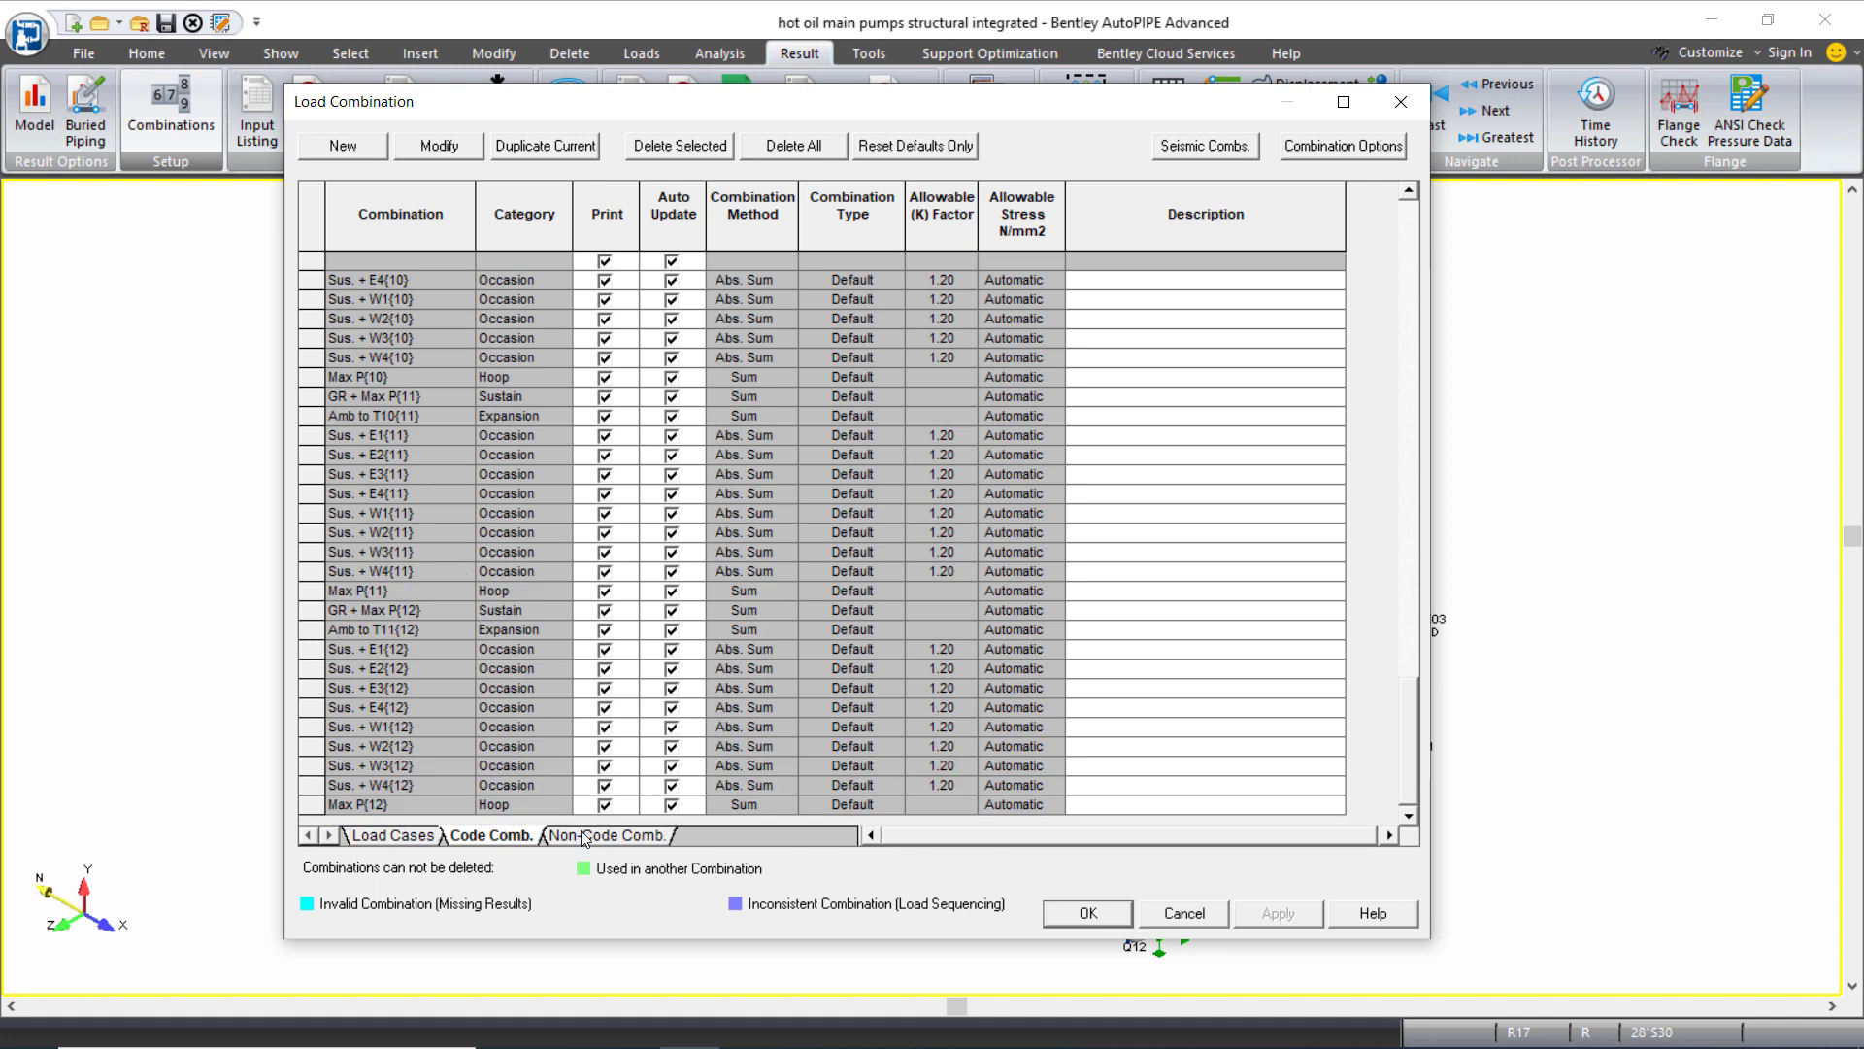
- Browse the Non-Code Comb. list, selecting GE, GW, GT1 and GT2 rows, down to set 12
{"action": "left_click", "coordinate": [608, 835]}
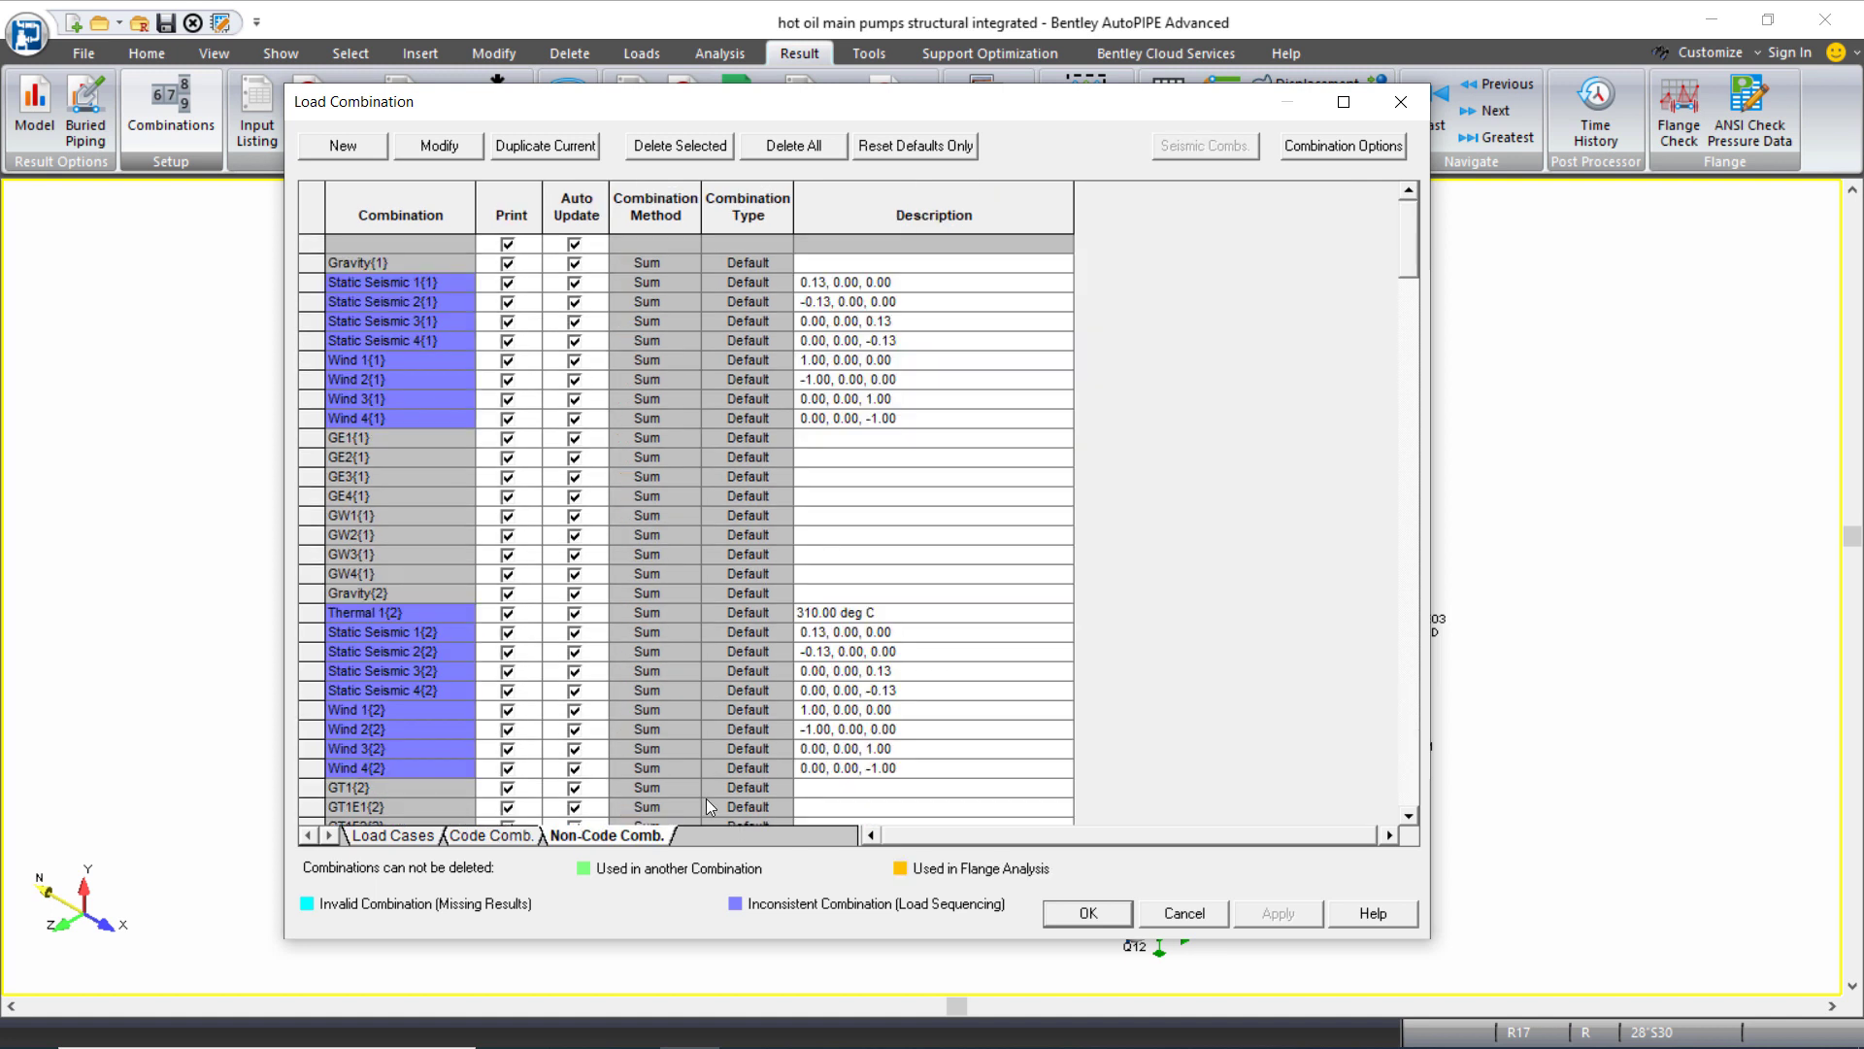
{"action": "mouse_move", "coordinate": [452, 475]}
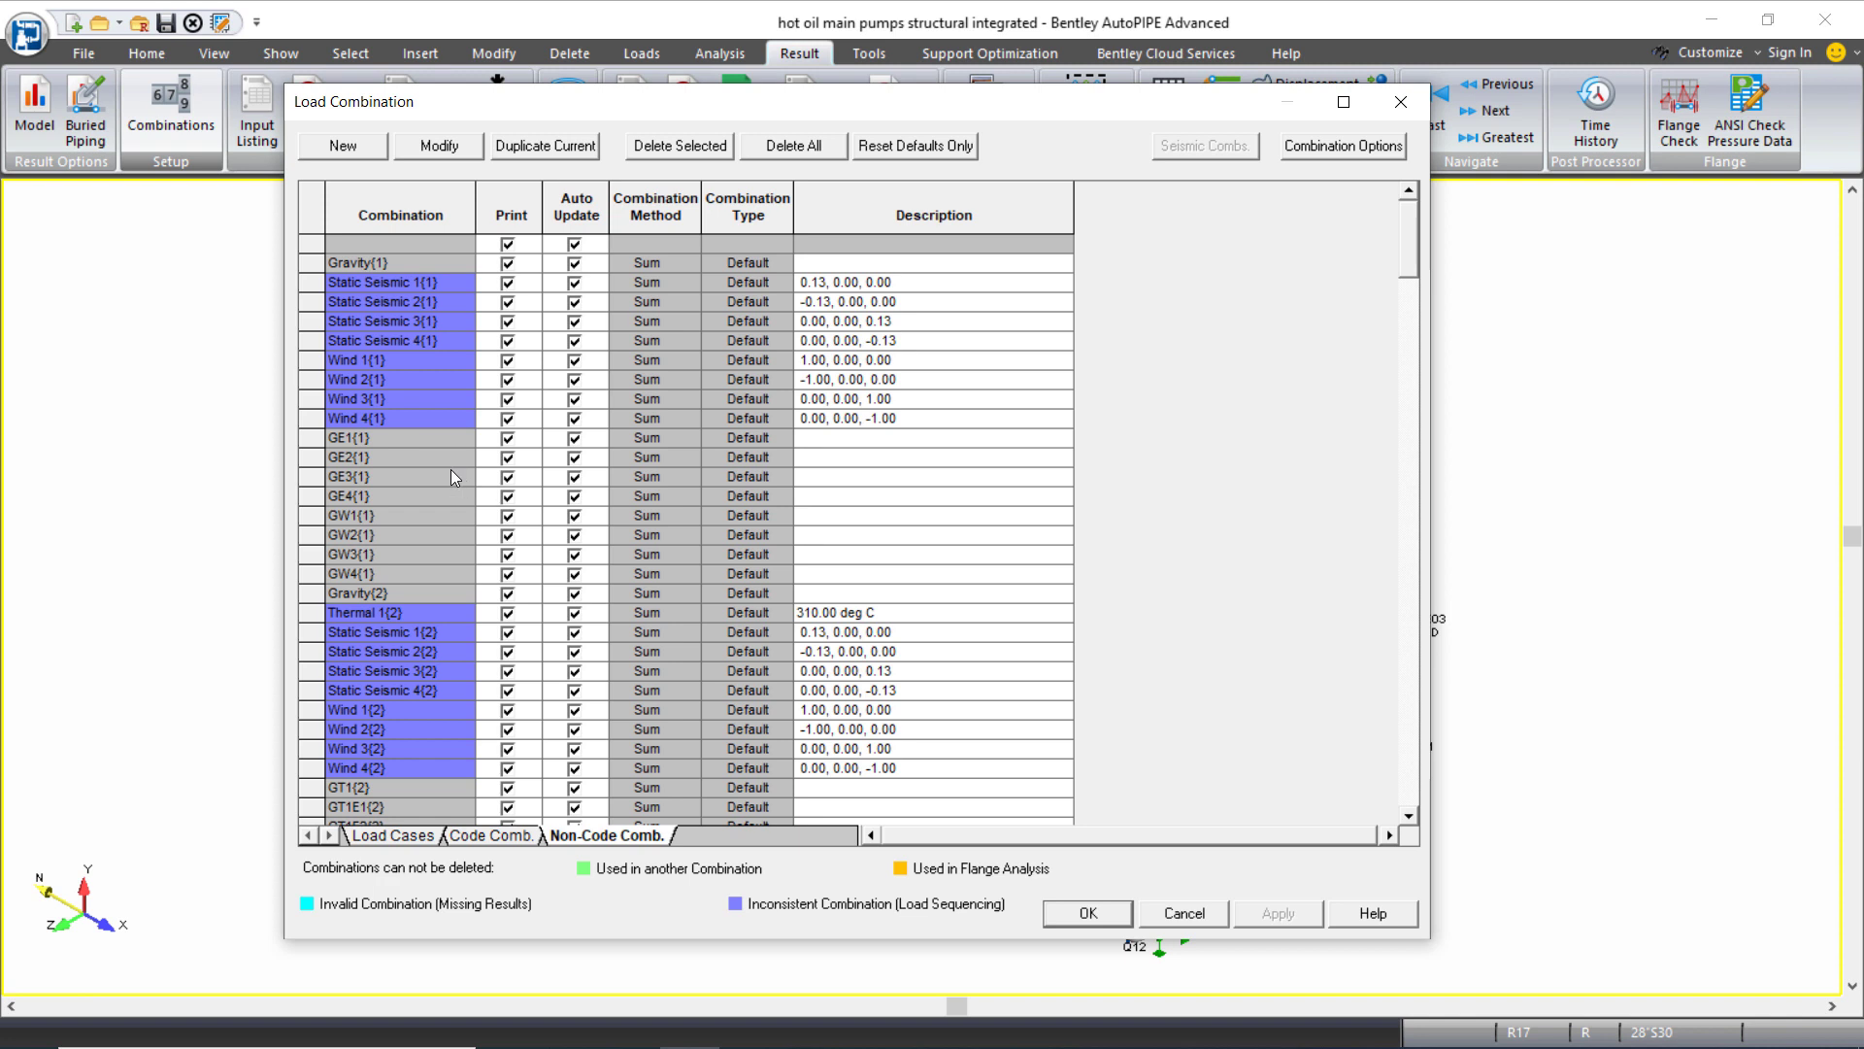
{"action": "mouse_move", "coordinate": [351, 464]}
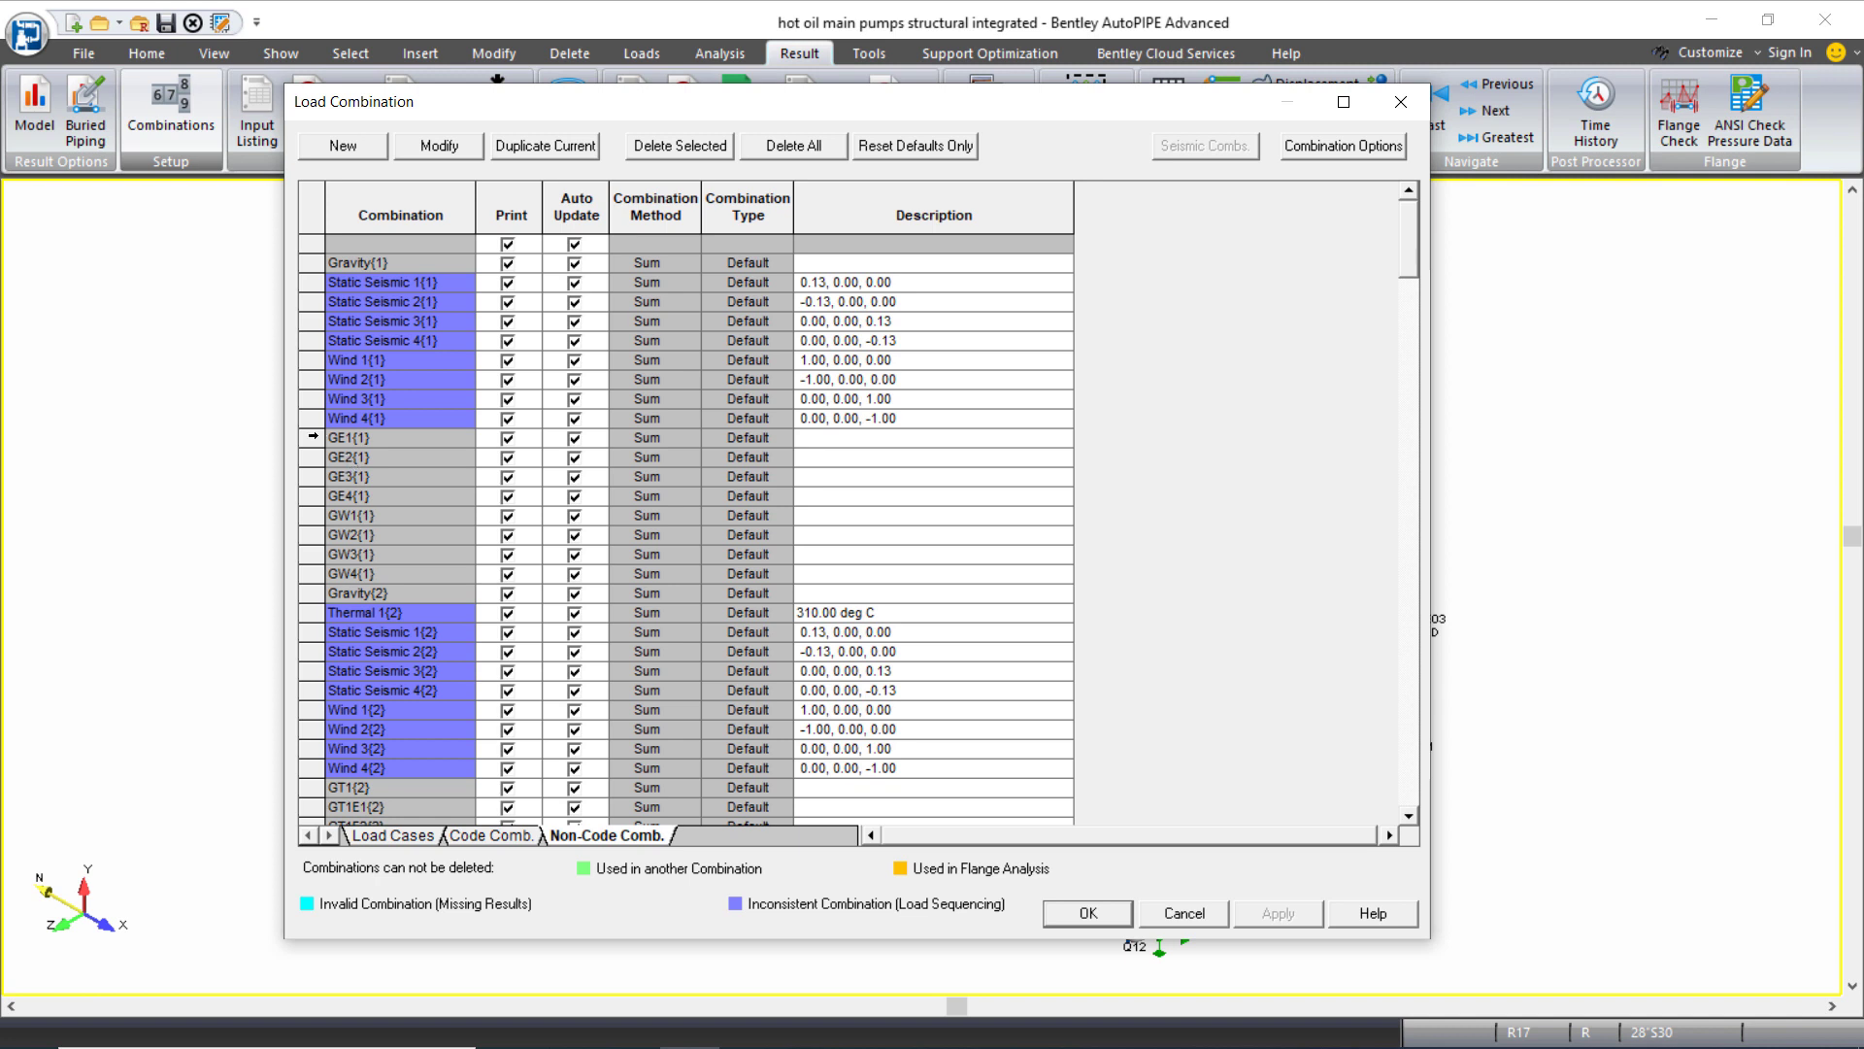
{"action": "left_click", "coordinate": [357, 436]}
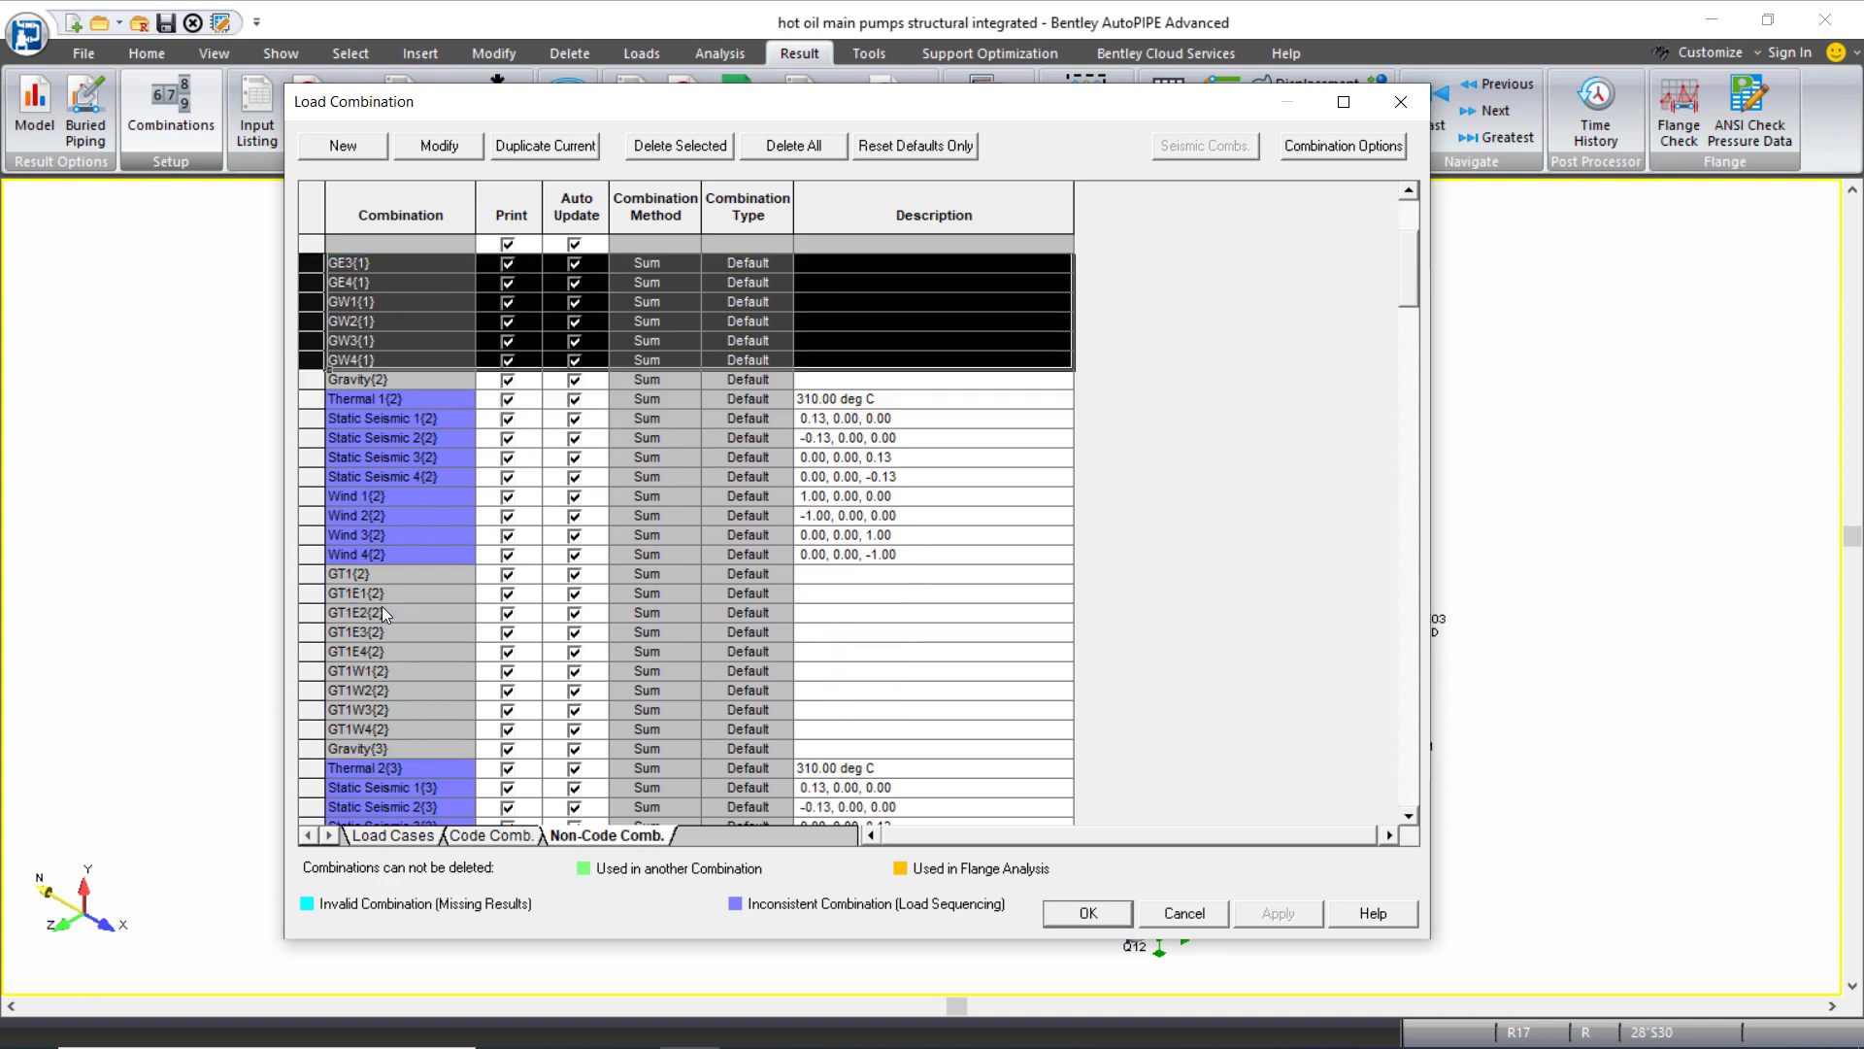
{"action": "left_click", "coordinate": [381, 593]}
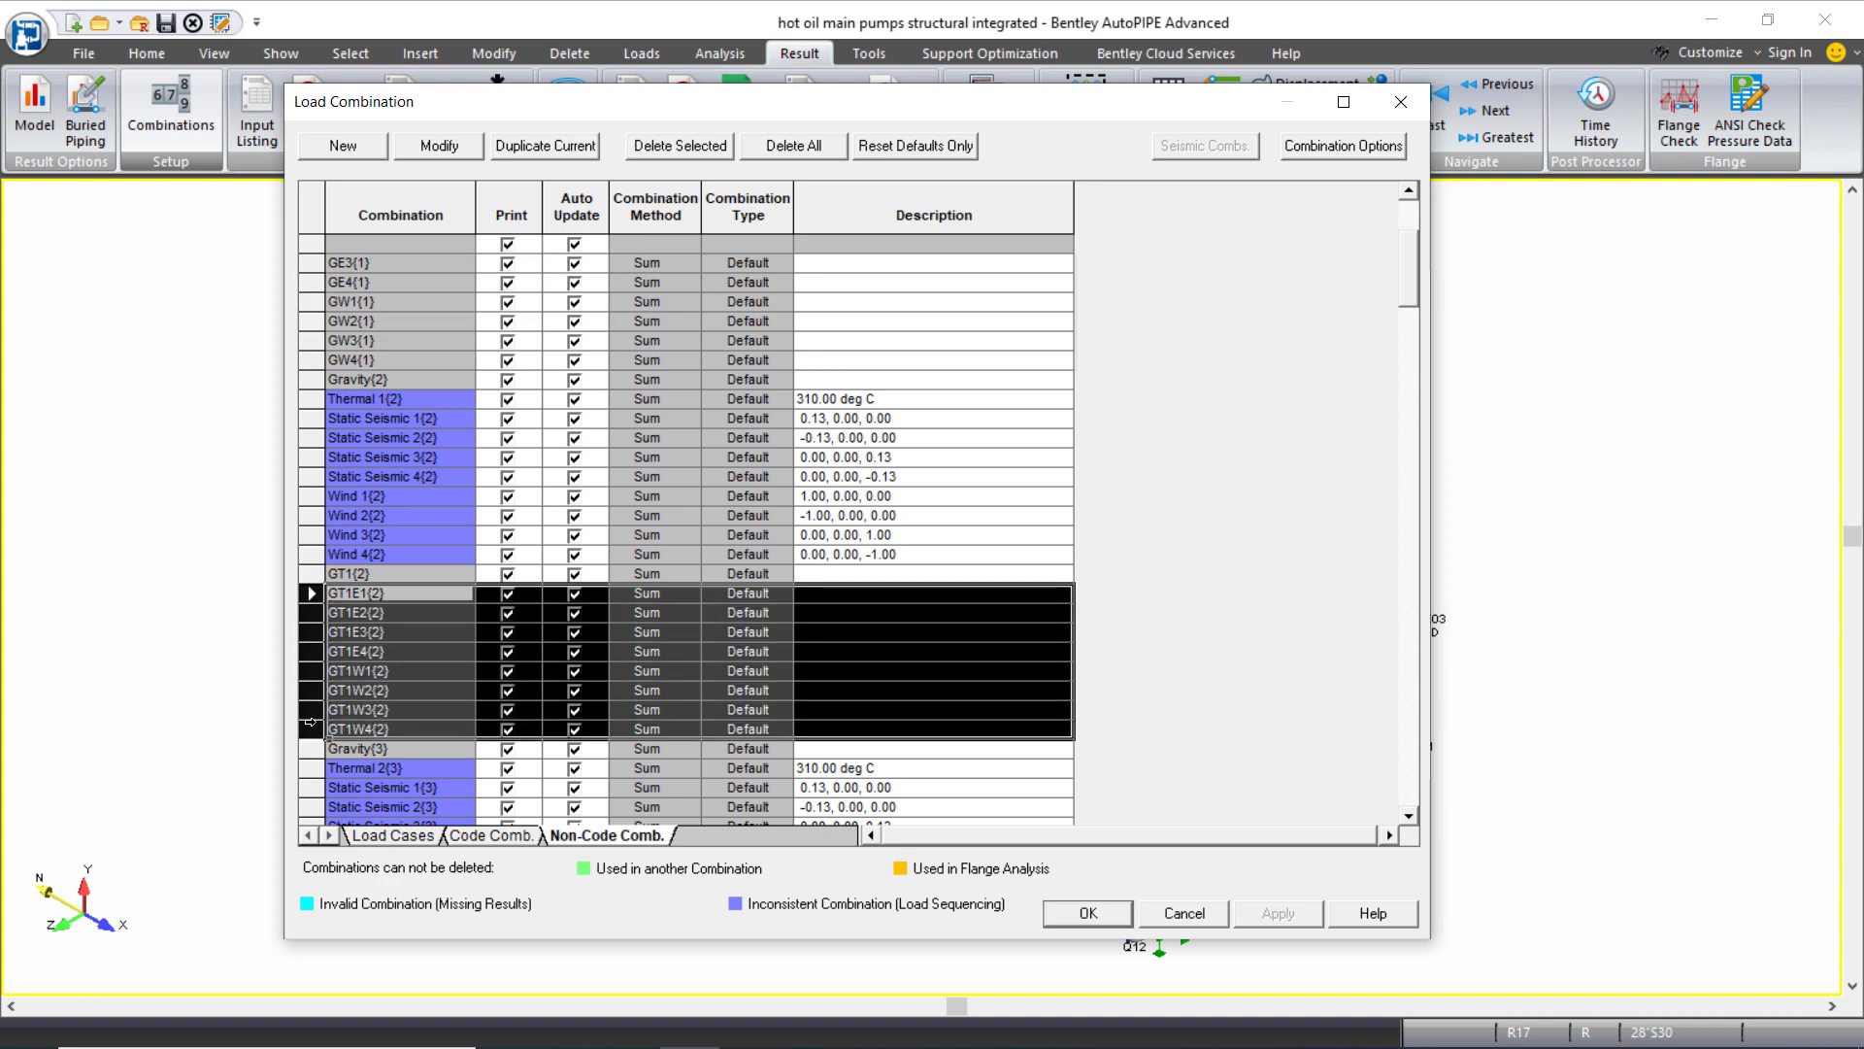
{"action": "scroll", "scroll_direction": "down", "scroll_amount": 3}
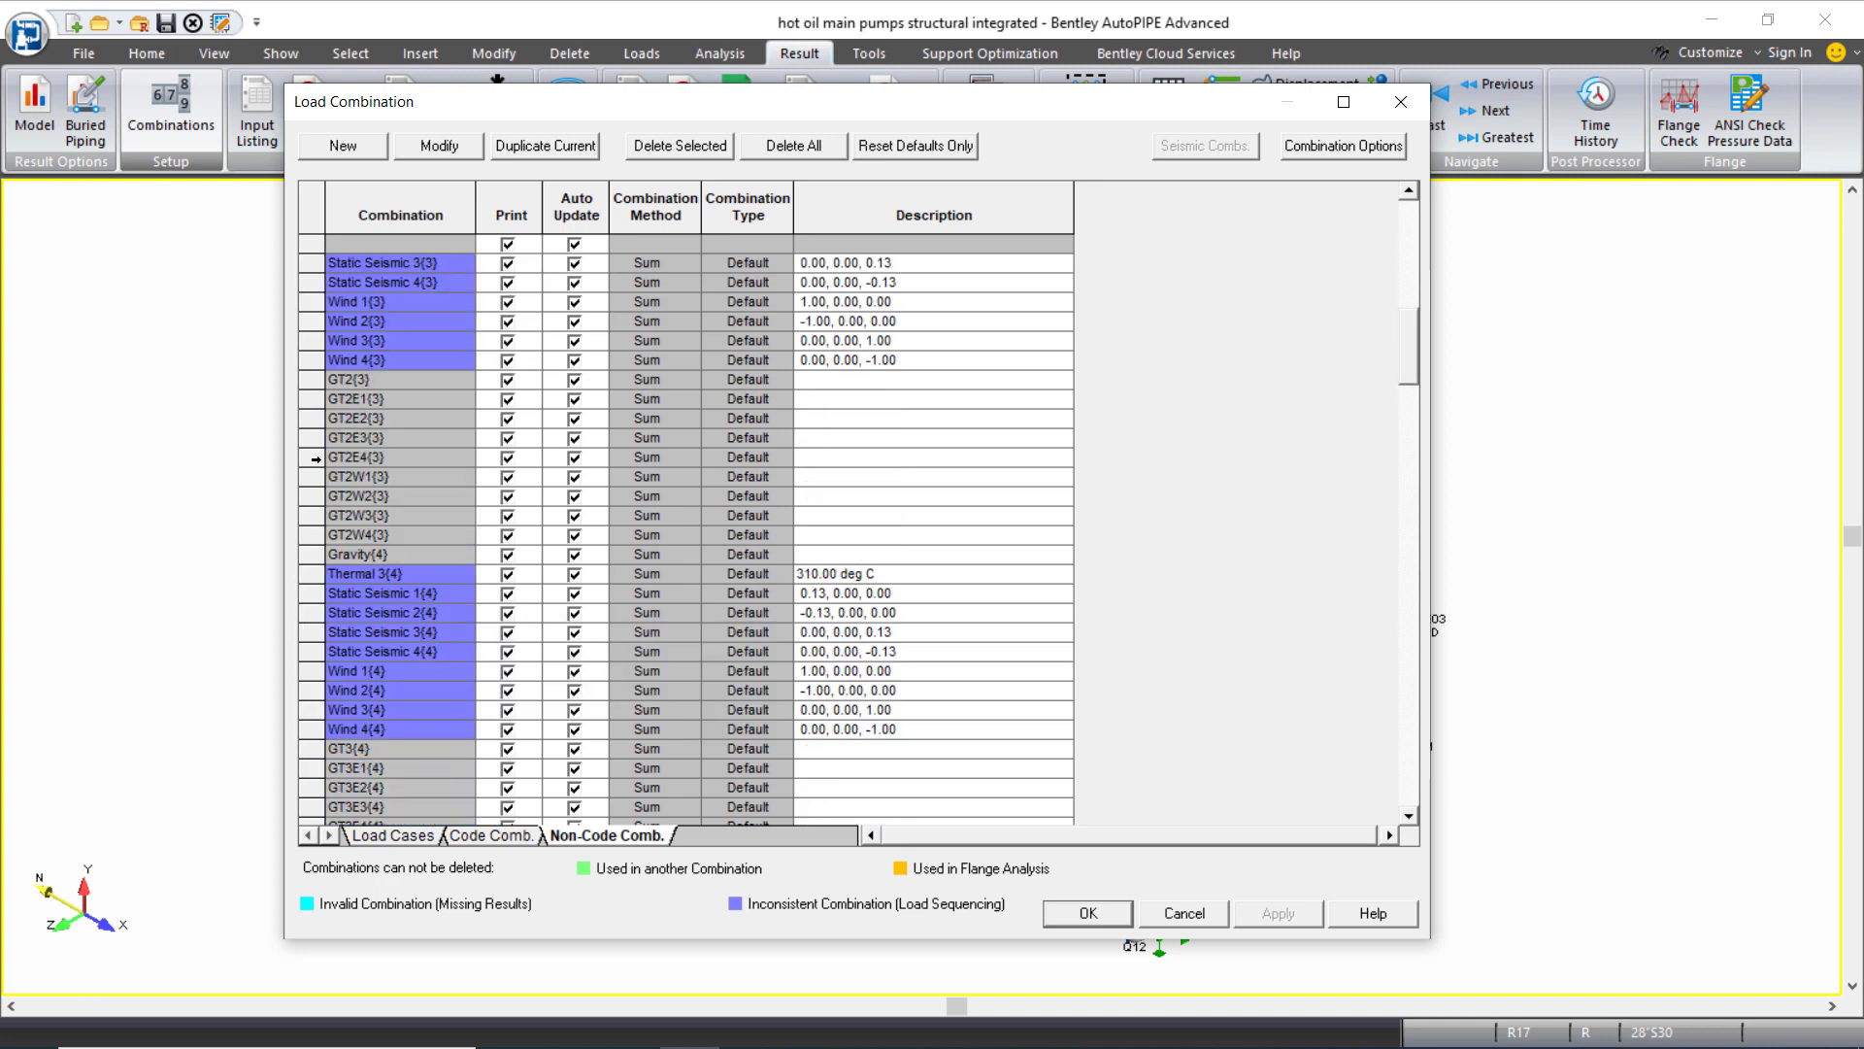
{"action": "left_click", "coordinate": [369, 398]}
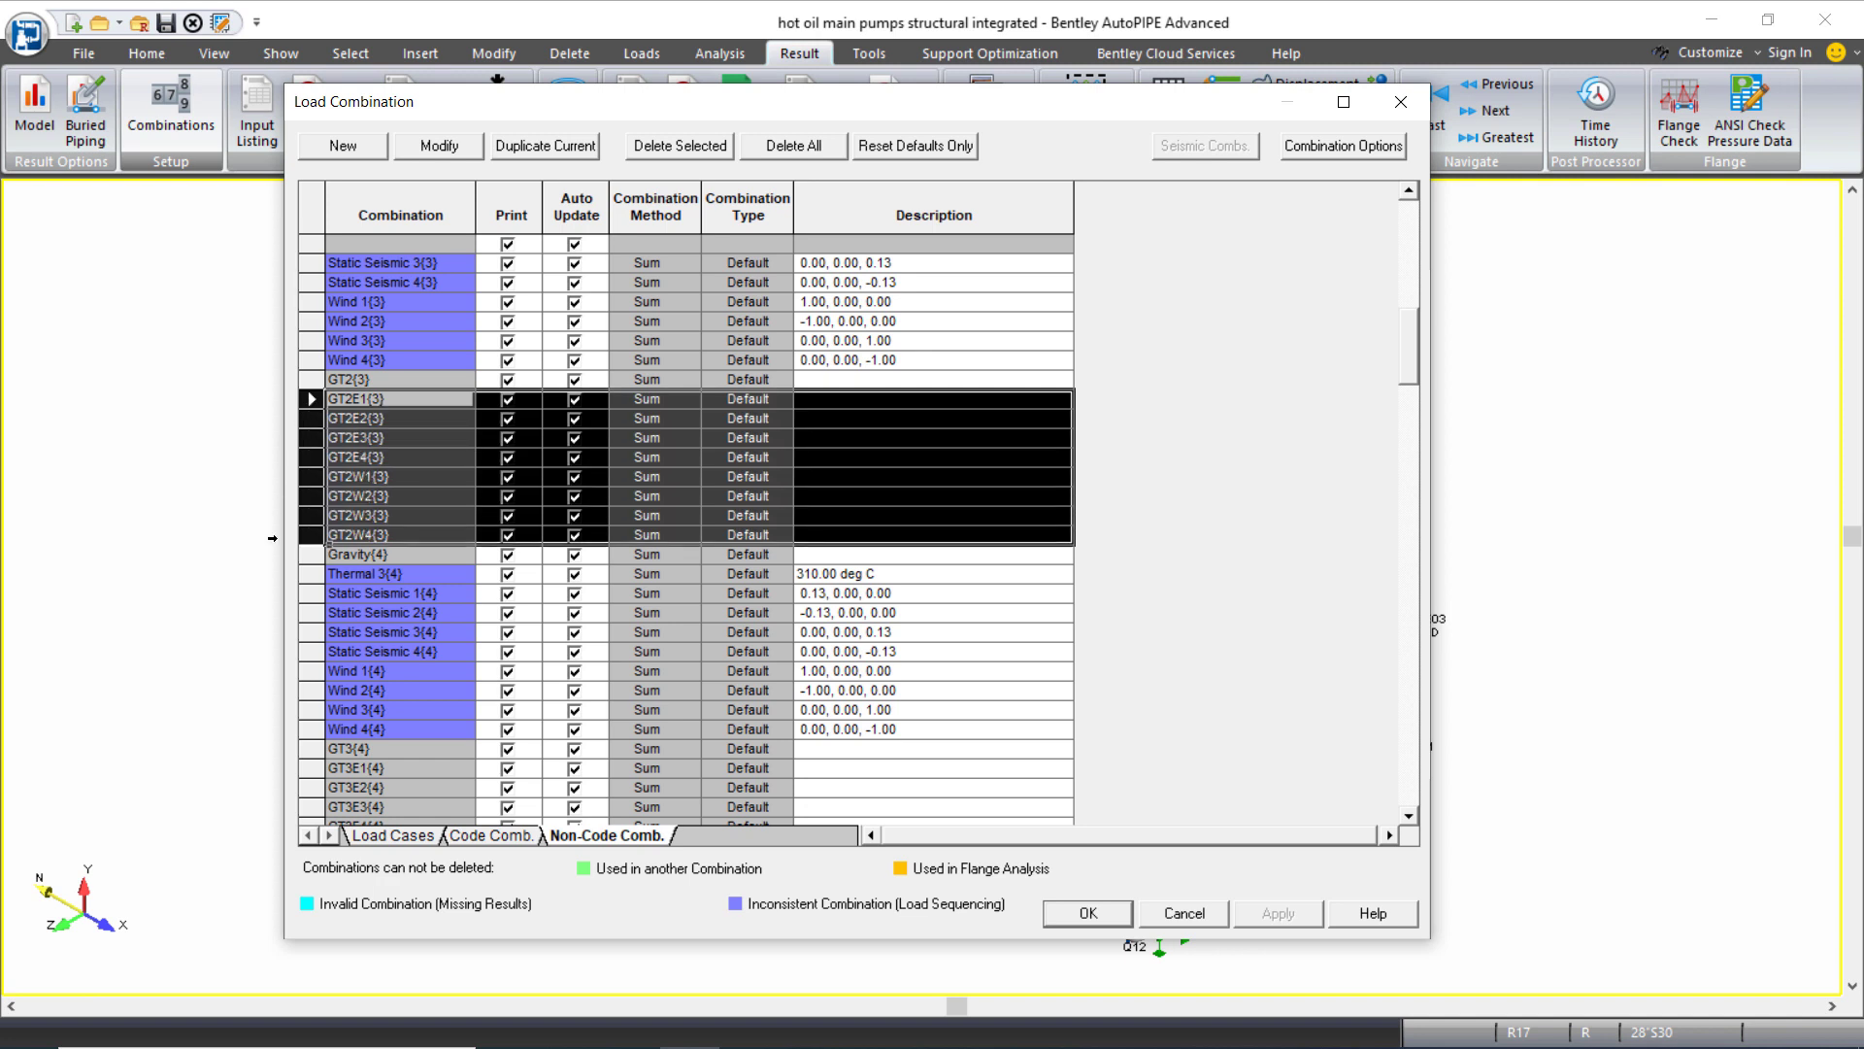
{"action": "scroll", "scroll_direction": "down", "scroll_amount": 3}
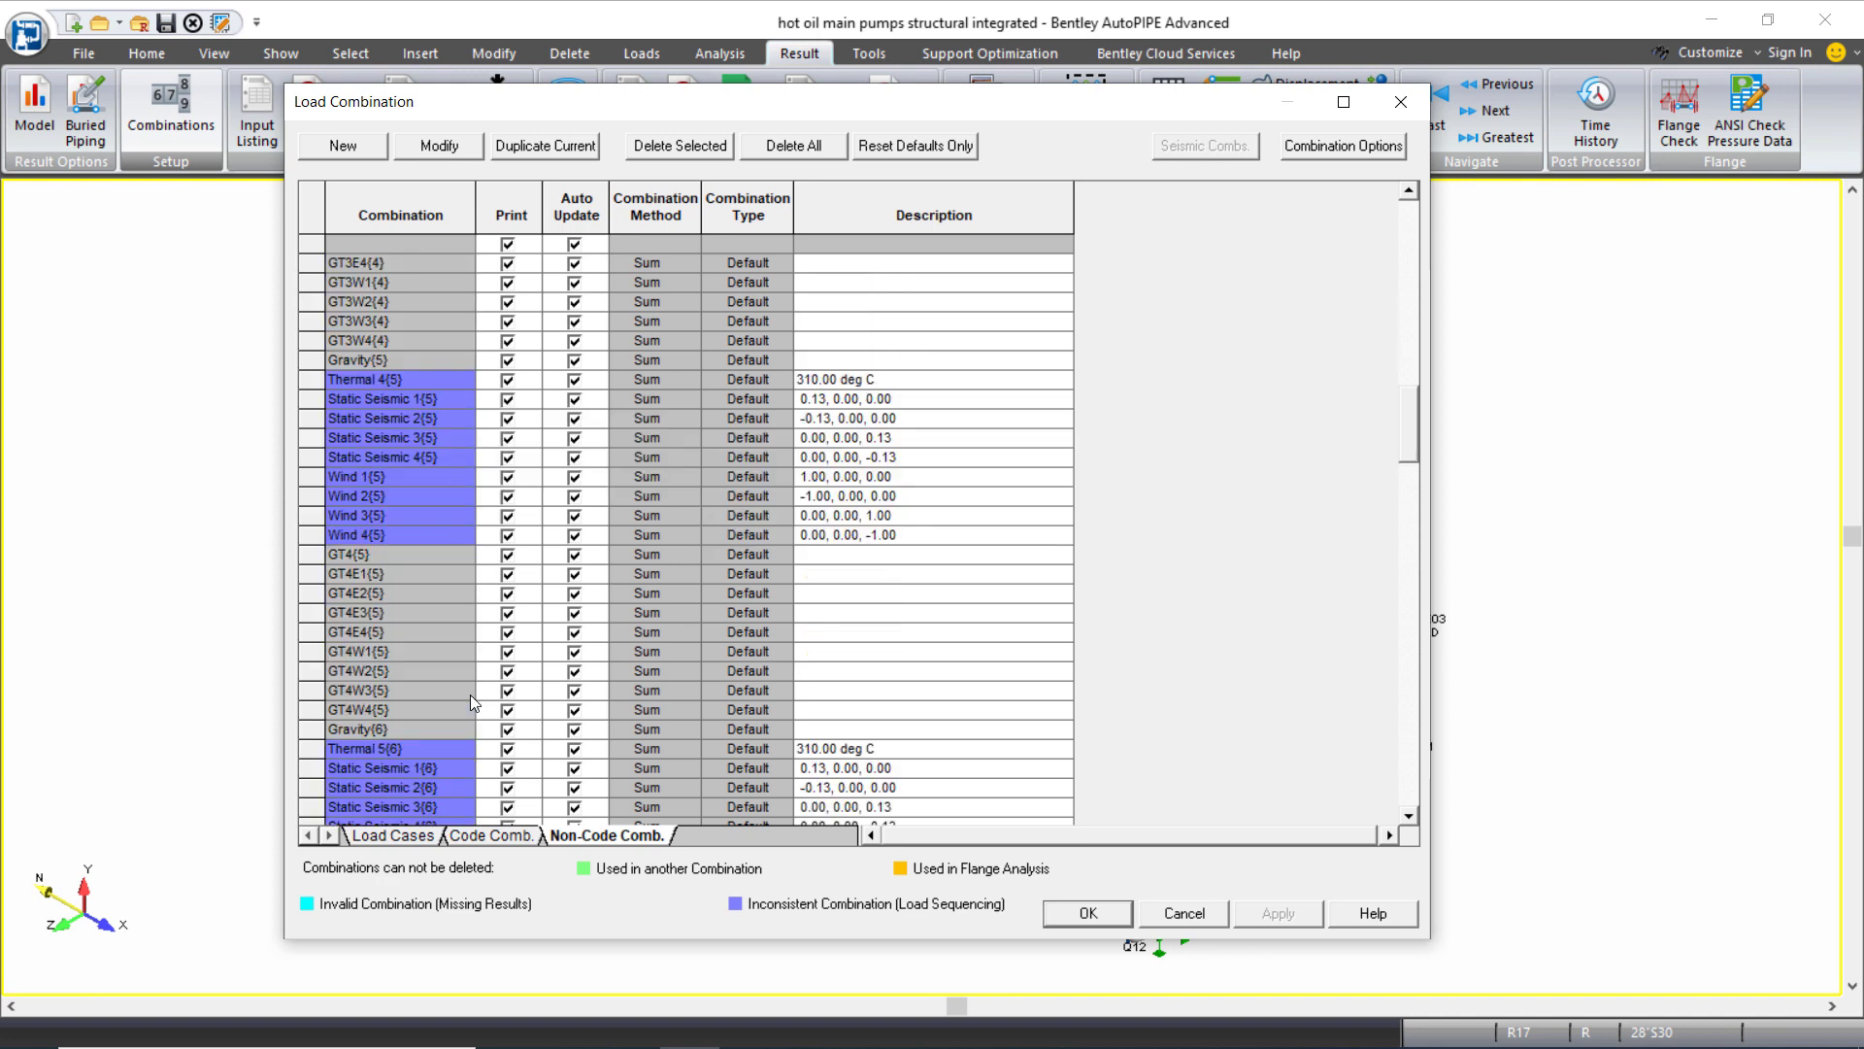
{"action": "scroll", "scroll_direction": "down", "scroll_amount": 3}
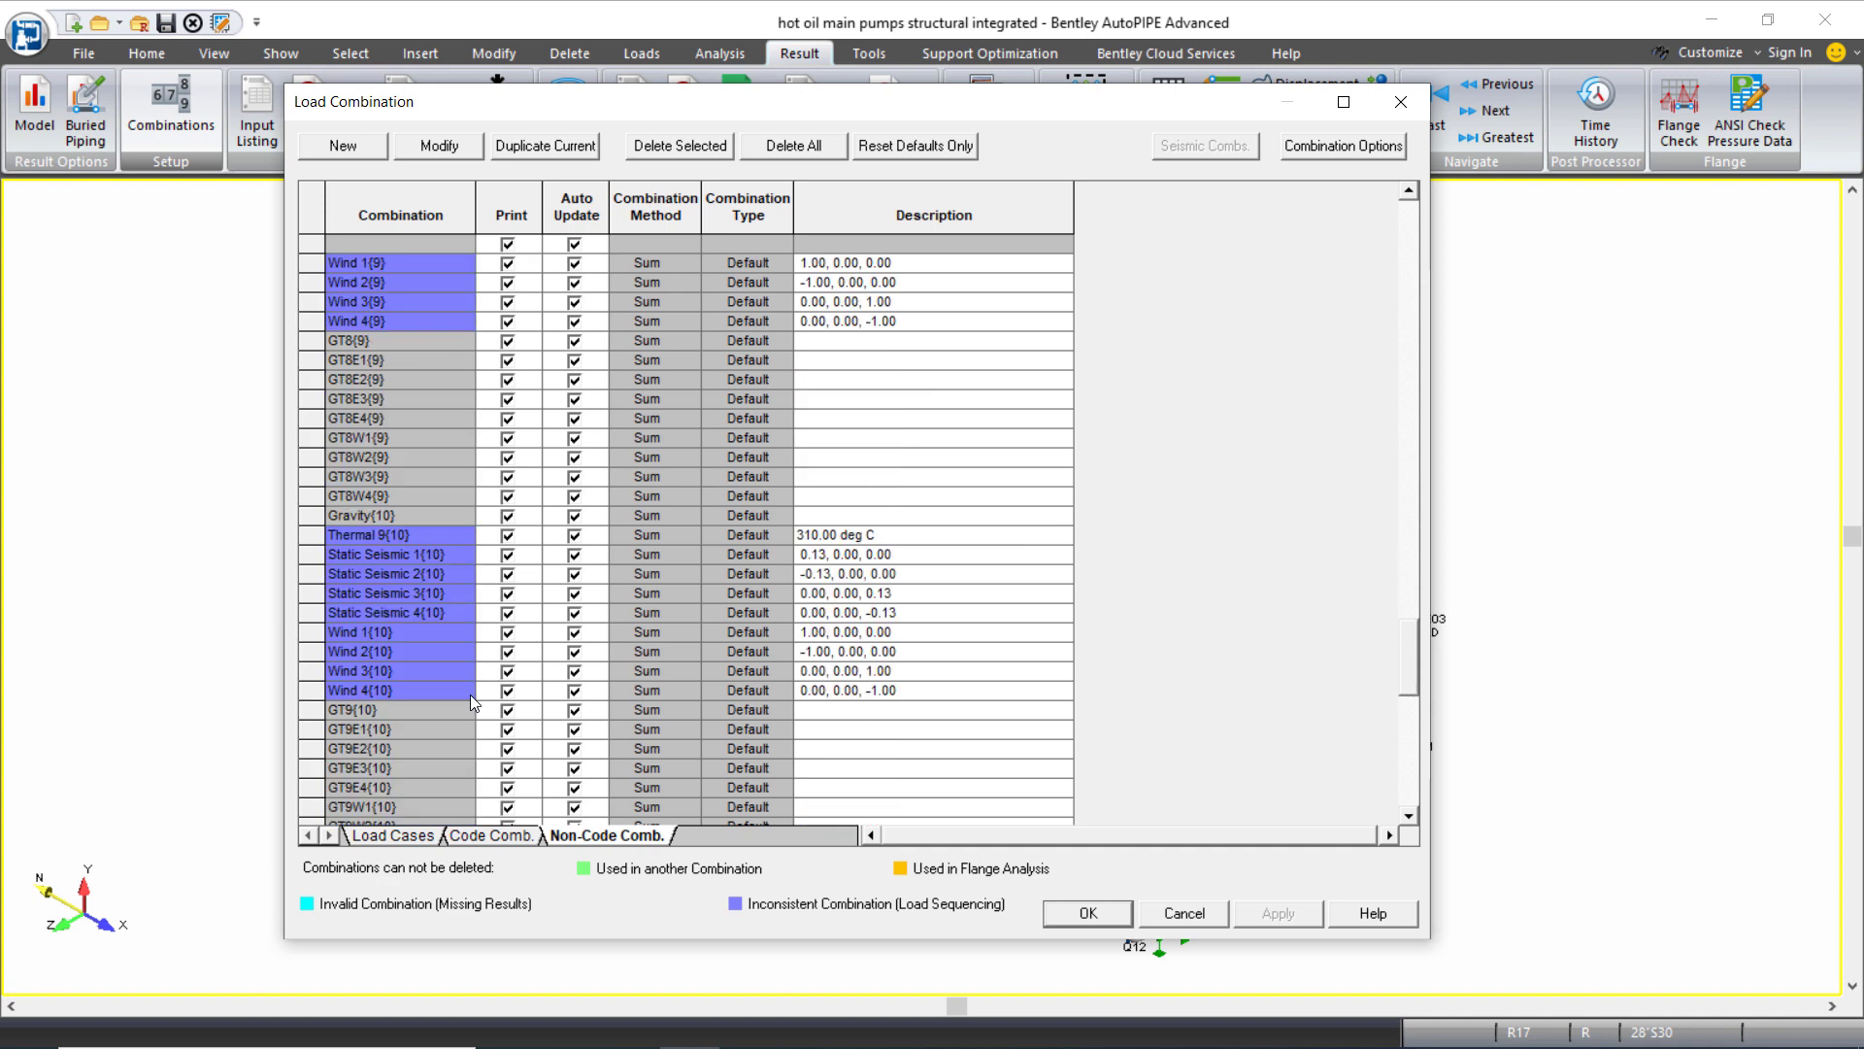
{"action": "scroll", "scroll_direction": "down", "scroll_amount": 3}
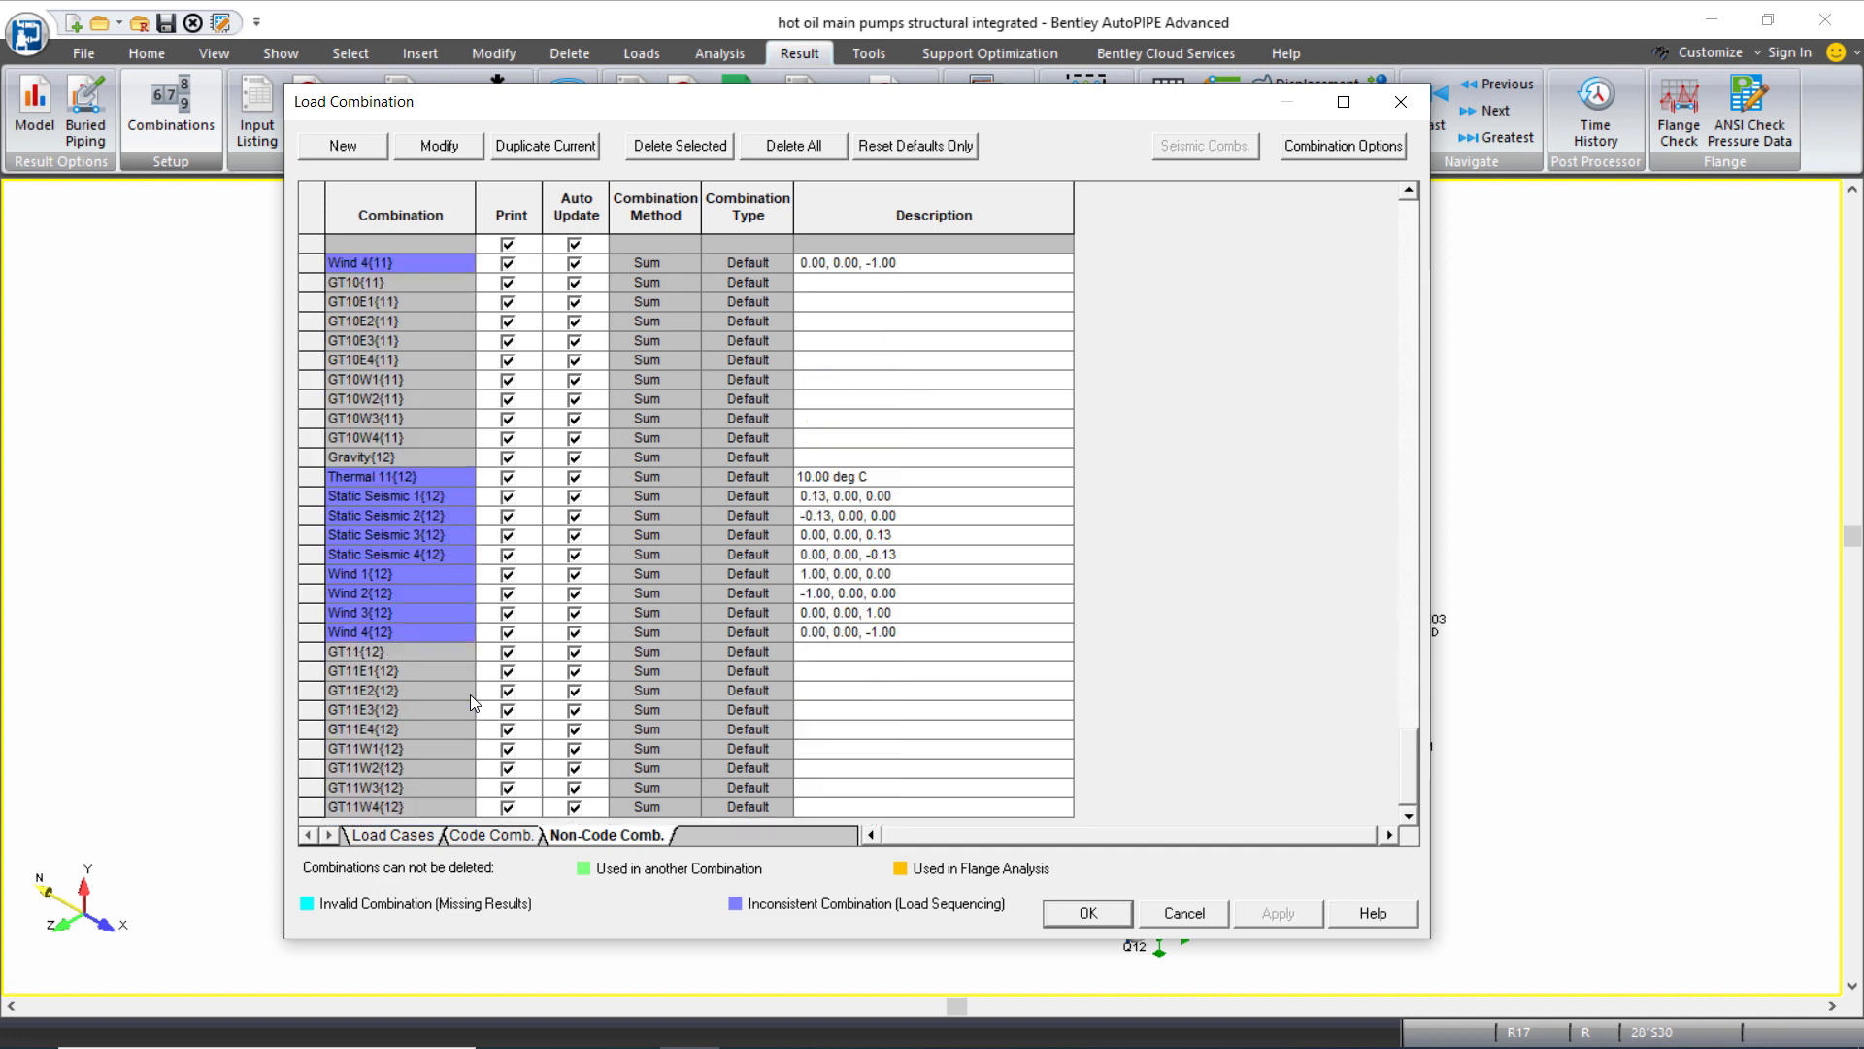